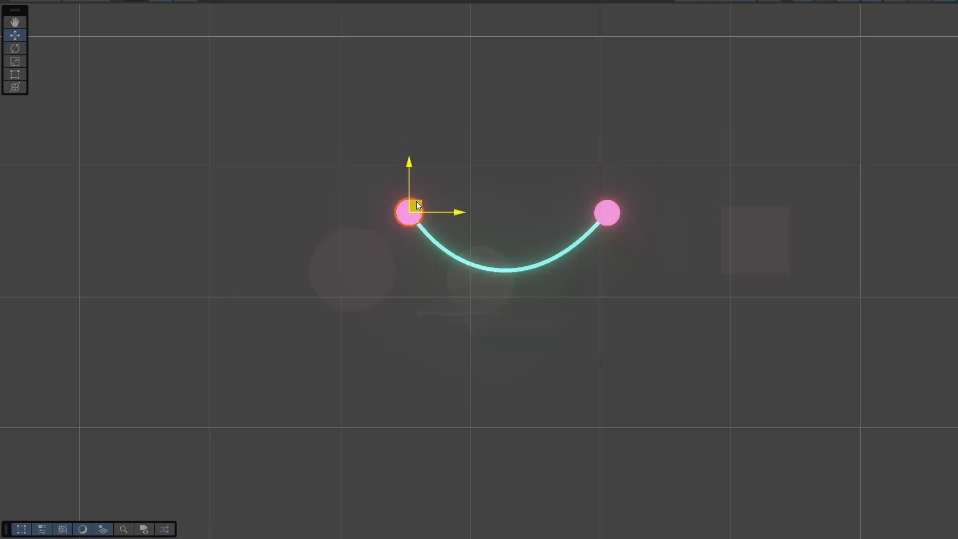
# - Drag the rope's left end point in the Scene view and enter Play mode
pyautogui.moveTo(408, 210); pyautogui.dragTo(540, 336)
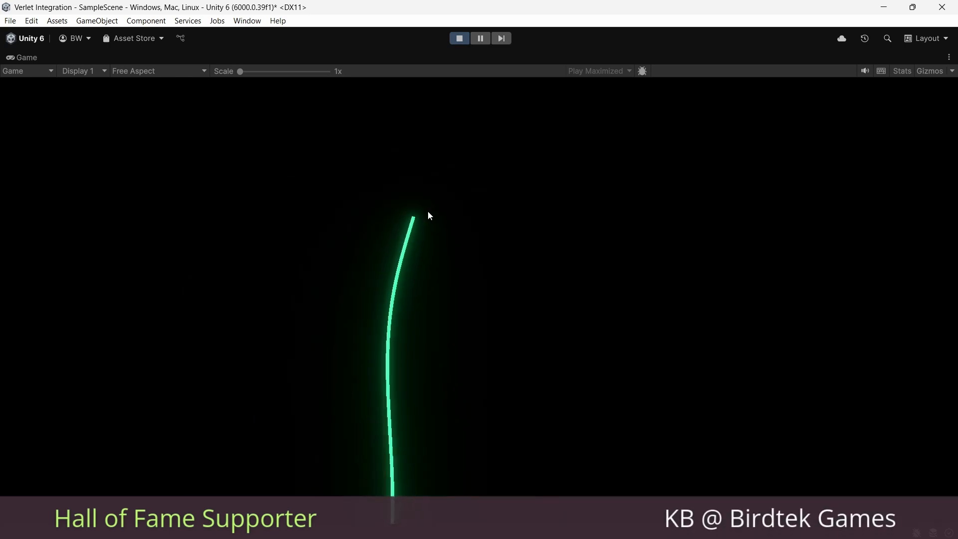
pyautogui.click(459, 38)
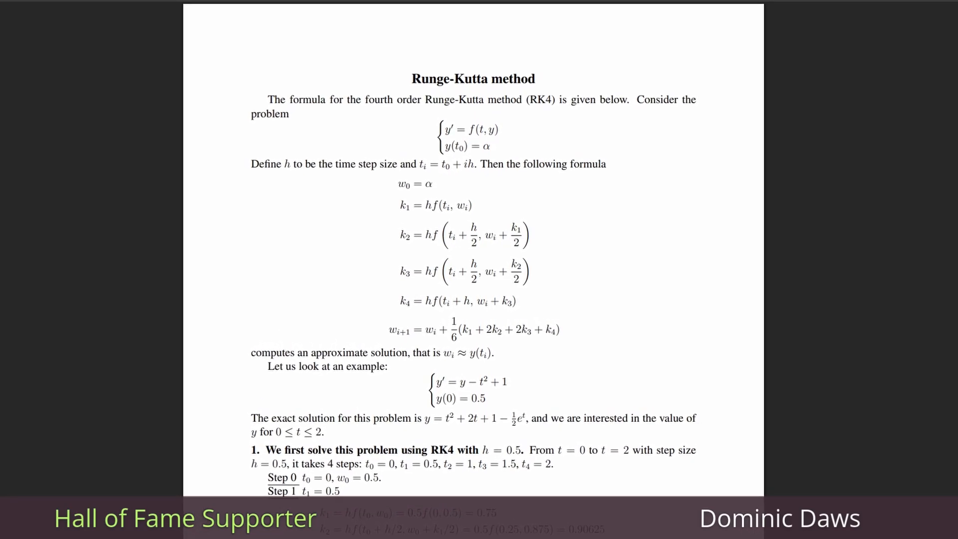
pyautogui.scroll(-3)
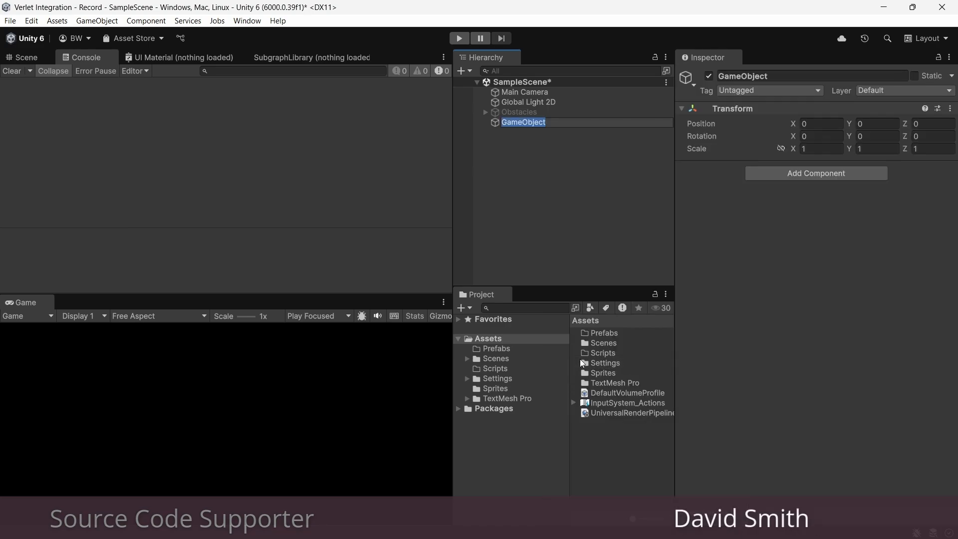
# - Name the object RopeObject and set the Line Renderer's Sprite-Lit-Default material and shadow casting
pyautogui.write('RopeObject')
pyautogui.write('90')
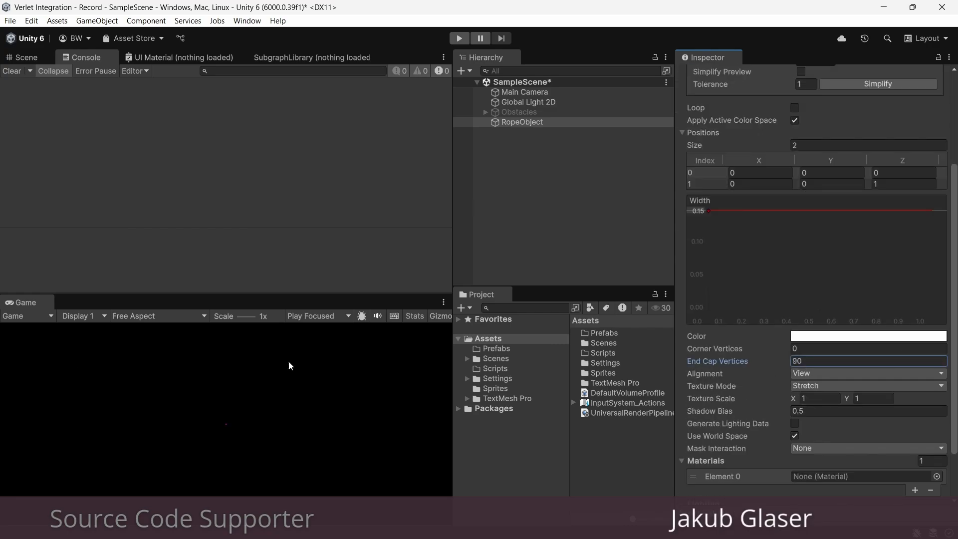
pyautogui.click(921, 475)
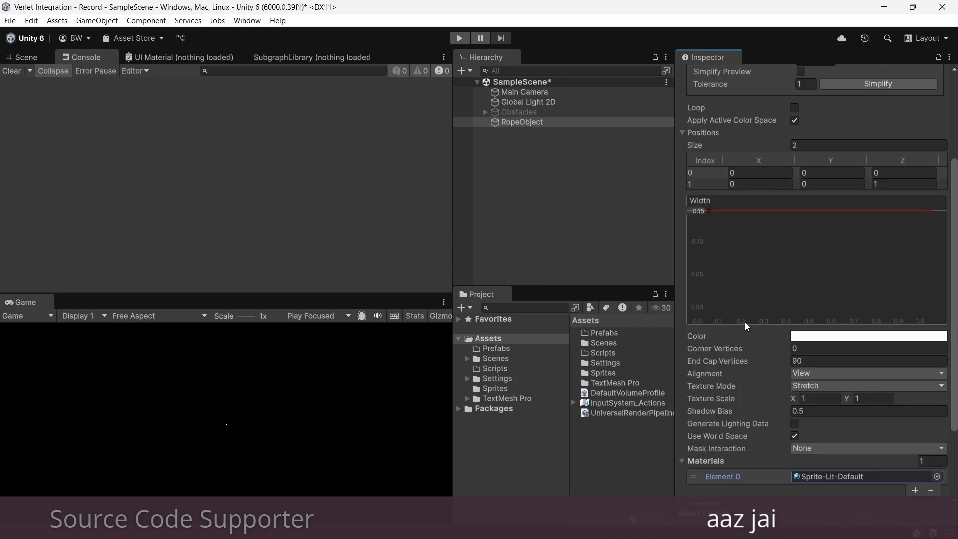
pyautogui.click(868, 414)
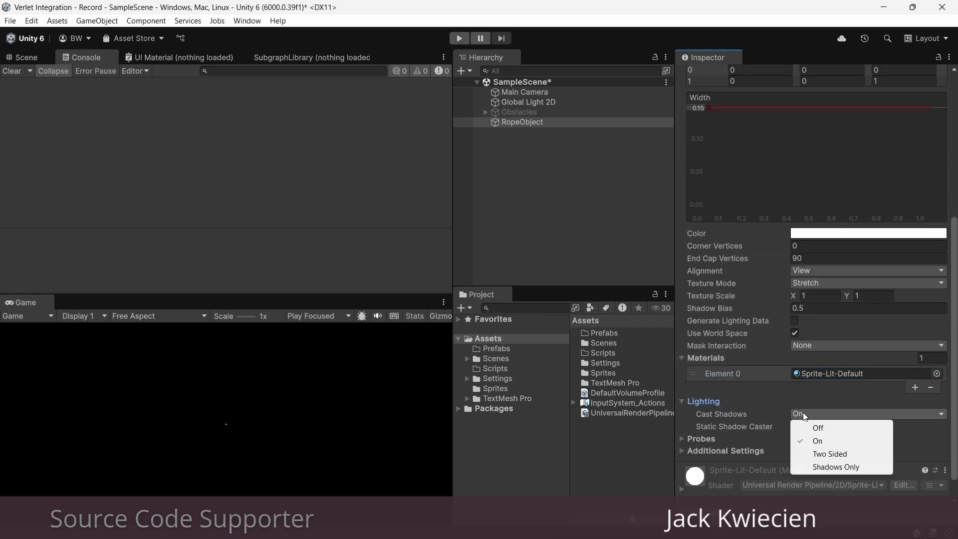
pyautogui.click(702, 401)
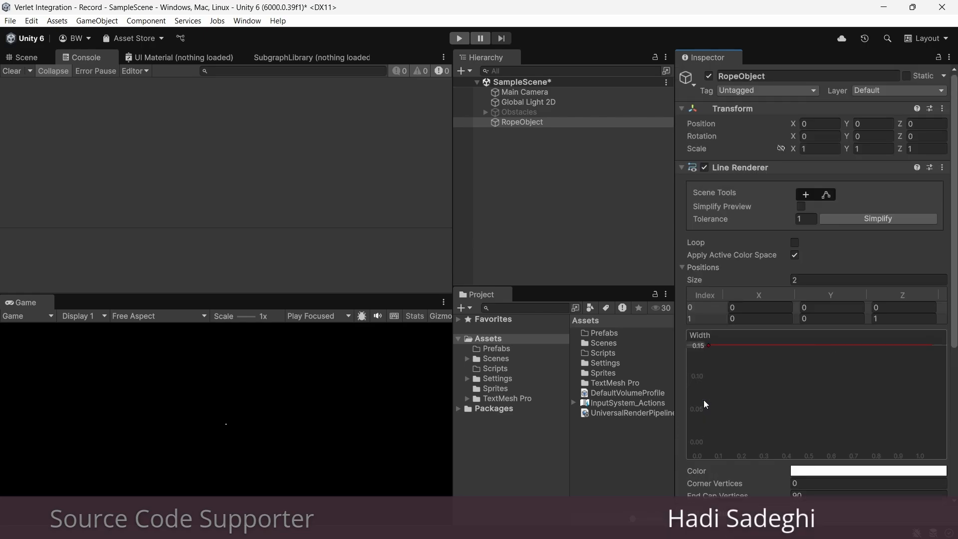
pyautogui.click(682, 168)
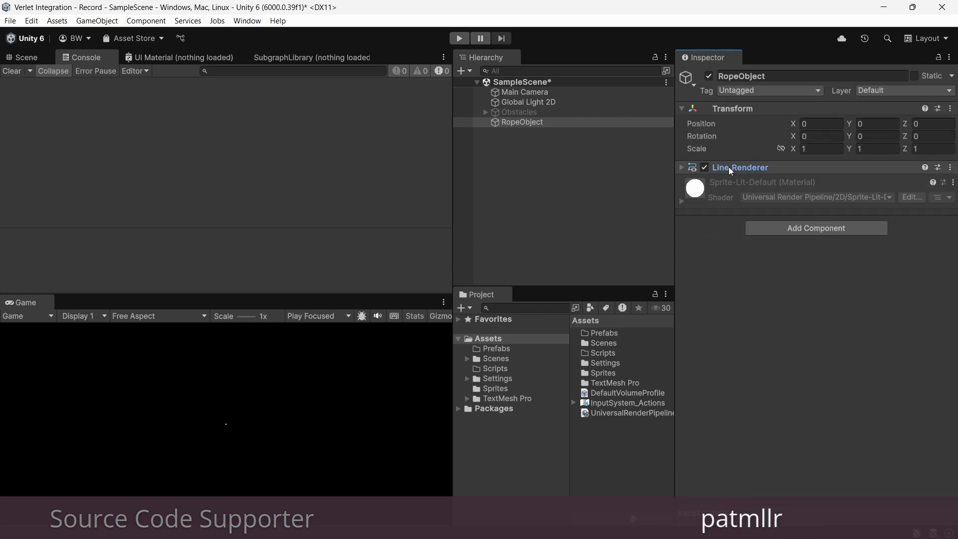
# - Create a new C# script named RopeVerlet in the Scripts folder
pyautogui.rightClick(494, 368)
pyautogui.write('RopeVerlet')
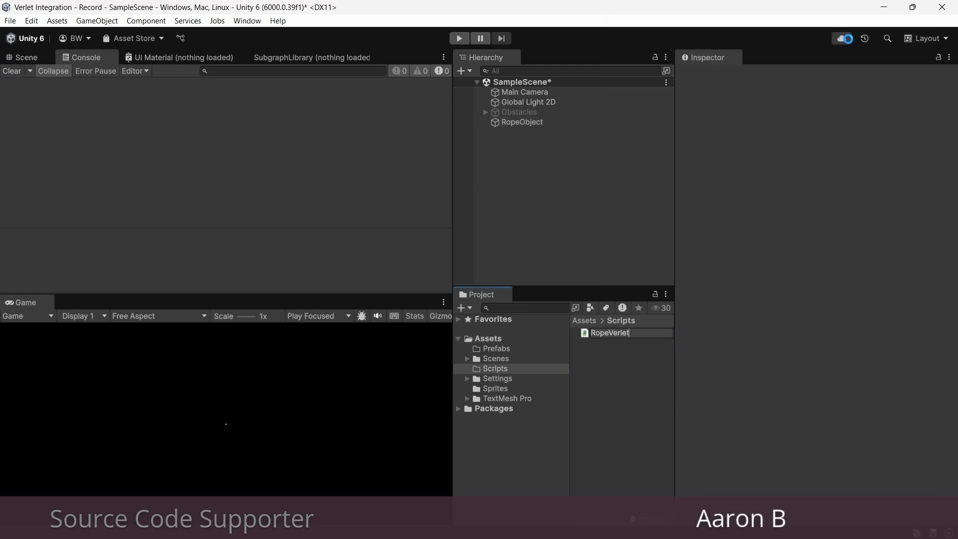
pyautogui.click(522, 122)
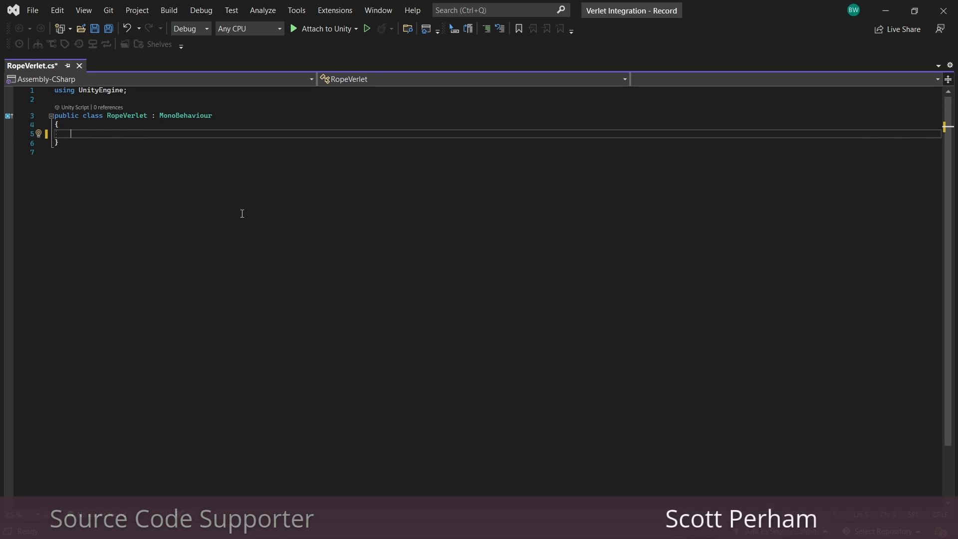
# - Write a public RopeSegment struct with CurrentPosition and OldPosition fields and a constructor
pyautogui.write('public struct')
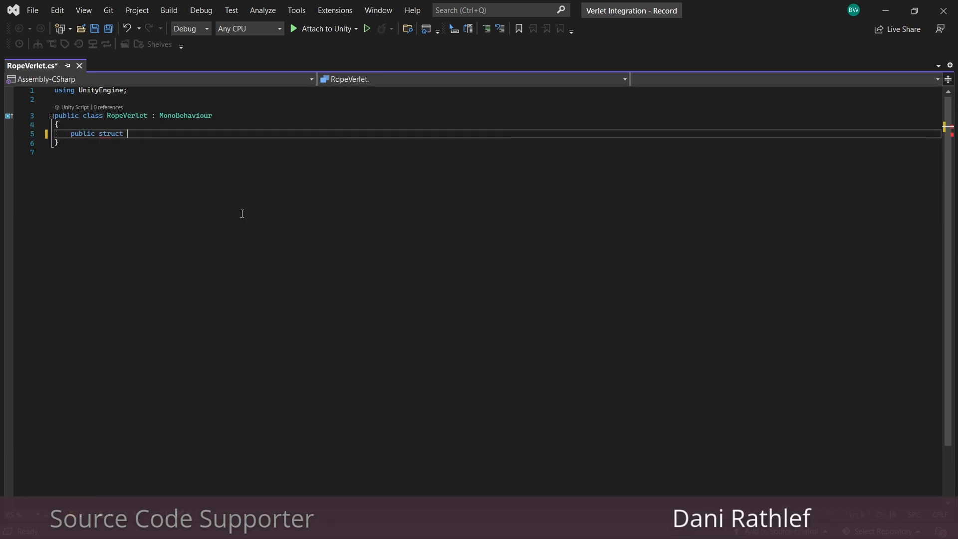
pyautogui.write('RopeSegment')
pyautogui.write('public Vector2 Current')
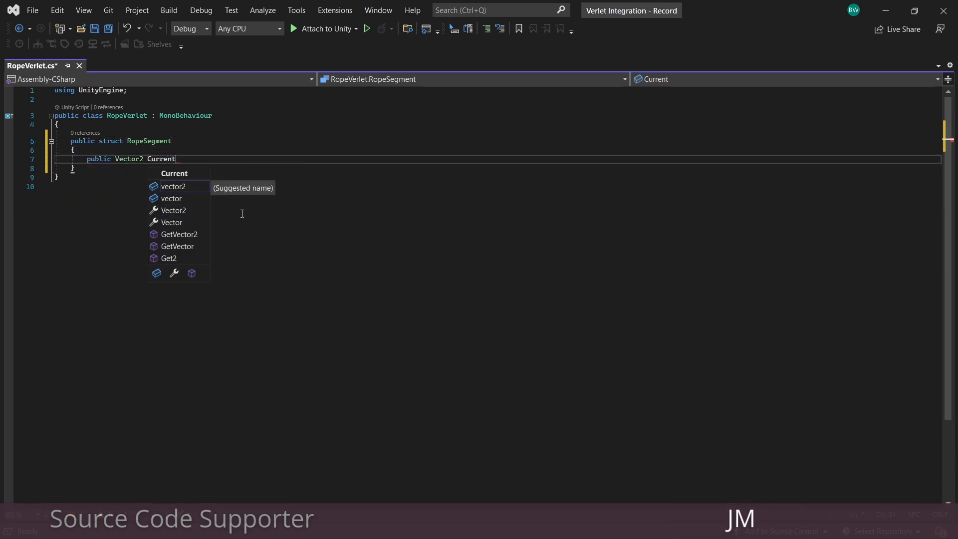
pyautogui.write('Position;')
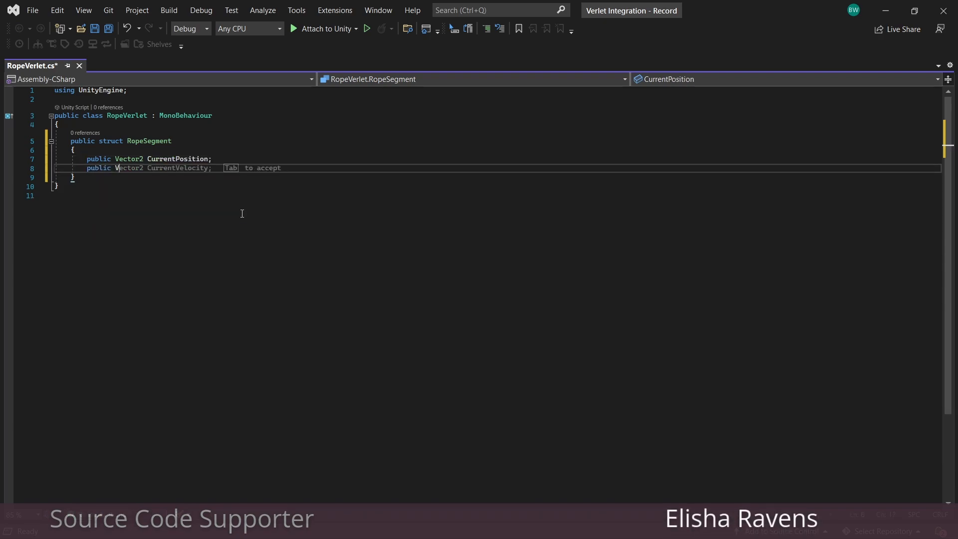
pyautogui.write('OldPosition;')
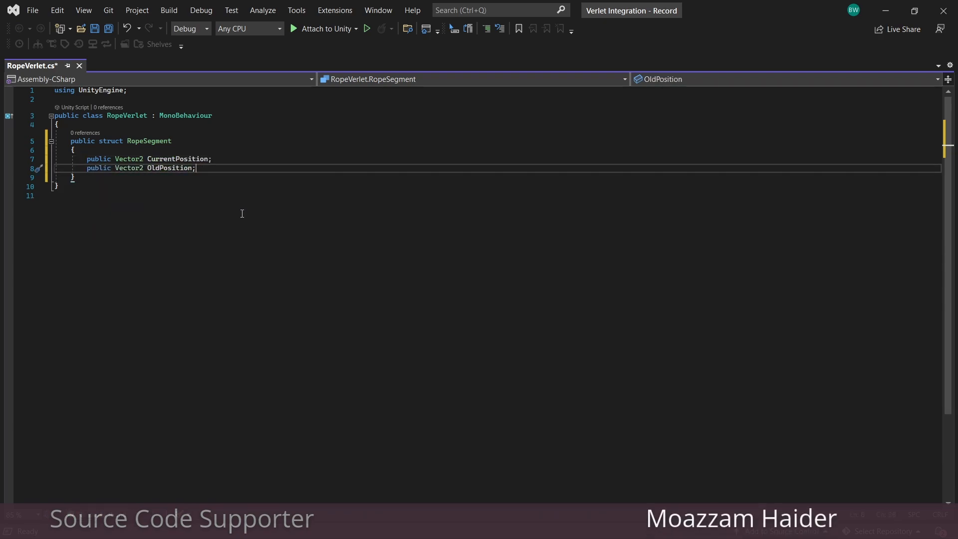
pyautogui.write('public RopeSegment()')
pyautogui.write('CurrentPosition = pos;')
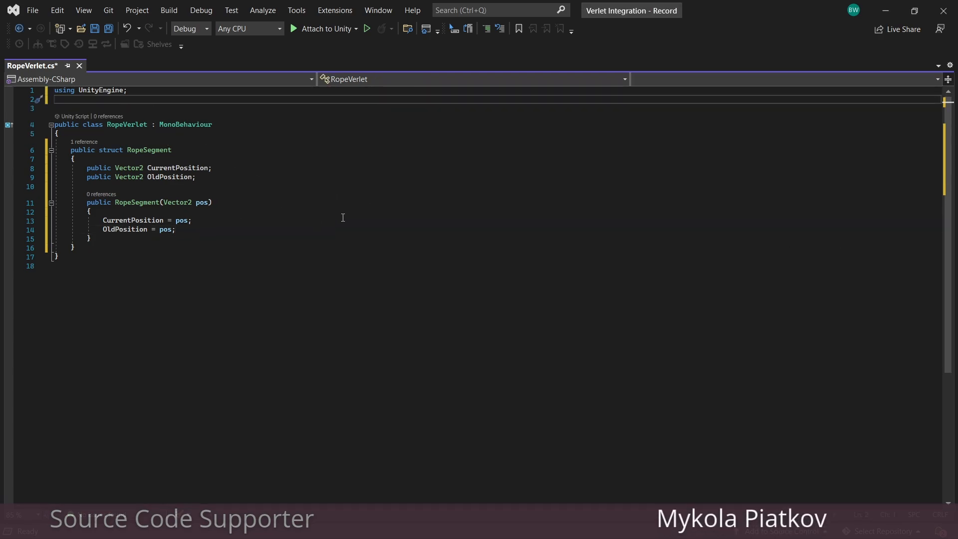
# - Declare the _ropeSegments list, a LineRenderer field and a Vector3 _ropeStartPoint
pyautogui.write('using System.Collections.Generic;')
pyautogui.write('private L')
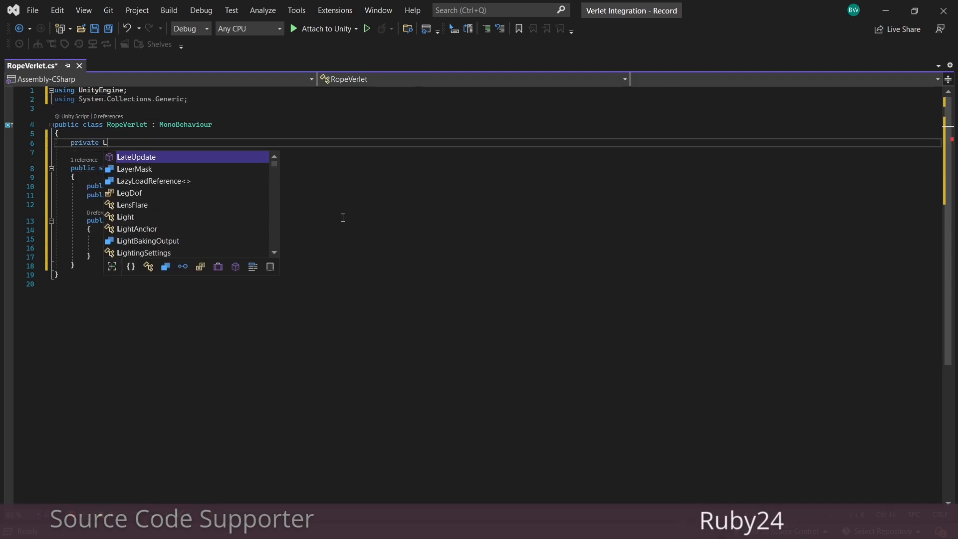
pyautogui.write('ist<RopeSegment> _r')
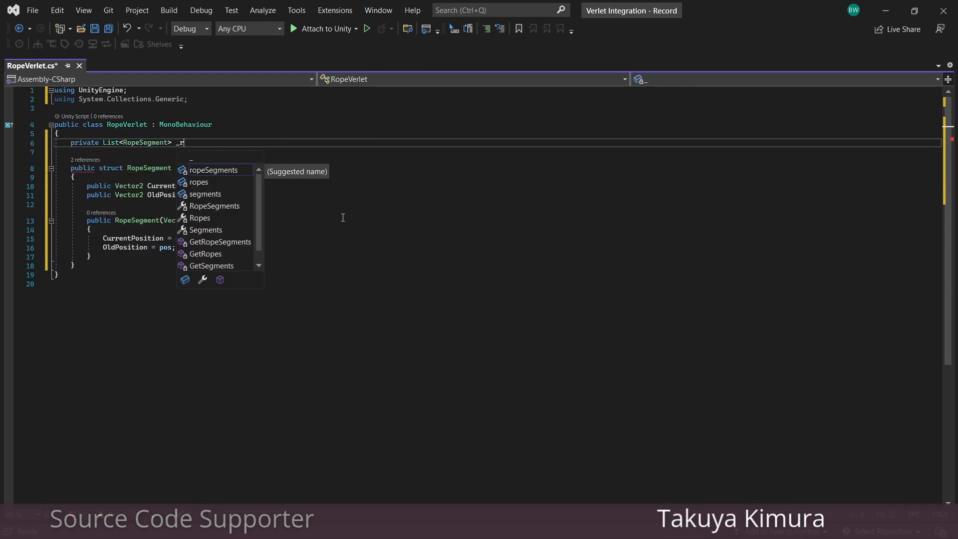
pyautogui.write('opeSegments = new List<RopeSegment>();')
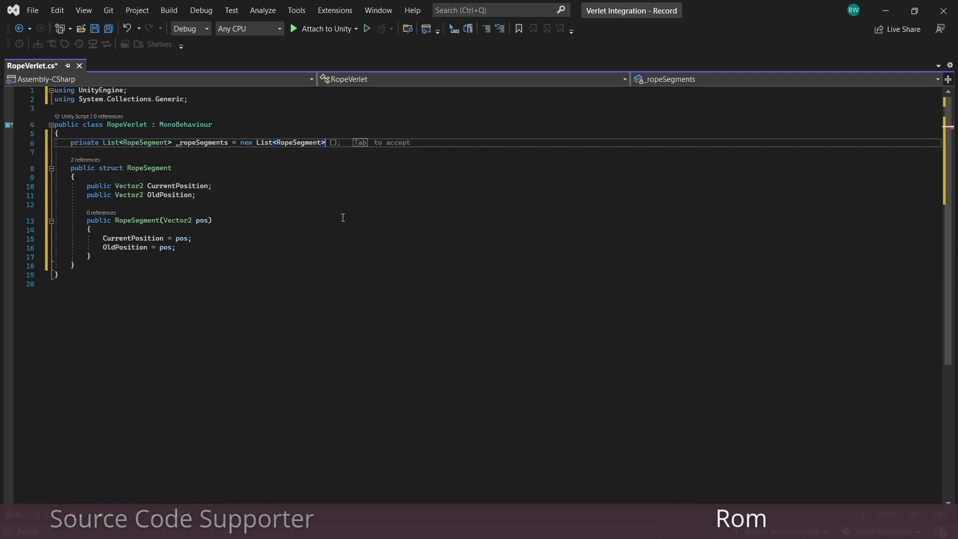
pyautogui.press('Tab')
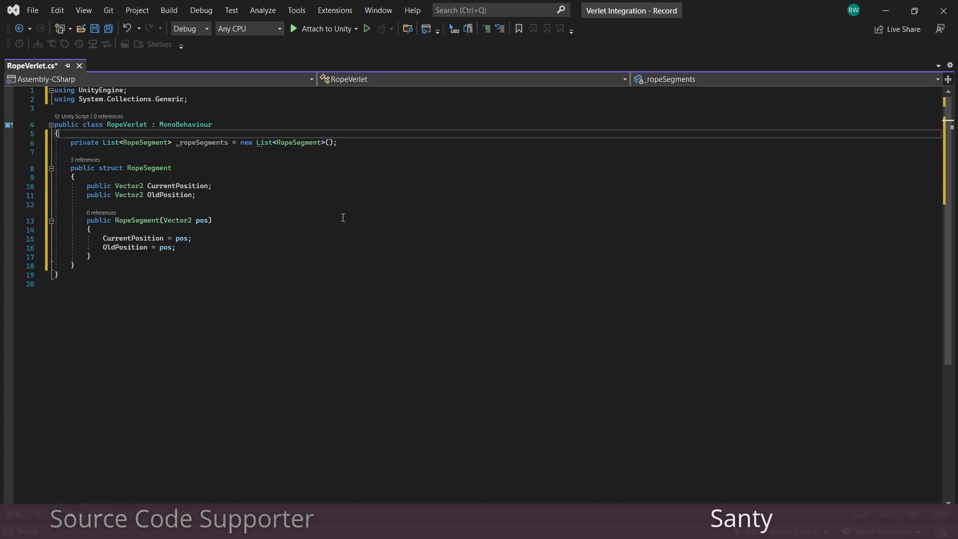
pyautogui.write('private LineRenderer lineRenderer;')
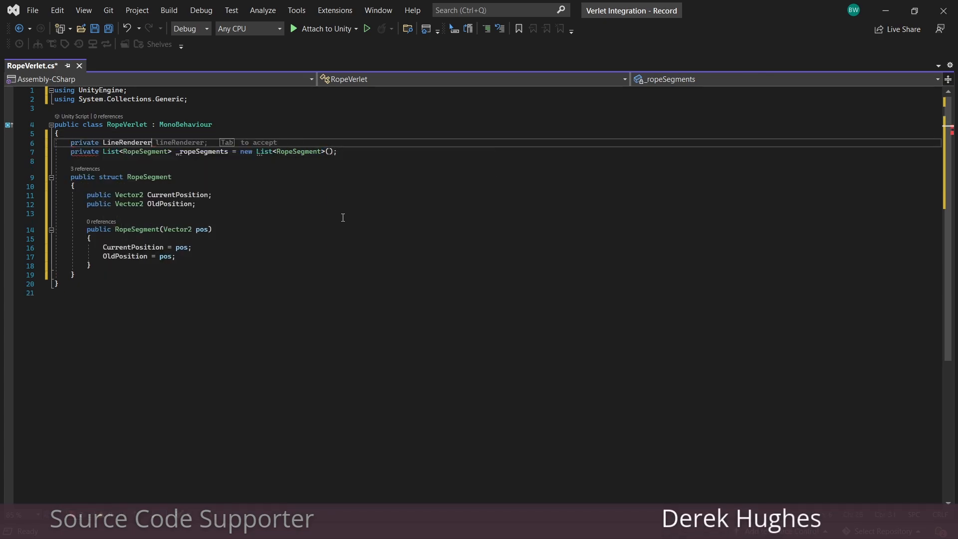
pyautogui.press('Tab')
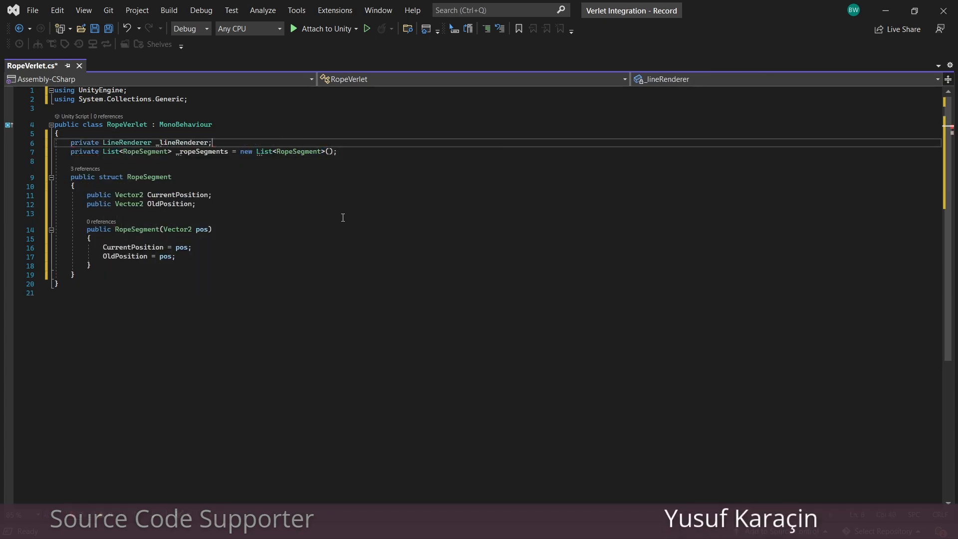
pyautogui.write('private V')
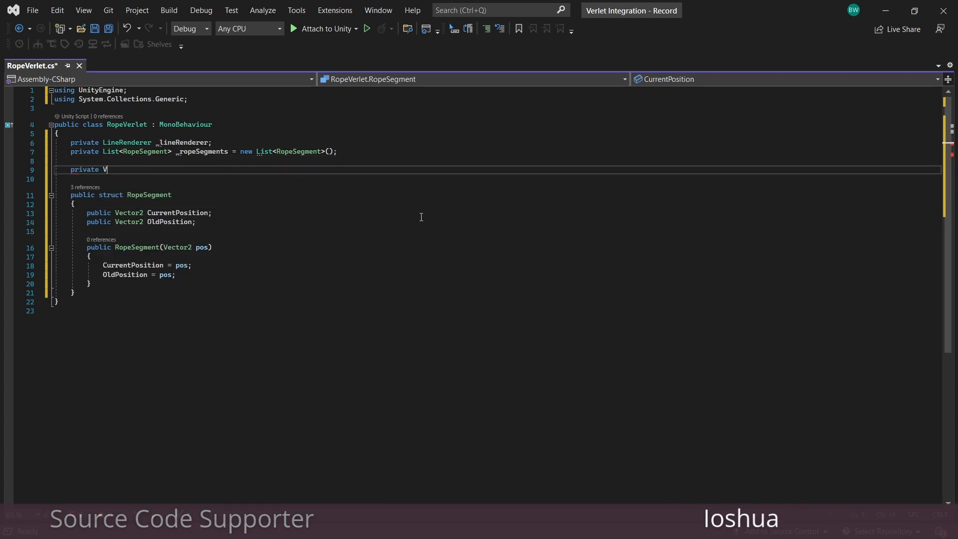
pyautogui.write('ector3 _ropeSt')
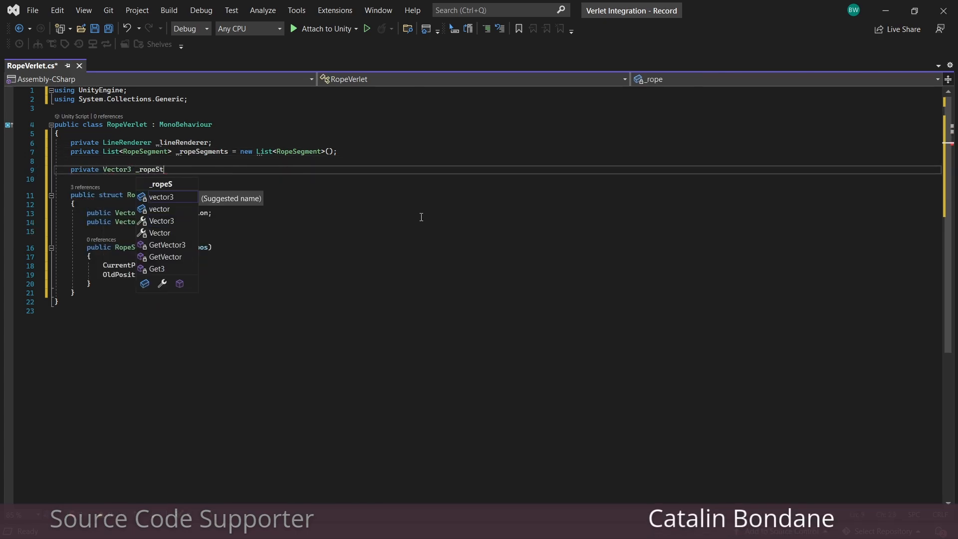
pyautogui.write('artPoint;')
pyautogui.write('[SerializeField] private')
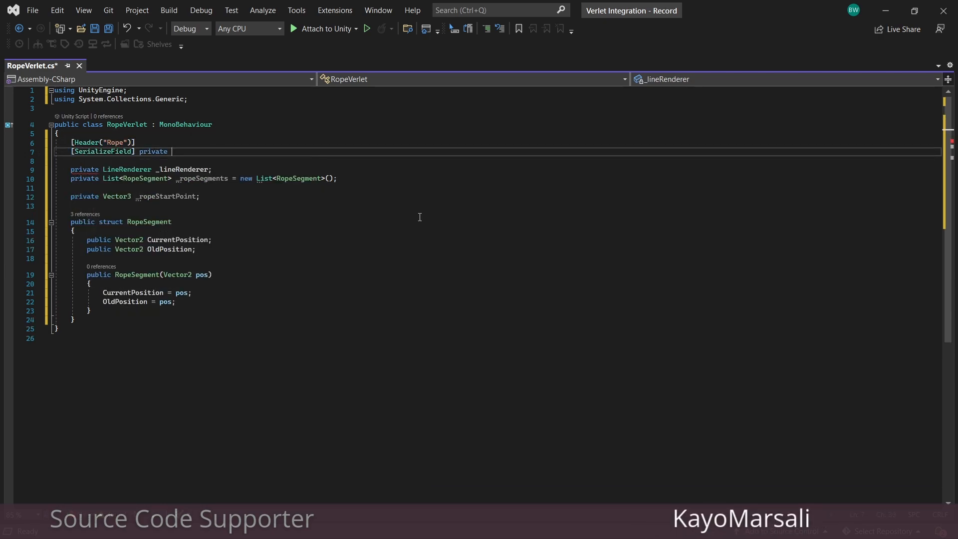
# - Add Rope fields: _numOfRopeSegments = 50 and segment length 0.225f
pyautogui.write('int _numOfRopeSegments')
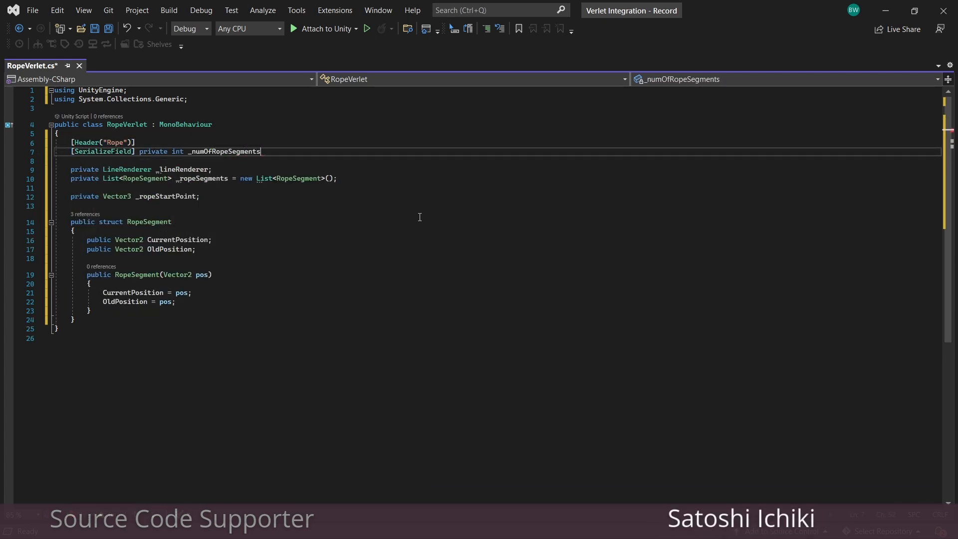
pyautogui.write('= 50;')
pyautogui.write('[SerializeField] private float _ropeSegmentLength =')
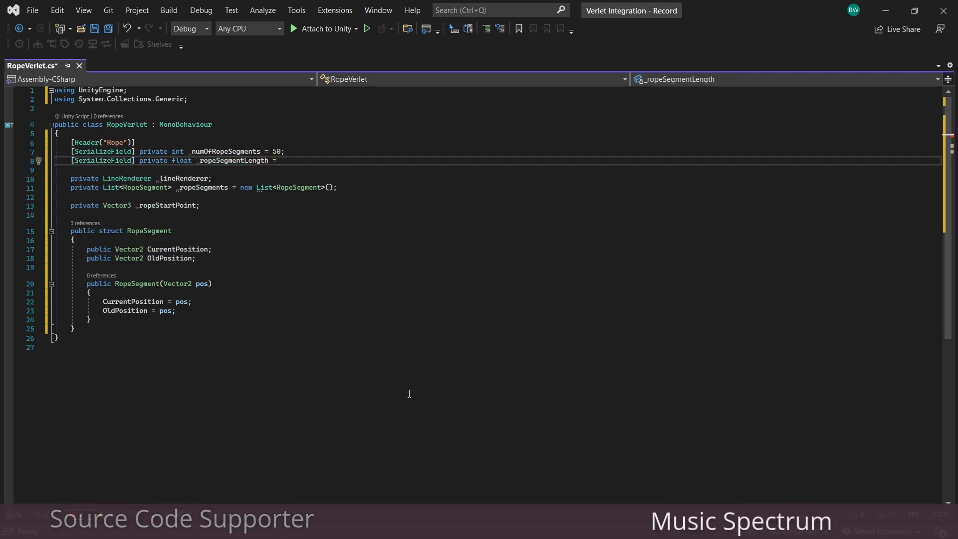
pyautogui.write('0.225f;')
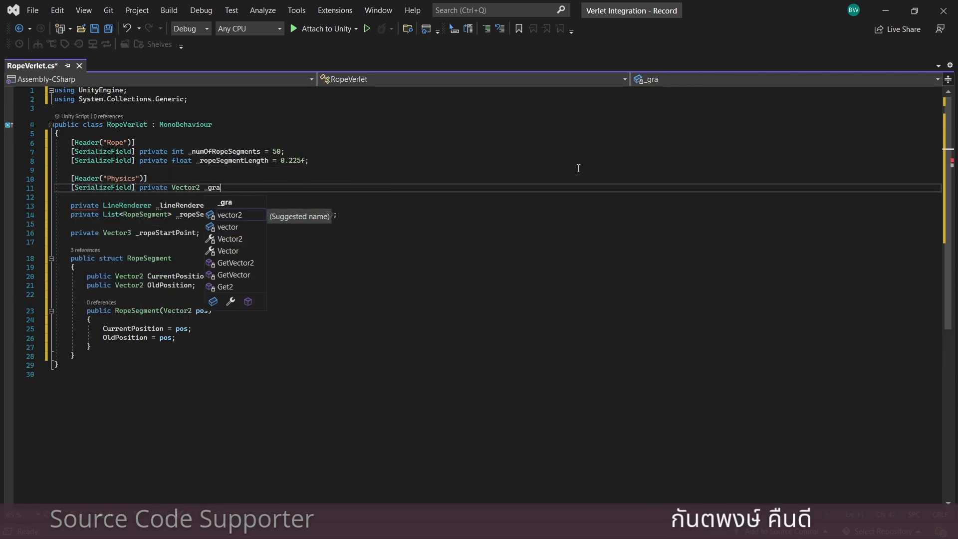
# - Add Physics fields _gravityForce and _dampingFactor = 0.98f //optional, then start another header
pyautogui.write('vityForce = new Vector2(0f, -2f);')
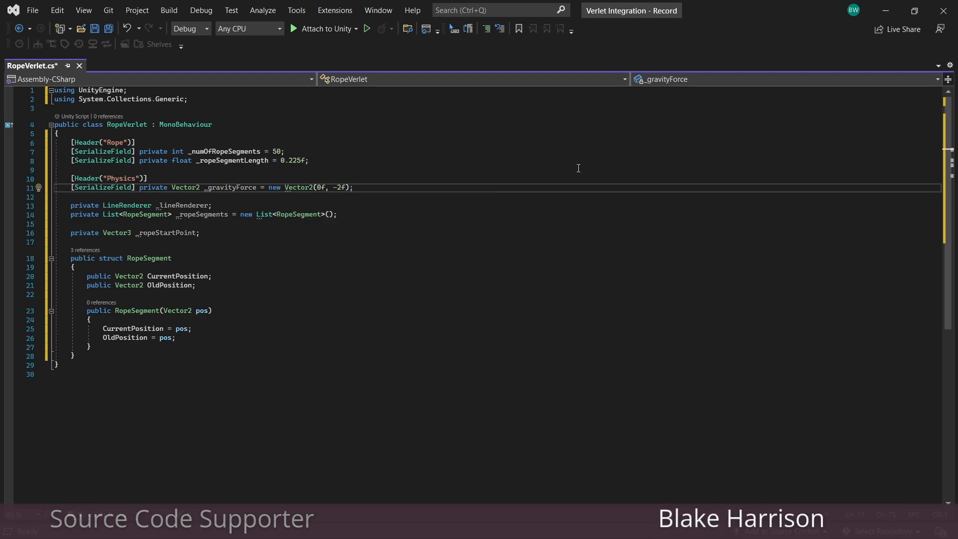
pyautogui.write('[SerializeField] private float m_gravityTorque =')
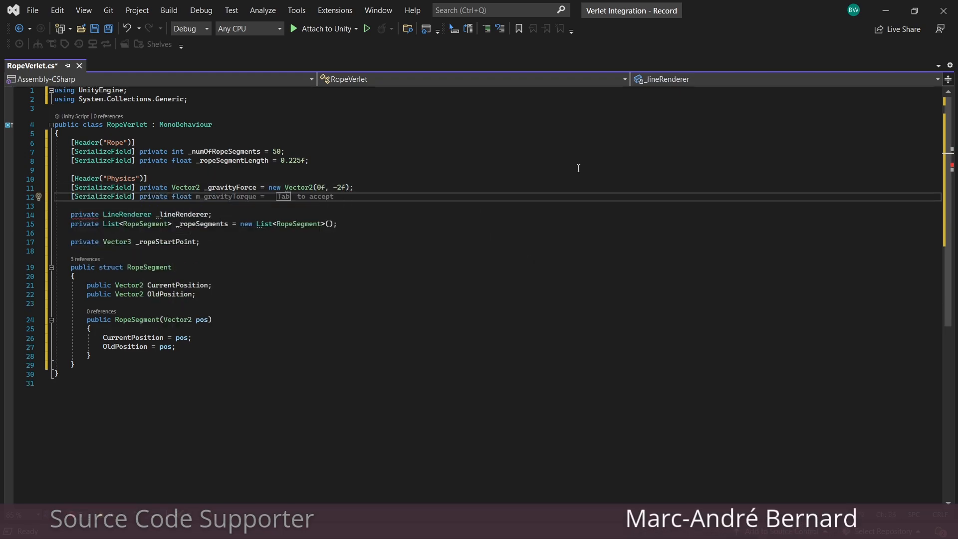
pyautogui.write('_dampingFactor = 0')
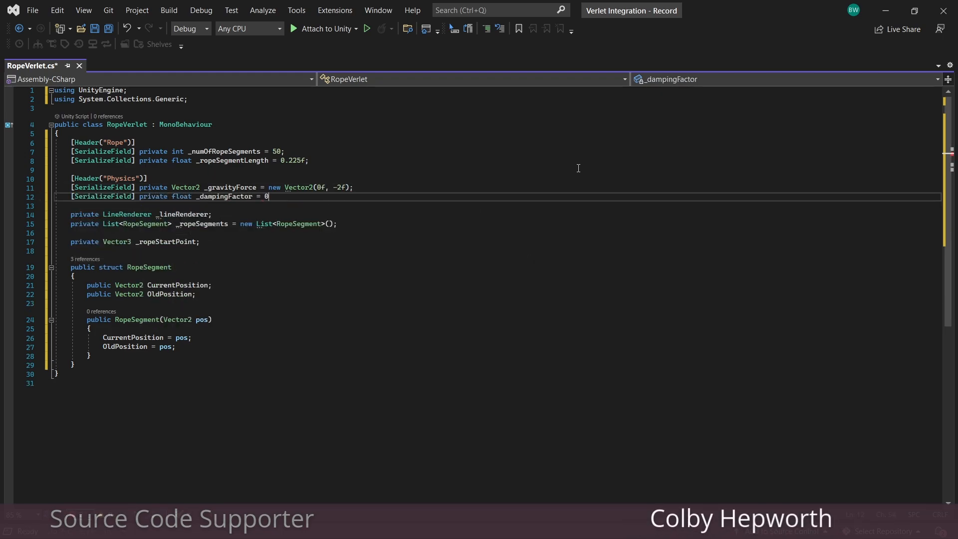
pyautogui.write('.98f; //optiona')
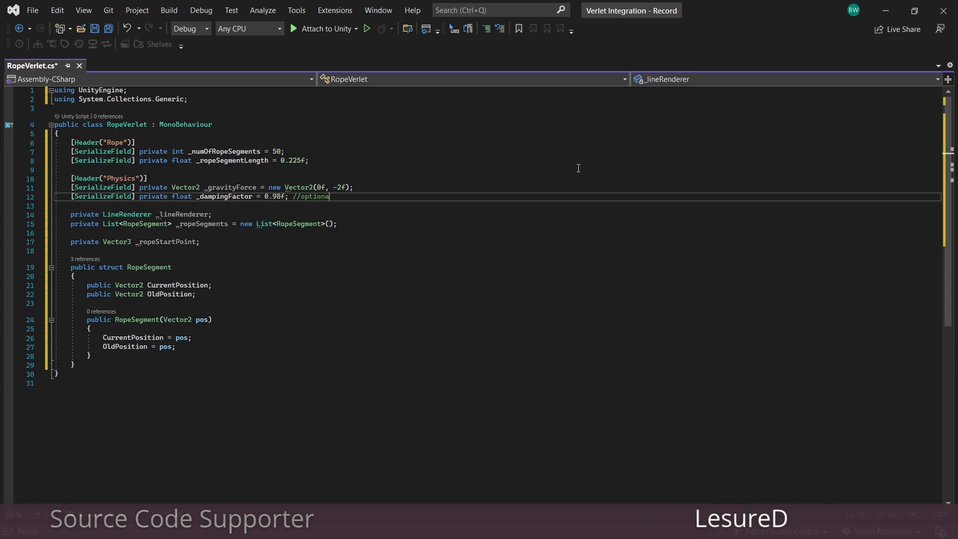
pyautogui.write('[Header()]')
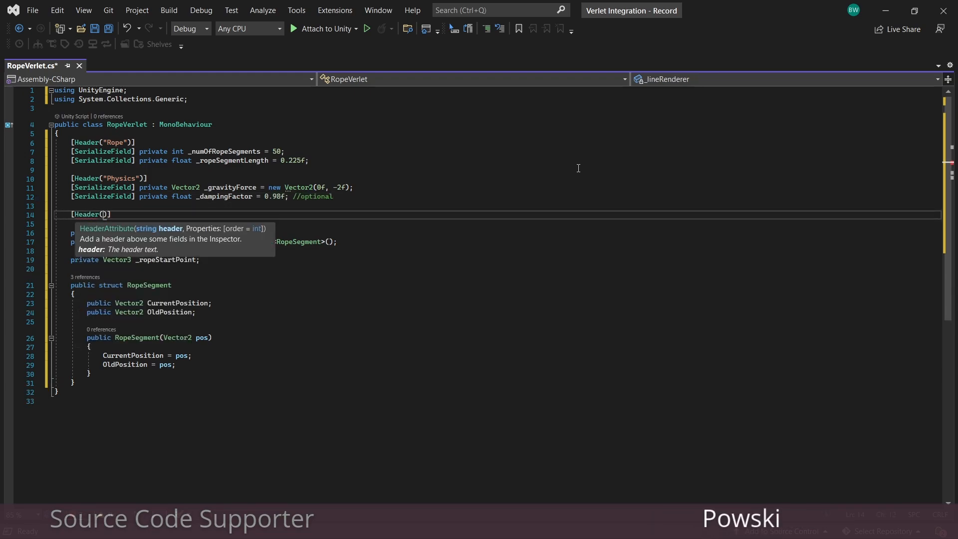
# - Add a Constraints header with 50 runs and initialise _lineRenderer in Awake with positionCount
pyautogui.write('Constraints")]')
pyautogui.click(497, 223)
pyautogui.write('[SerializeField] private int _numOFConstraint')
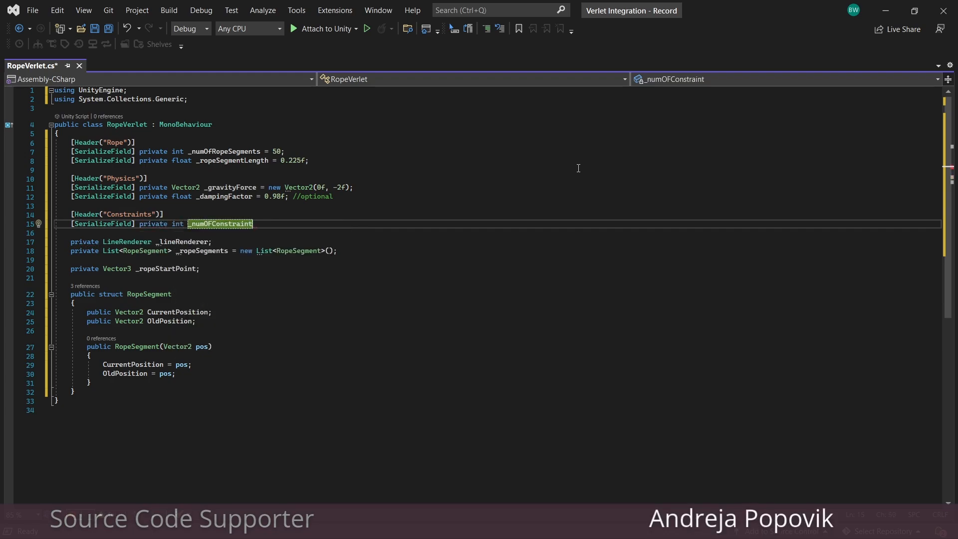
pyautogui.write('Runs = 50;')
pyautogui.write('private void Awake(')
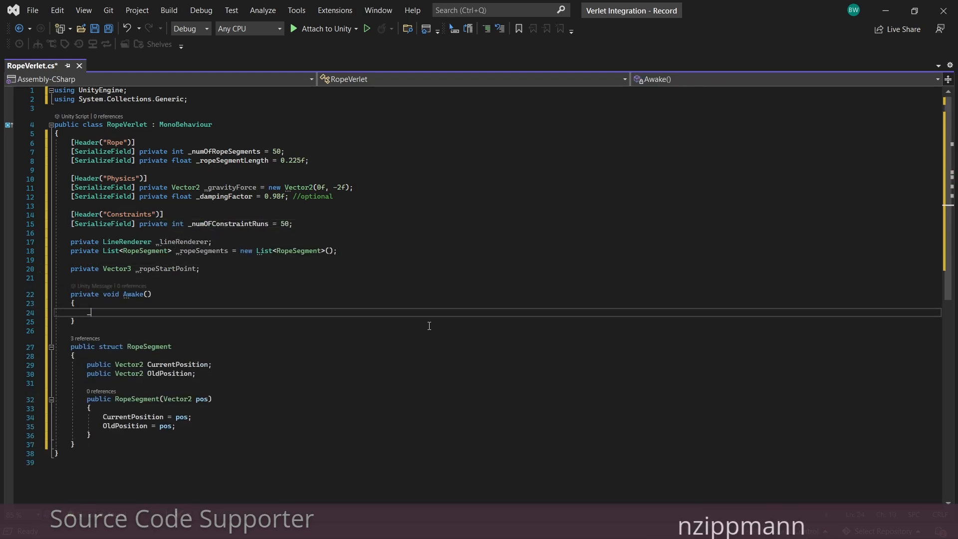
pyautogui.write('_lineRenderer = GetComponent<LineRenderer>();')
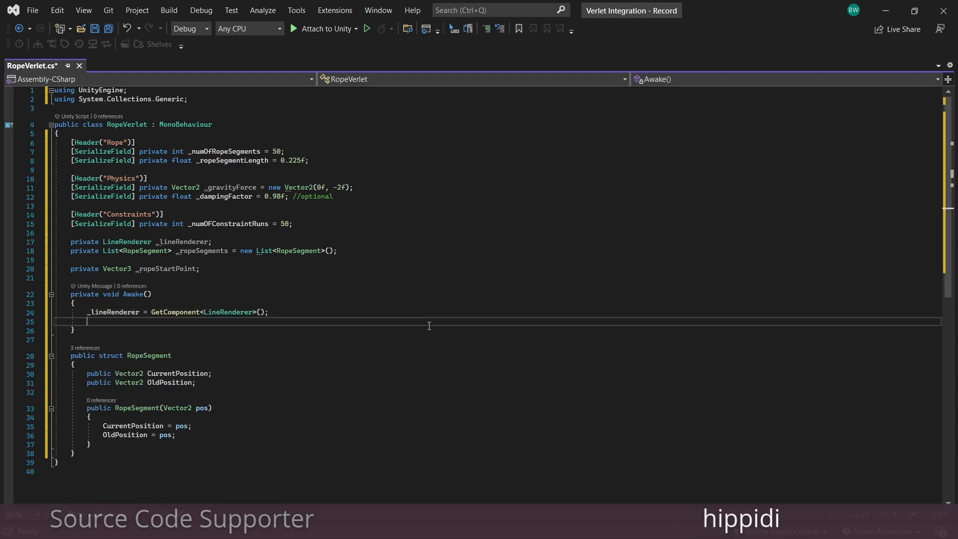
pyautogui.write('_lineRenderer.positionCount = 0;')
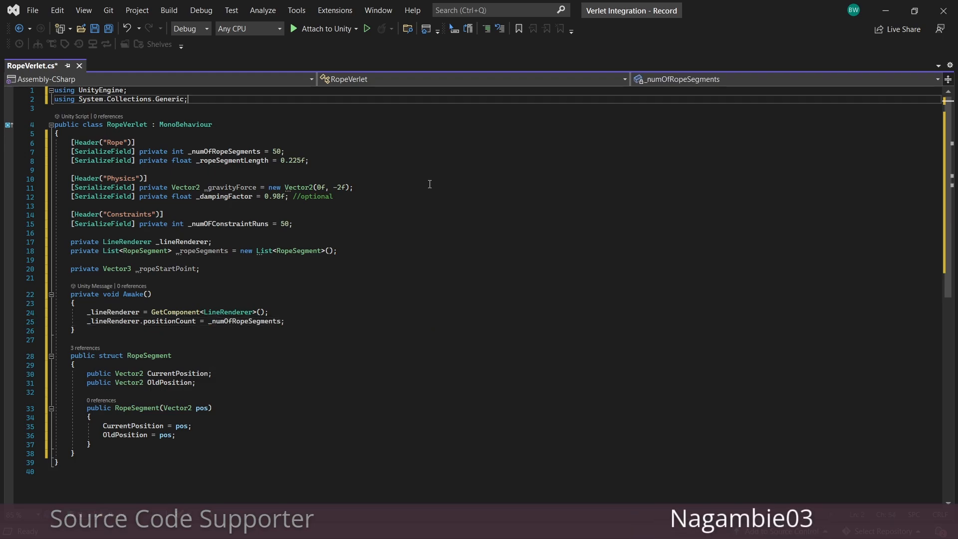
# - Import UnityEngine.InputSystem and set _ropeStartPoint from the mouse's world position
pyautogui.write('using UnityEngine.InputSystem;')
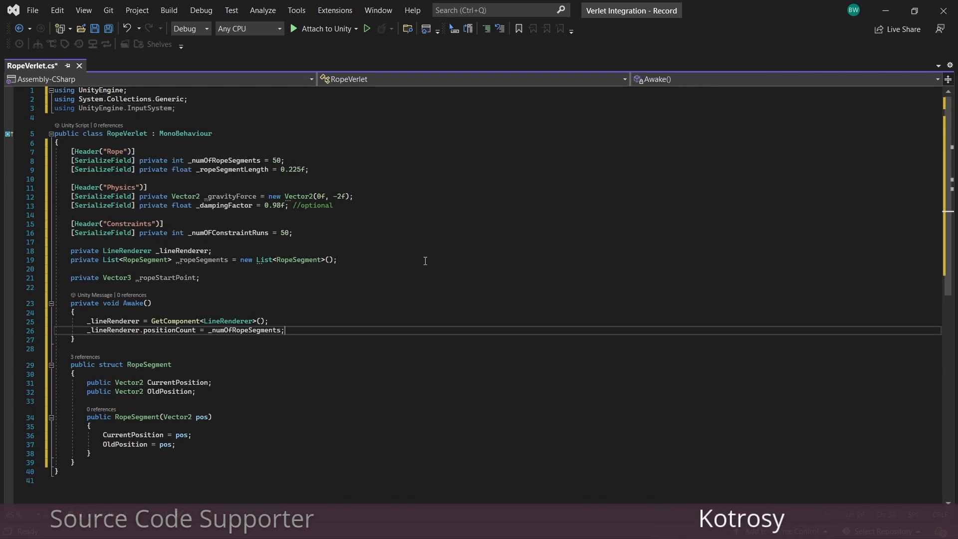
pyautogui.write('_ropeStartPoint')
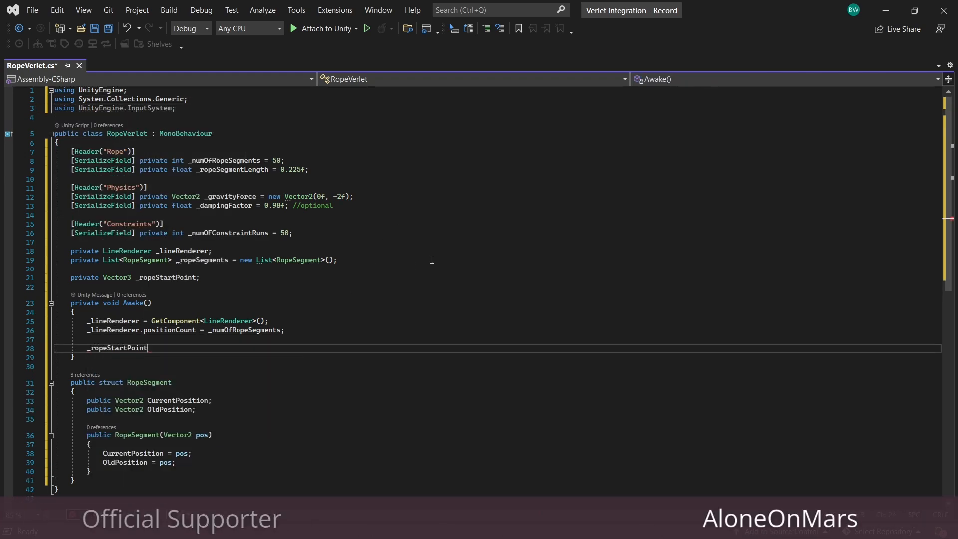
pyautogui.write('= Camera.main.s')
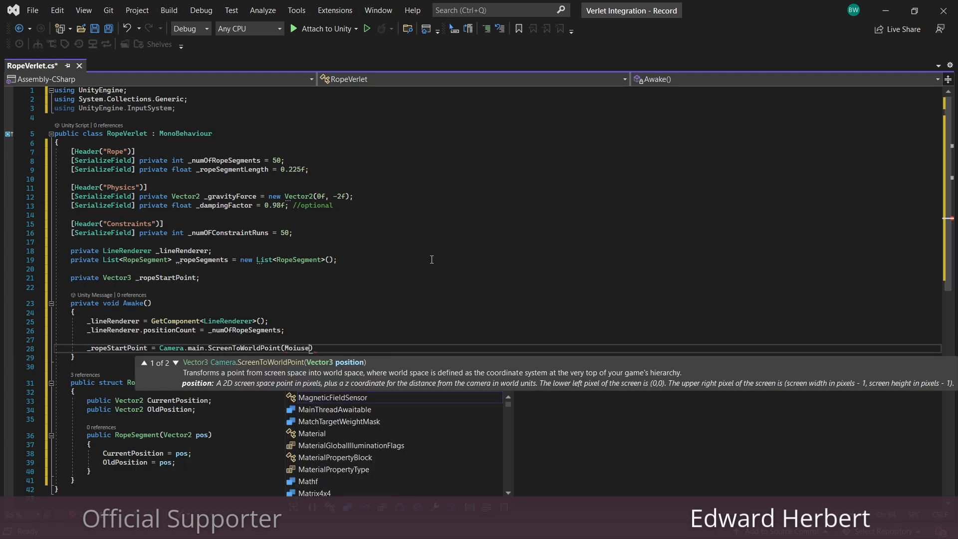
pyautogui.write('.current')
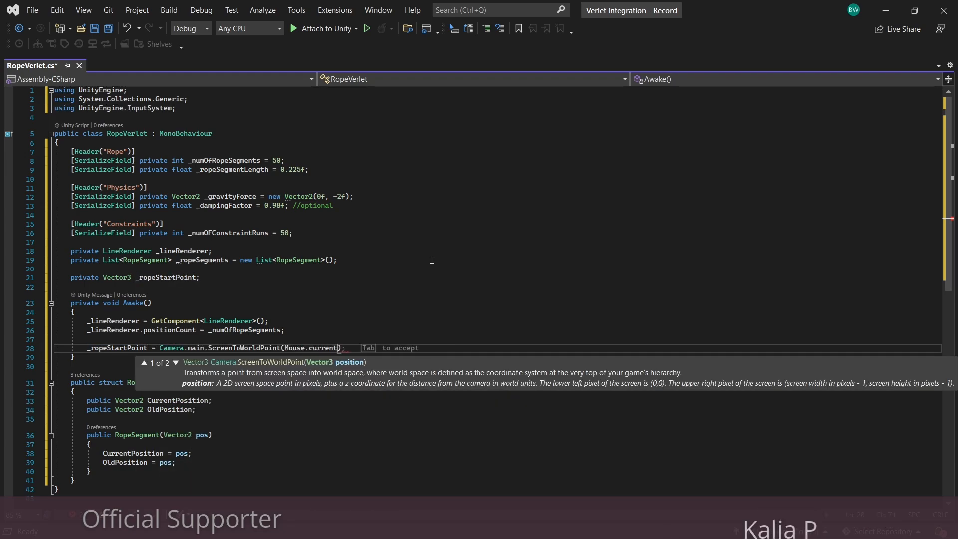
pyautogui.write('.position.ReadValue(')
pyautogui.write('for (int i = 0; i < _numOfRopeSegments; i++')
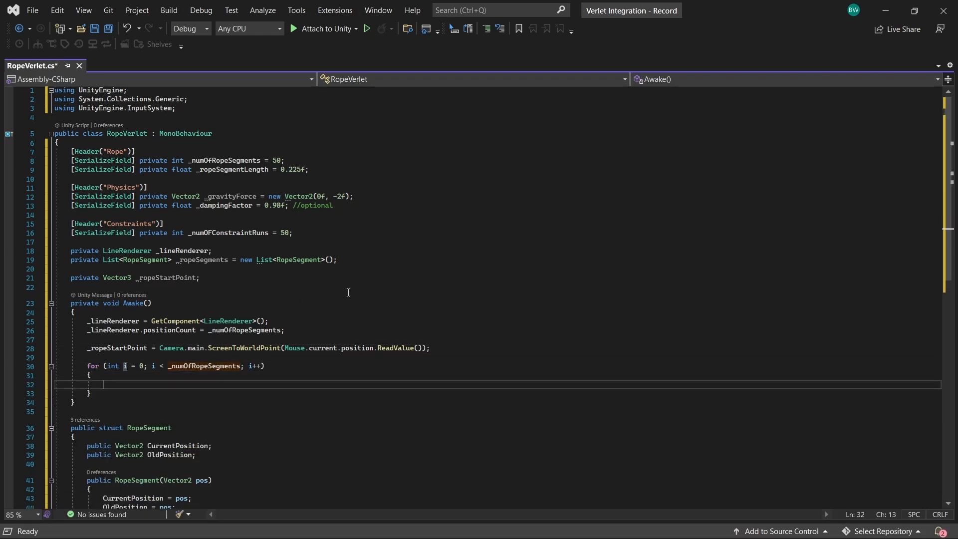
# - Loop adding new RopeSegments at _ropeStartPoint while lowering its y by the segment length
pyautogui.write('_ropes')
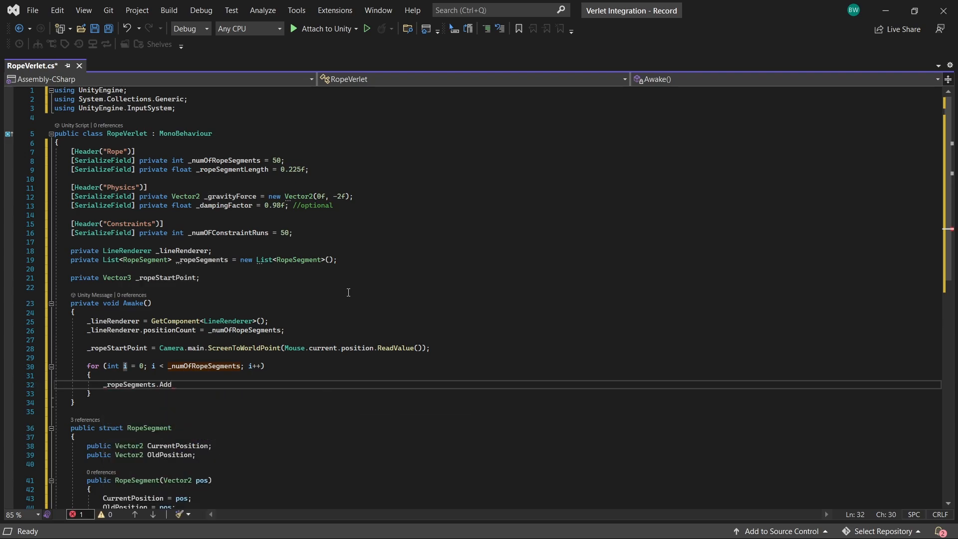
pyautogui.write('(new Ropes')
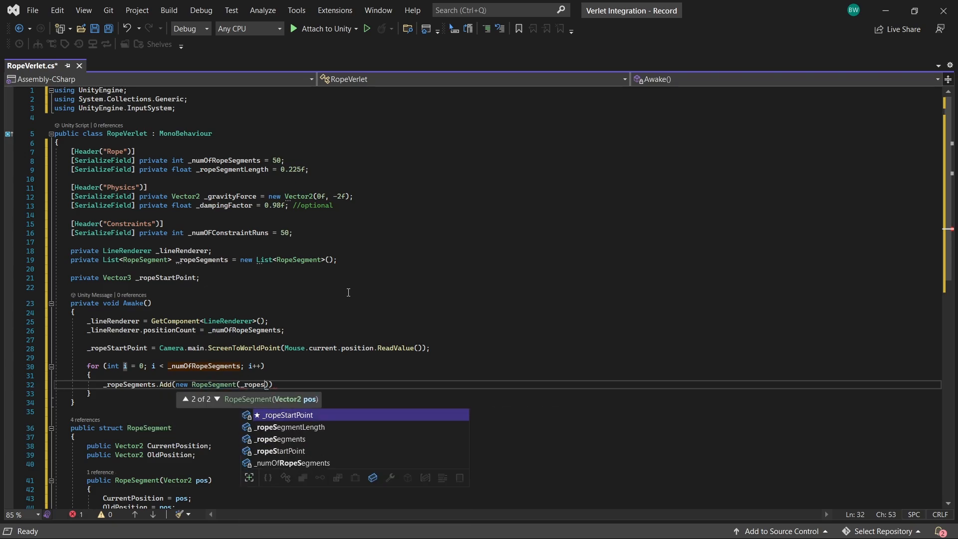
pyautogui.press('Tab')
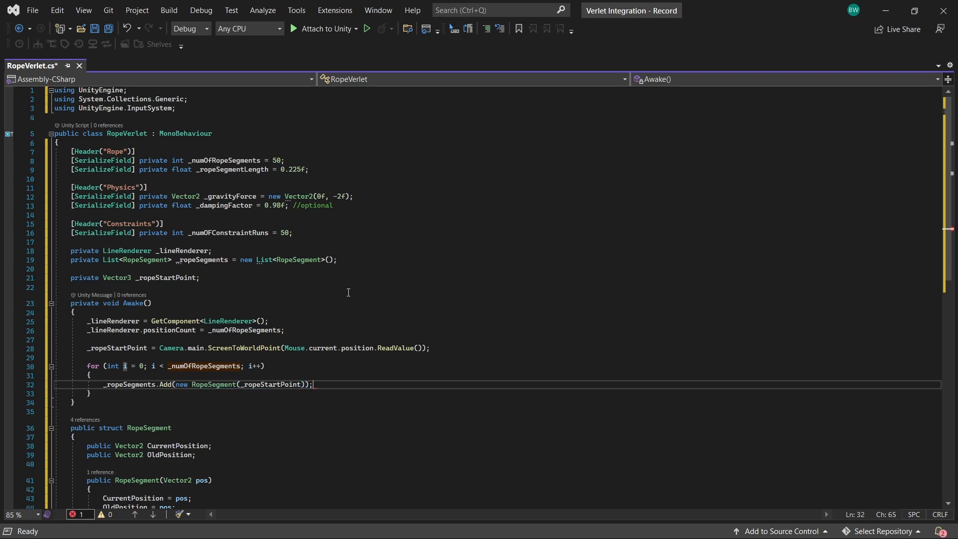
pyautogui.write('_rops')
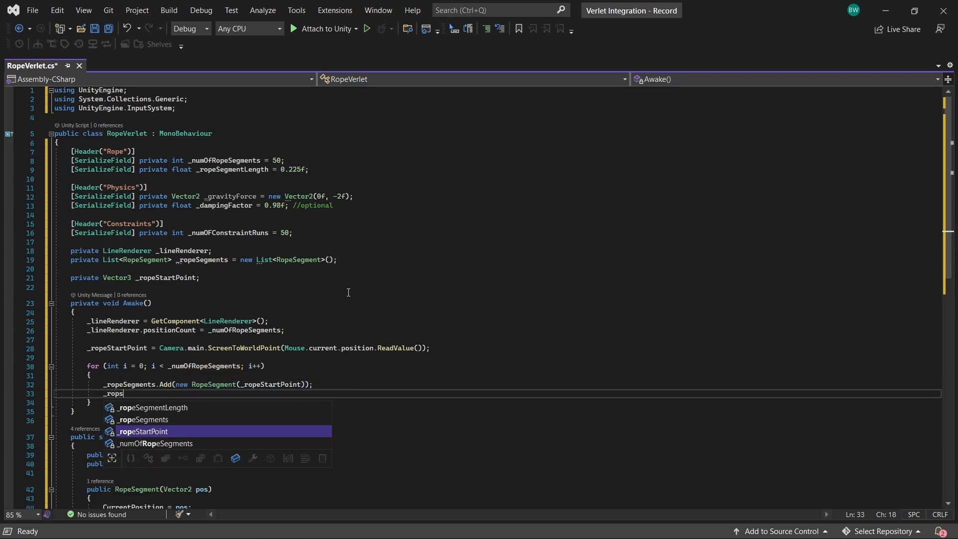
pyautogui.write('tartPoint.y')
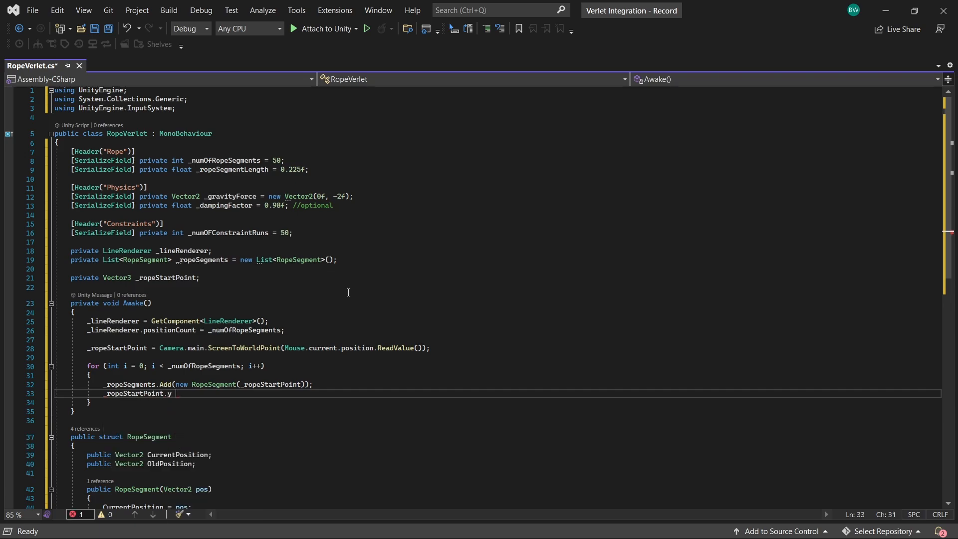
pyautogui.write('-= _ropes')
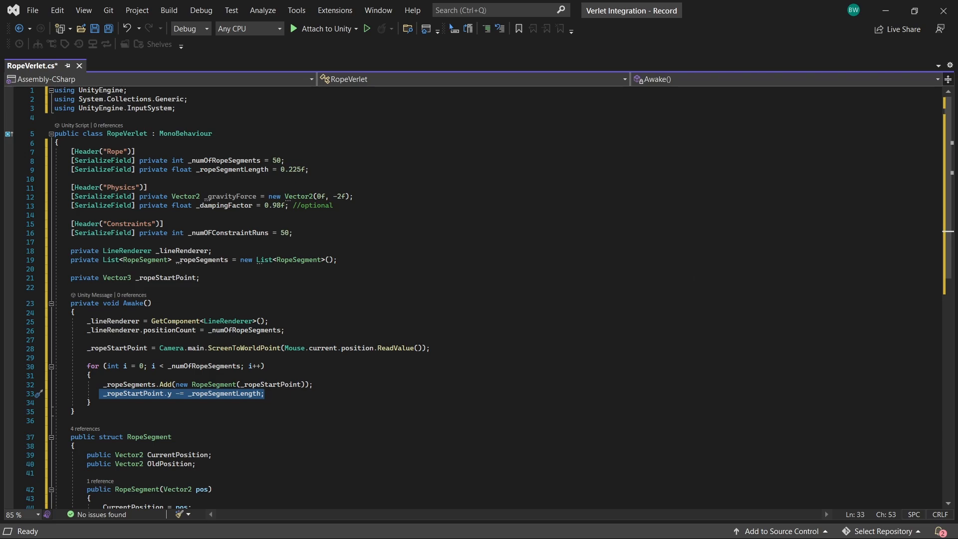
# - Write Update calling DrawRope, which copies each segment's CurrentPosition and calls _lineRenderer.SetPositions
pyautogui.write('upd')
pyautogui.write('DrawRope();')
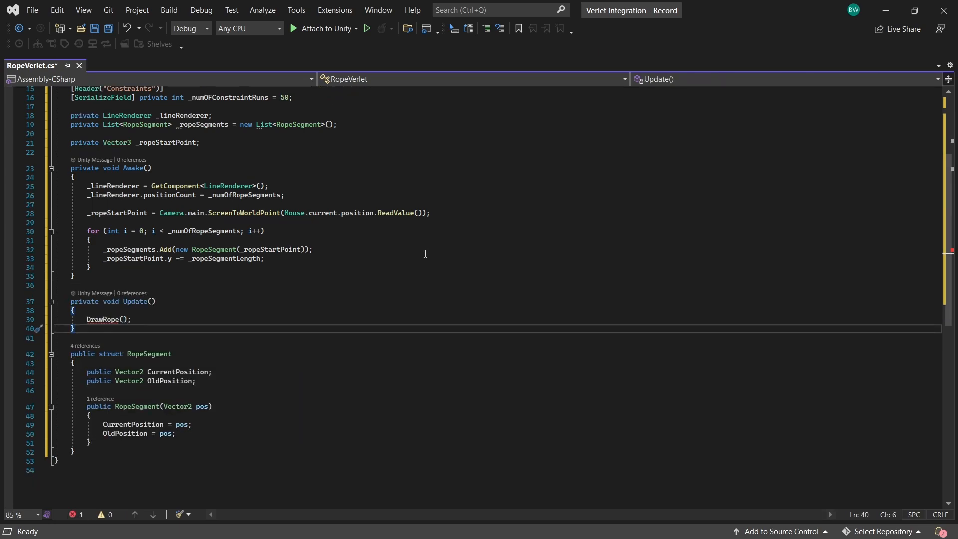
pyautogui.write('private void DrawRope(')
pyautogui.write('ropepo')
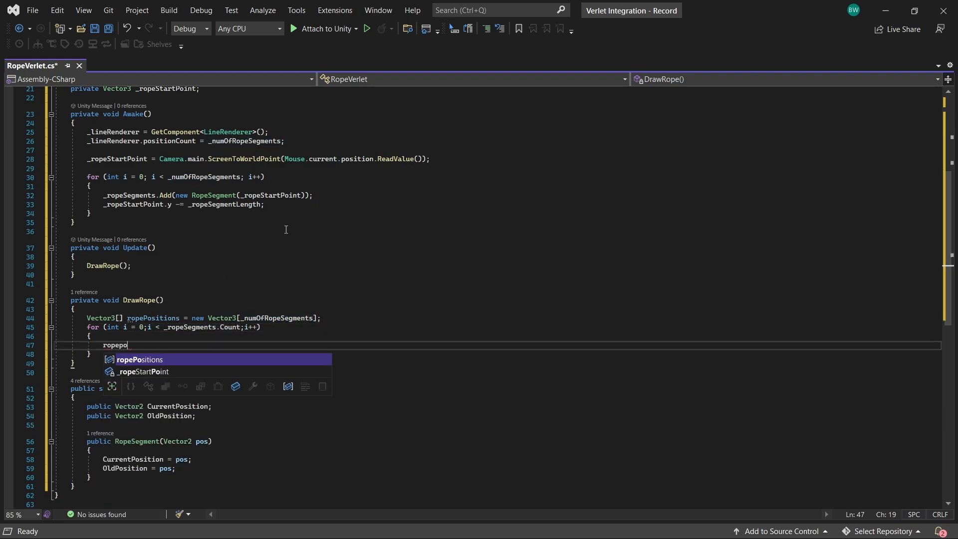
pyautogui.write('sitions[i] = _ropeSegments[')
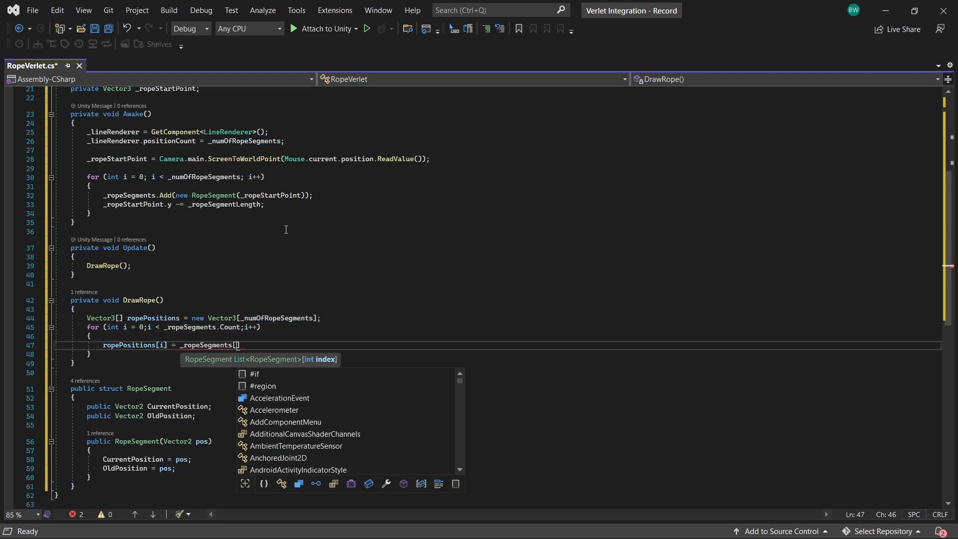
pyautogui.write('i].CurrentPosition;')
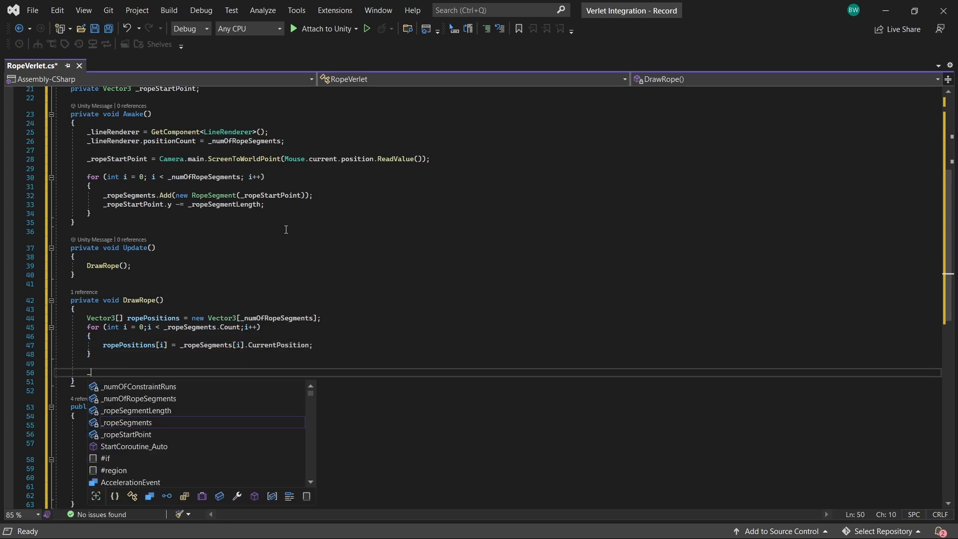
pyautogui.write('_lineRenderer.setPositions(ropePositions);')
pyautogui.click(503, 282)
pyautogui.write('Simulate();')
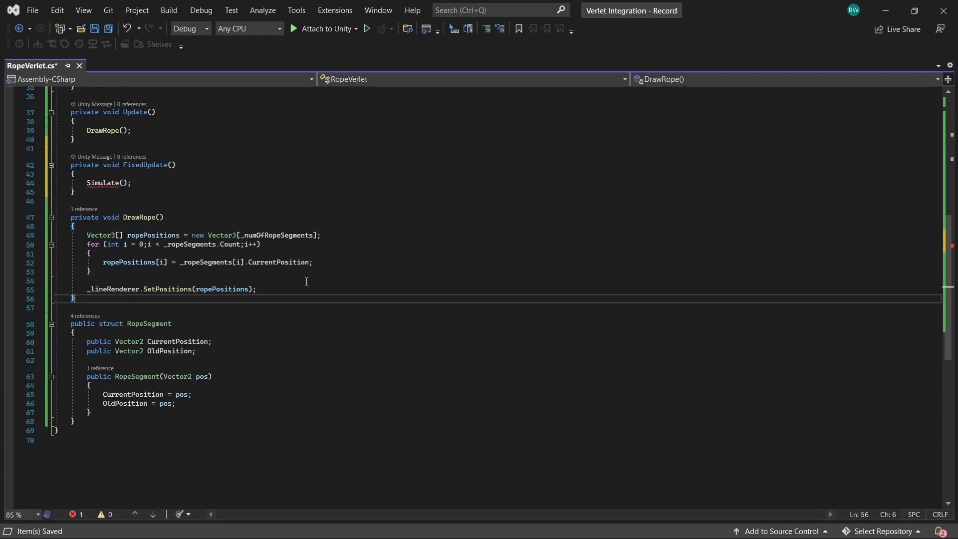
# - Create Simulate() with a for loop fetching each RopeSegment from _ropeSegments[i]
pyautogui.write('private void Simulate()\\n{\\n\\n}')
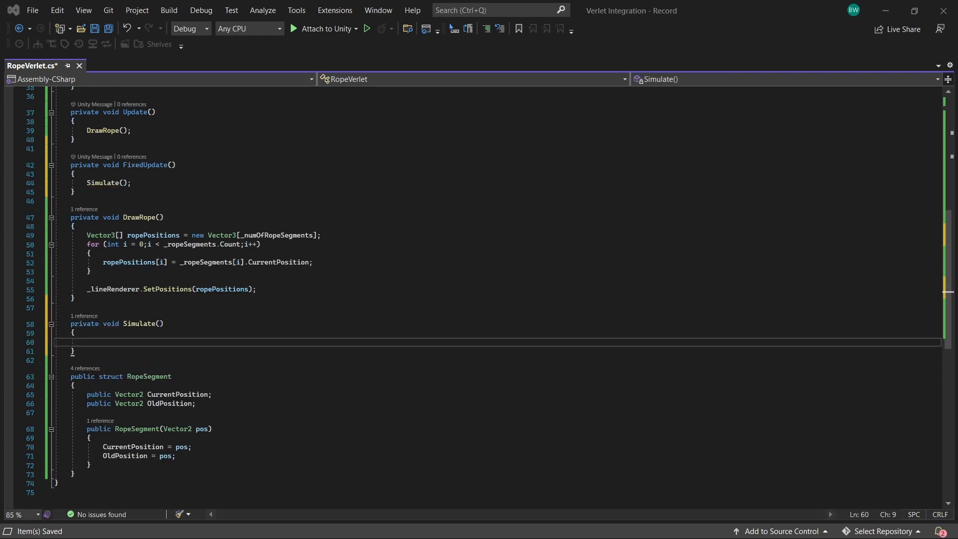
pyautogui.write('fo')
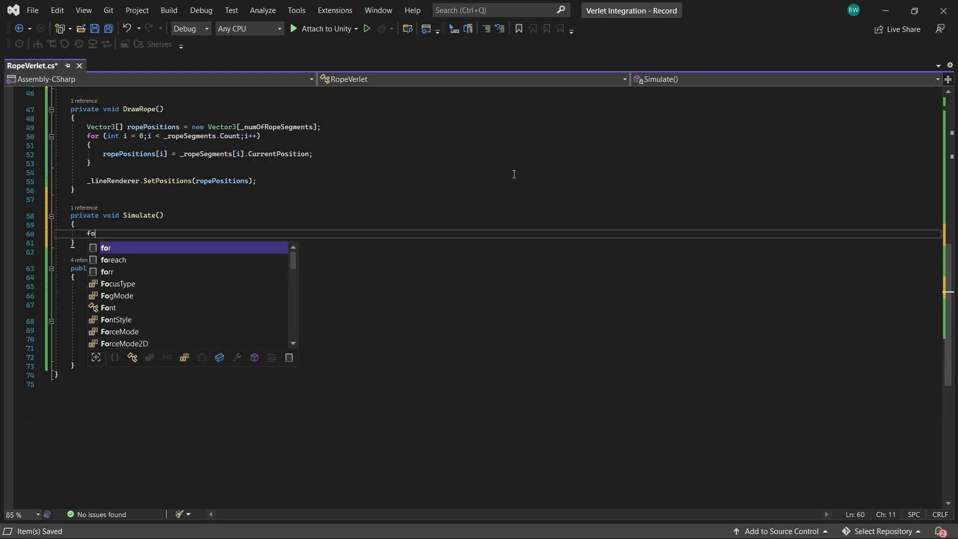
pyautogui.press('Tab')
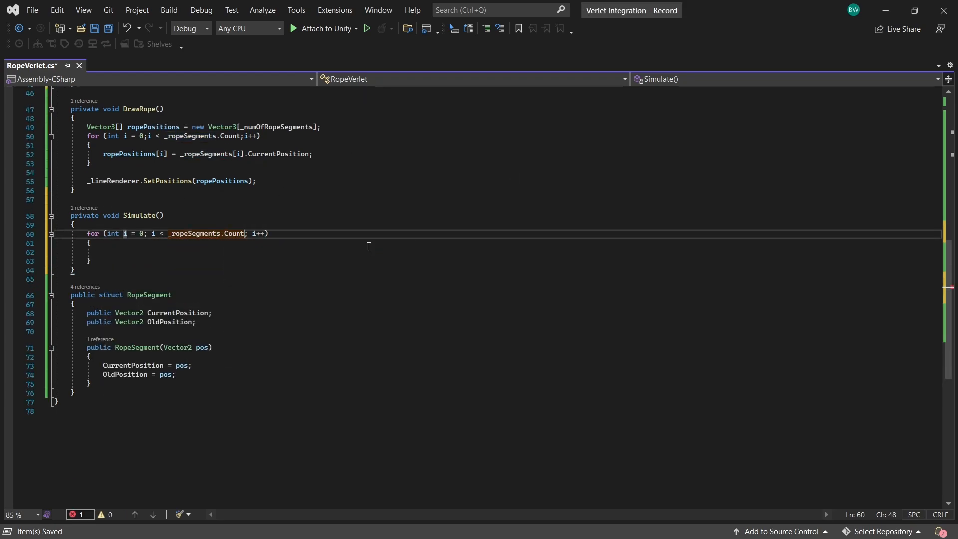
pyautogui.write('RopeSegment')
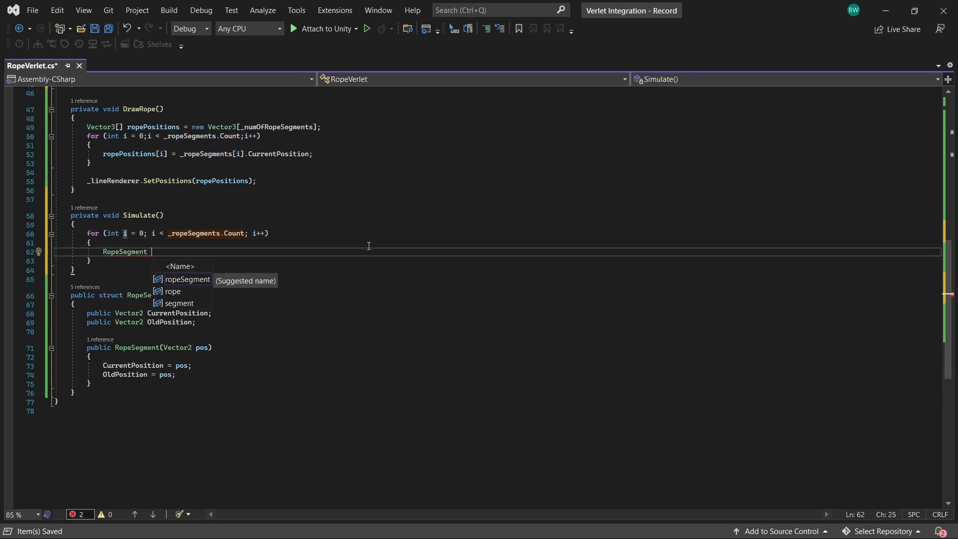
pyautogui.write('segment = _ropeSegments')
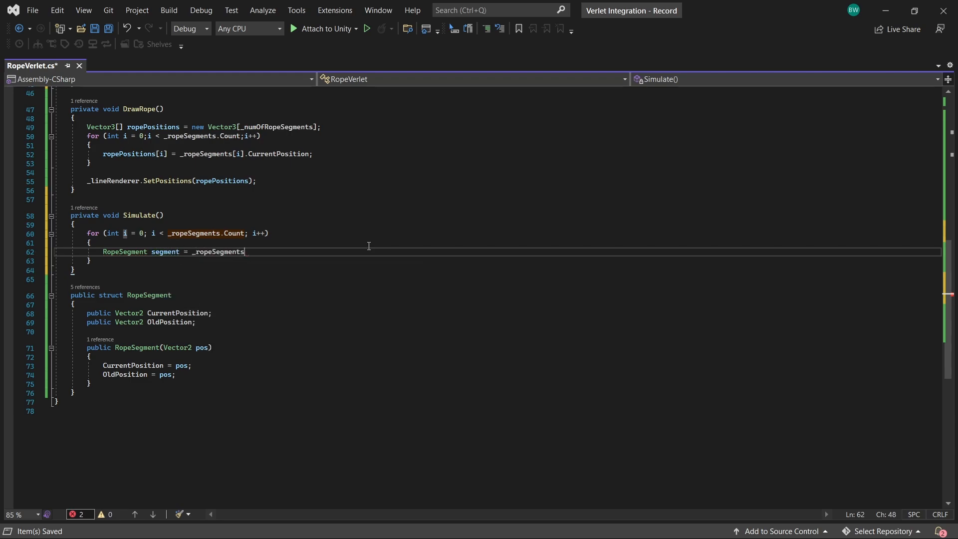
pyautogui.write('[i];')
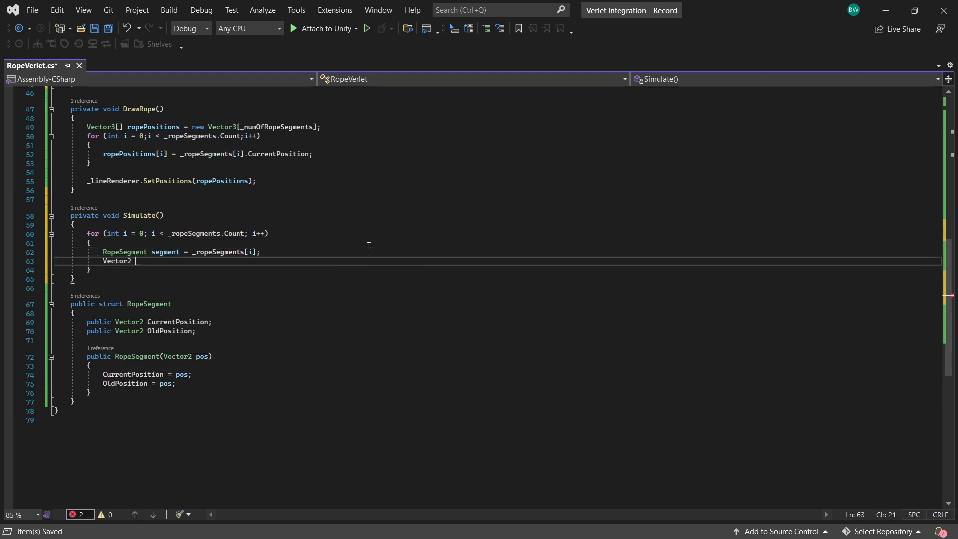
# - Compute damped velocity, store OldPosition, and add velocity and gravity to CurrentPosition
pyautogui.write('velocity')
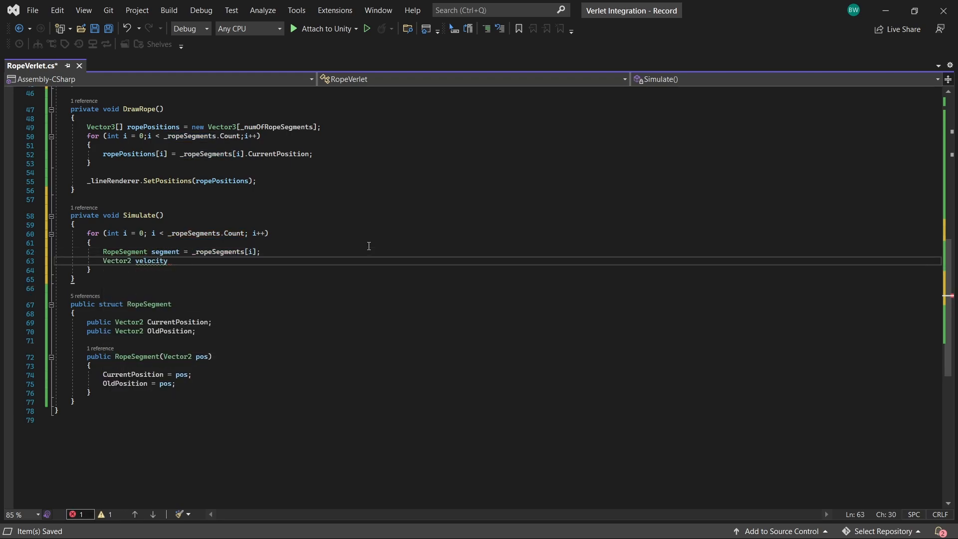
pyautogui.write('= (segment.')
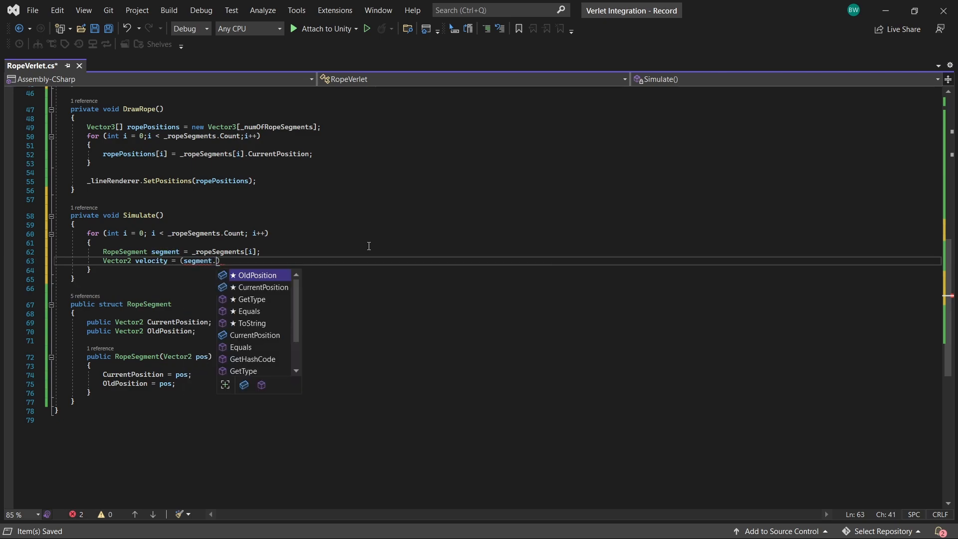
pyautogui.write('CurrentPosition - segment.OldPosition')
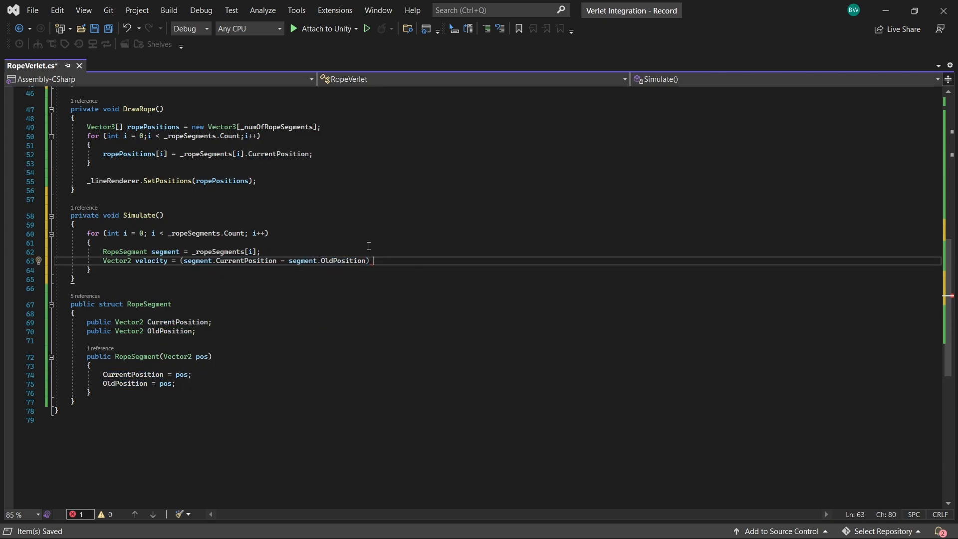
pyautogui.write('* _dampingFactor;')
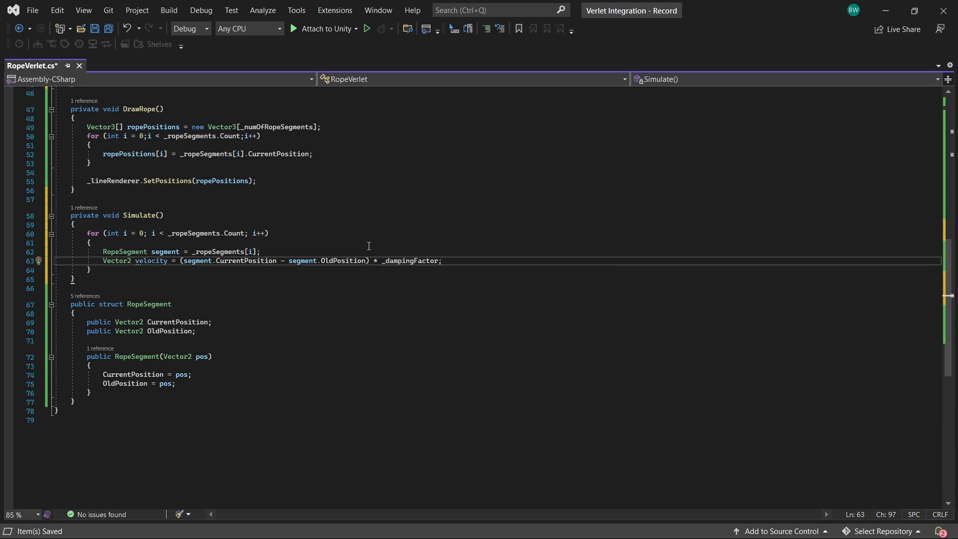
pyautogui.write('segment.oldPosition =')
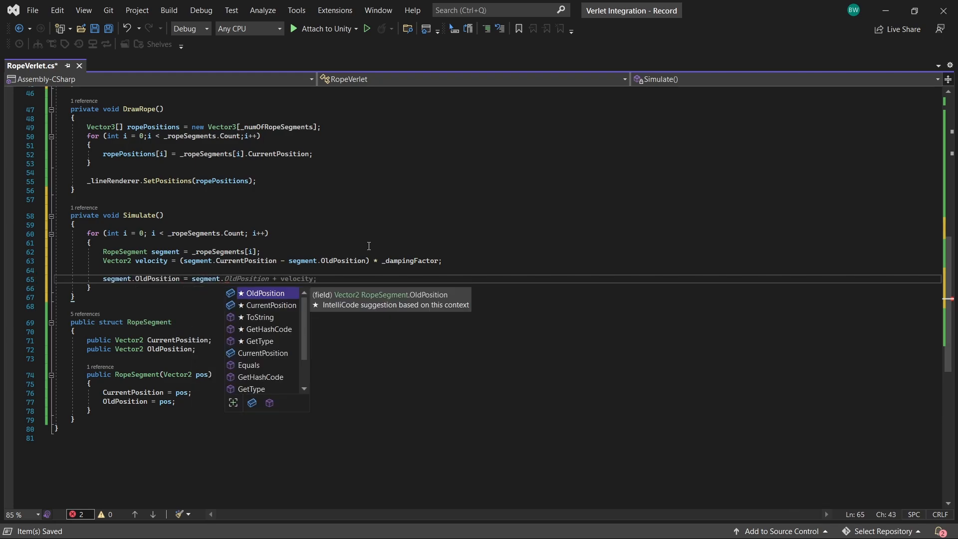
pyautogui.write('segment.CurrentPosition = velocity;')
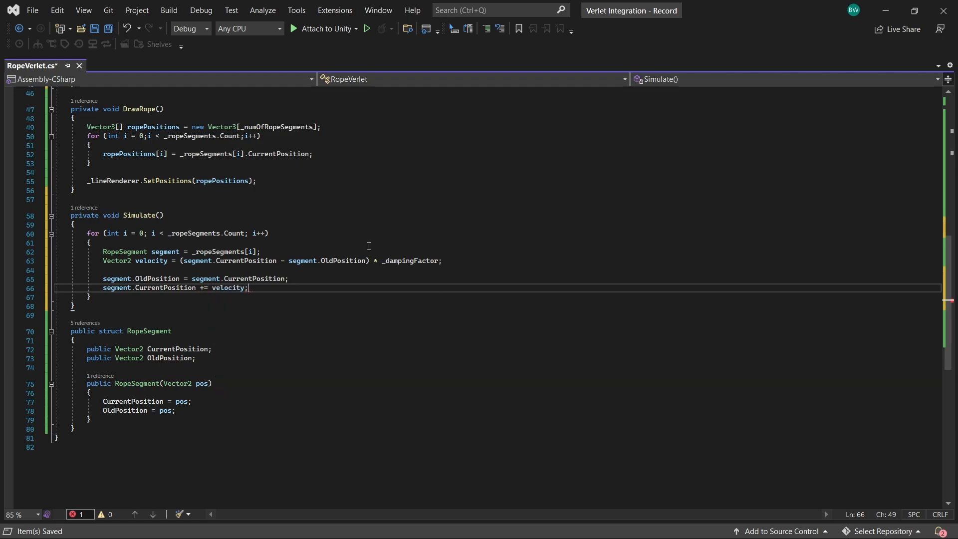
pyautogui.write('segment.currentPosition += _gravityForce * Time.fixedDeltaTime;')
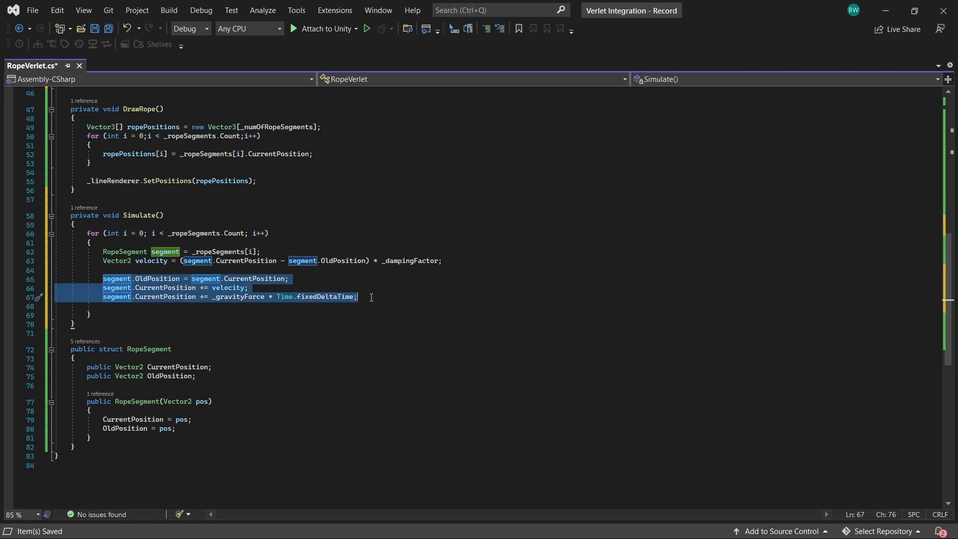
# - Write the segment back with _ropeSegments[i] = segment and pick a spot for the next method
pyautogui.click(166, 252)
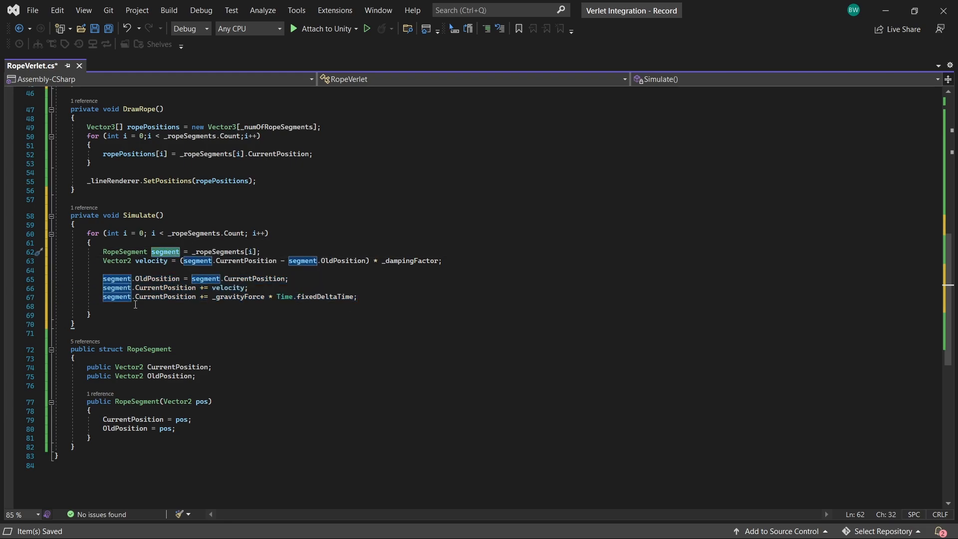
pyautogui.write('_rop')
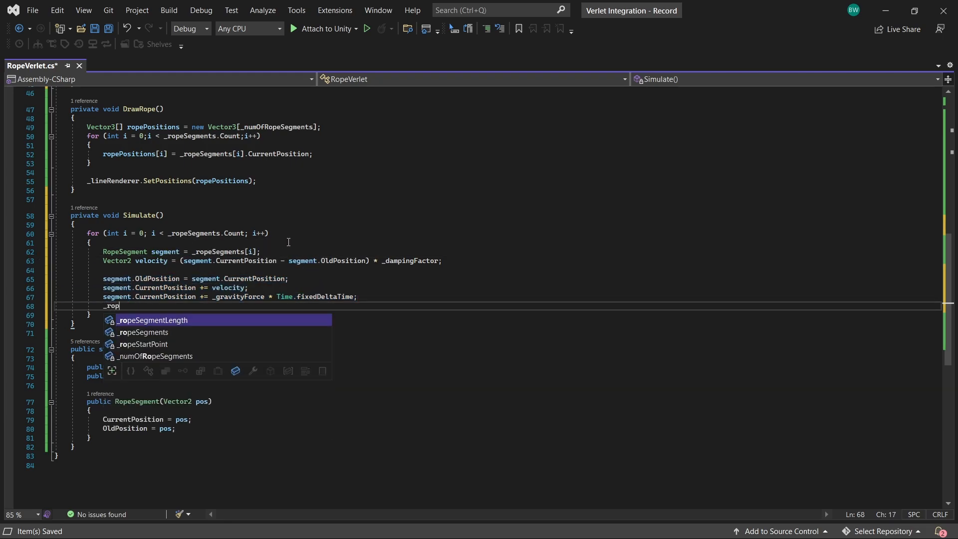
pyautogui.write('eSegments[i]')
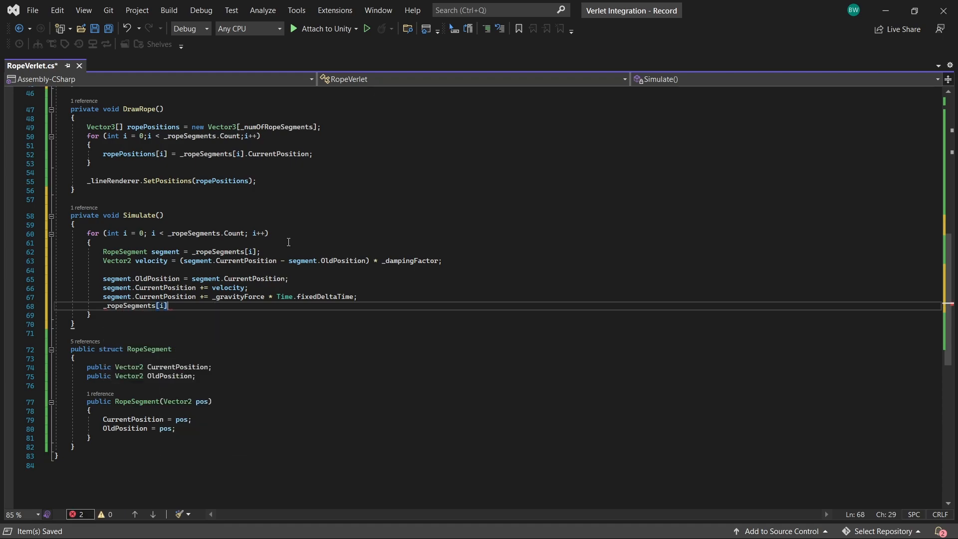
pyautogui.write('= segment;')
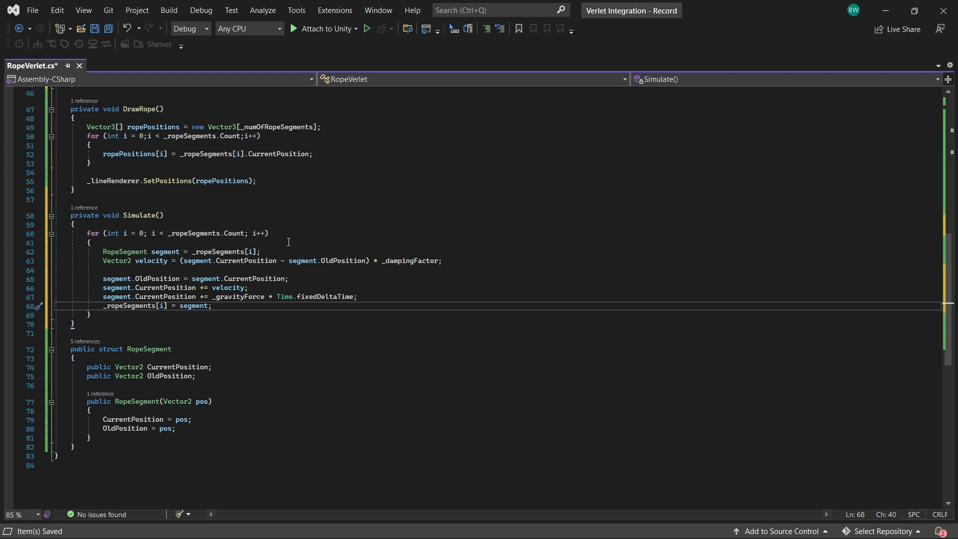
pyautogui.moveTo(269, 242)
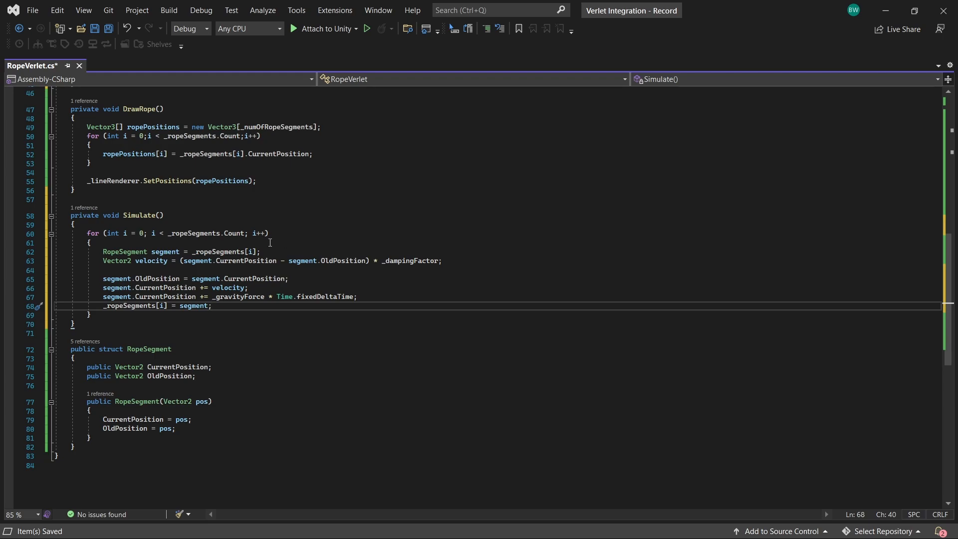
pyautogui.doubleClick(110, 349)
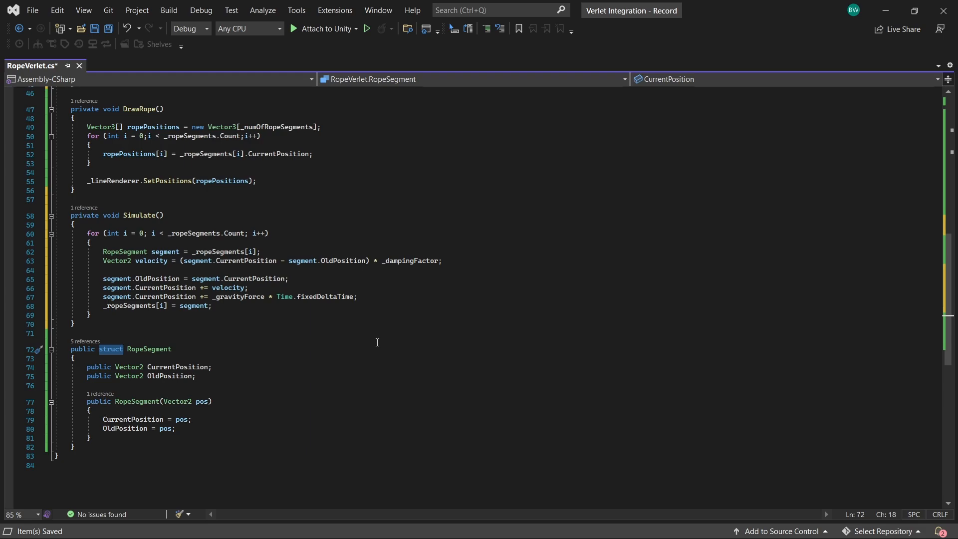
pyautogui.moveTo(375, 342)
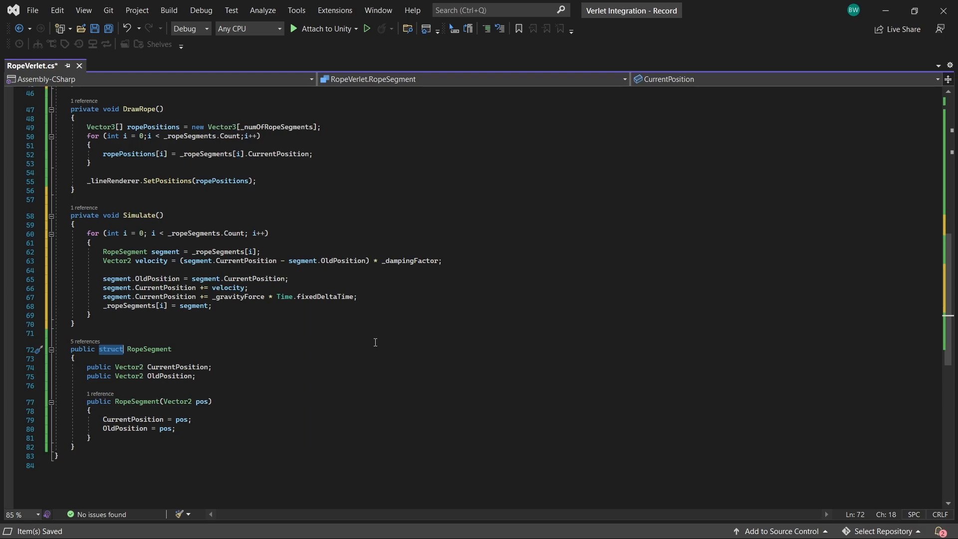
# - Write ApplyConstraints pinning _ropeSegments[0] to Camera.main.ScreenToWorldPoint of the mouse, then begin the segment loop
pyautogui.write('private void ApplyConstraints(')
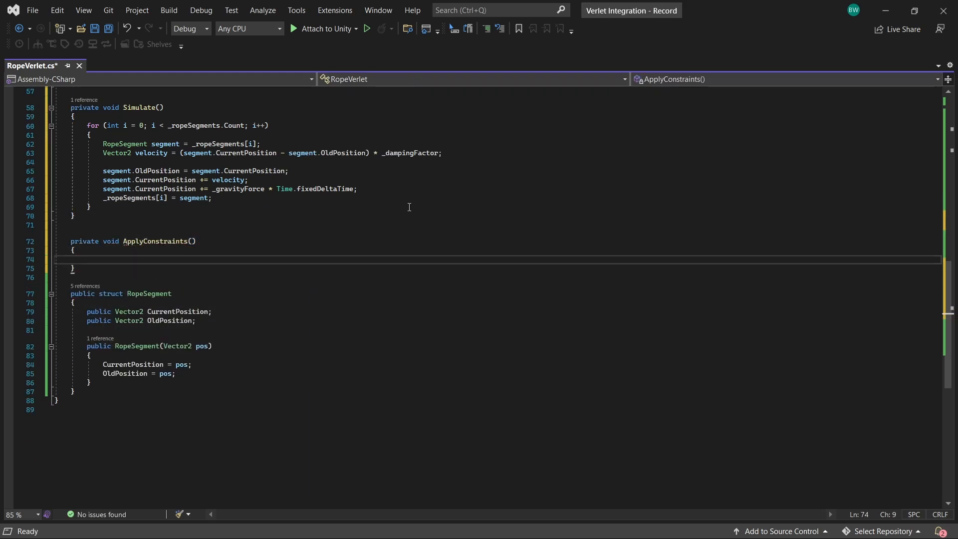
pyautogui.write('//keep first point attached to the mouse')
pyautogui.write('RopeSegment first')
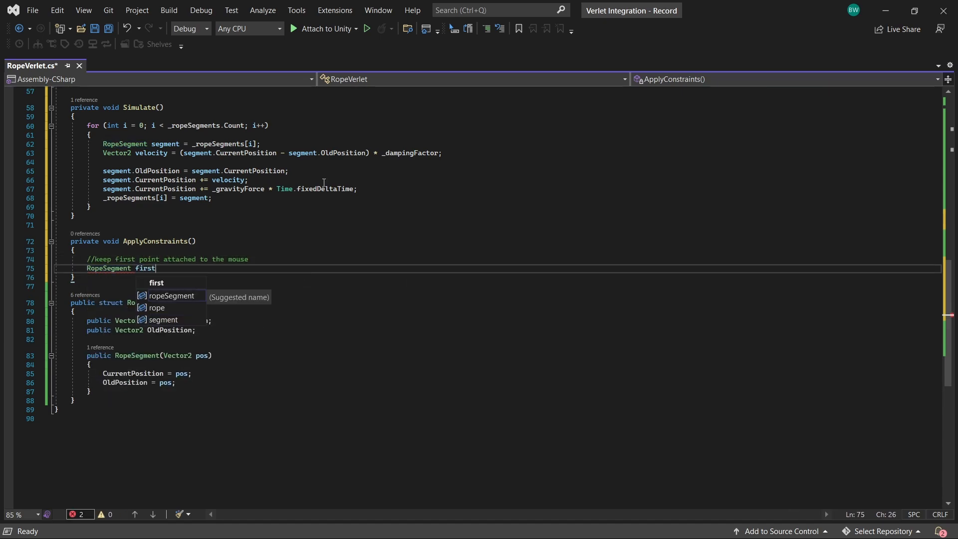
pyautogui.write('Segment = _ropeSegments[0];')
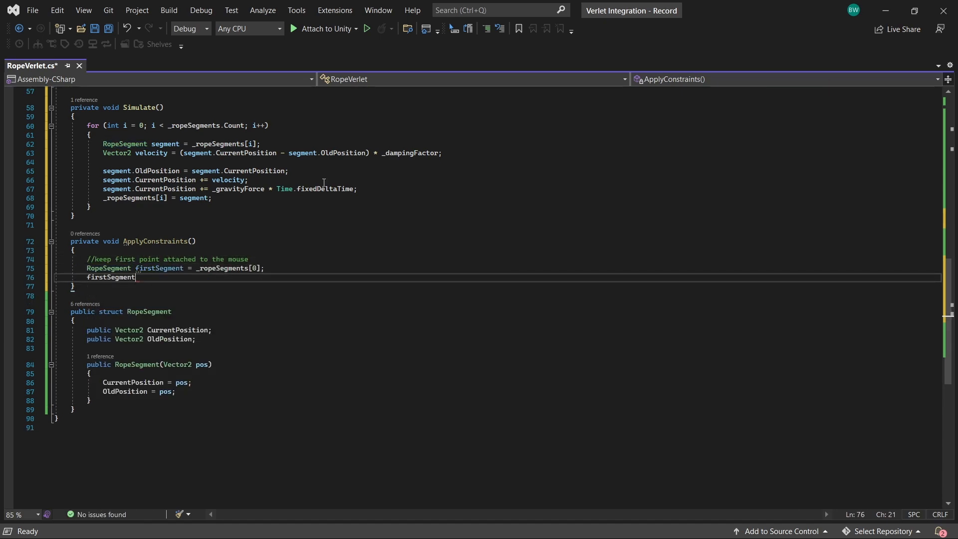
pyautogui.write('.CurrentPosition = Camera.main.ScreenToWorldPoint()')
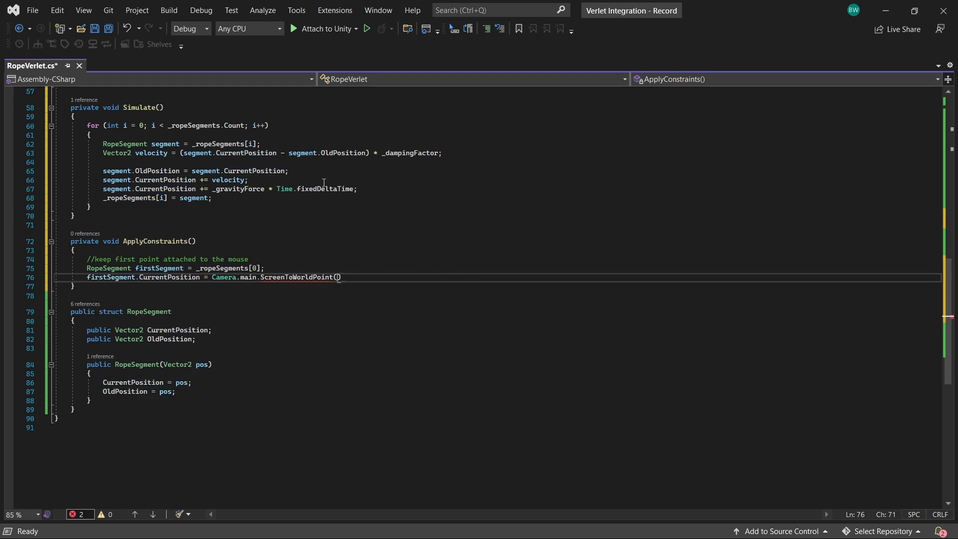
pyautogui.write('Mouse.current.position.ReadValue());')
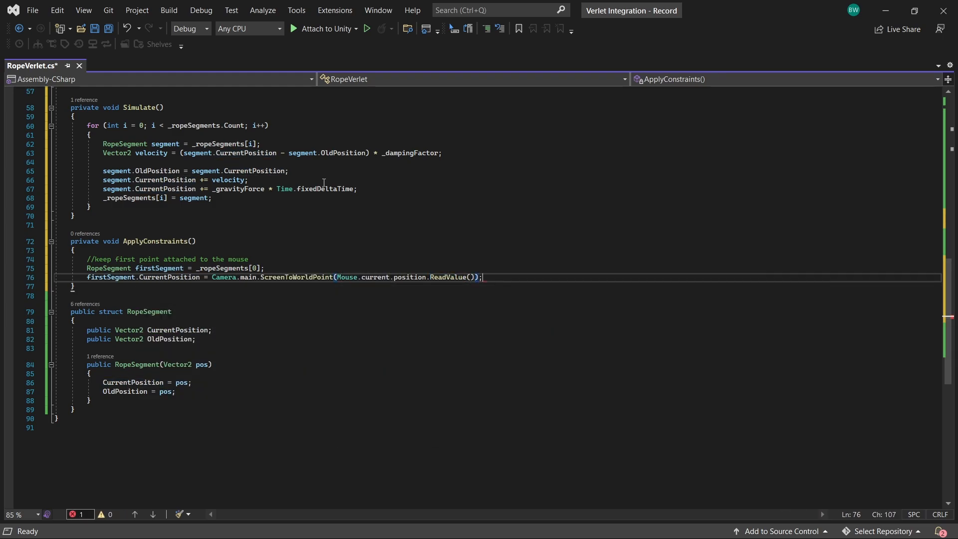
pyautogui.write('_ropeSegments[0] = firstSegment;')
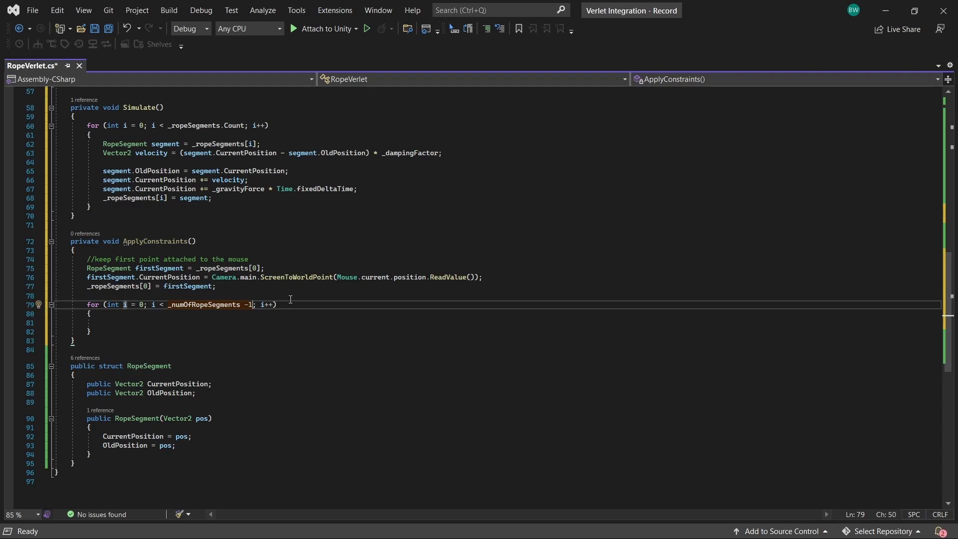
pyautogui.write('Ropes')
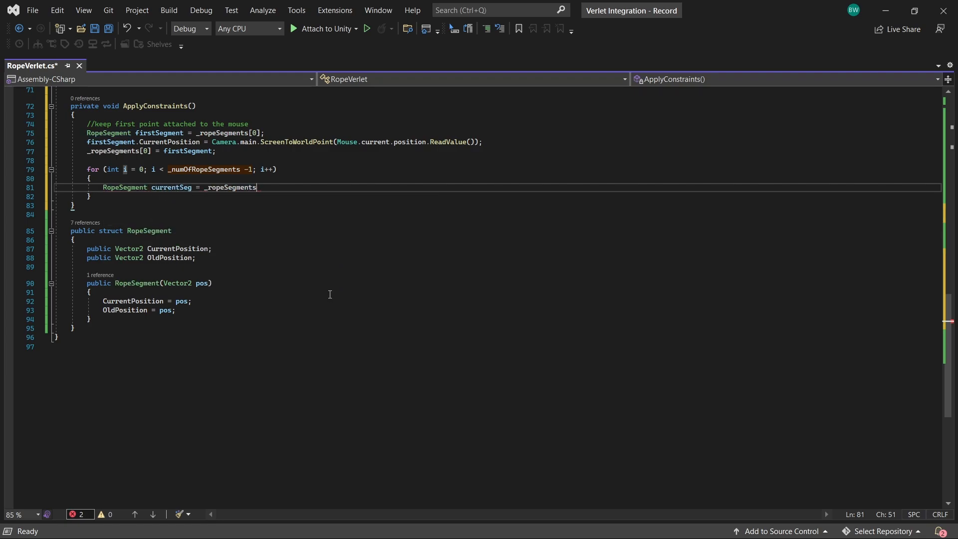
# - Declare currentSeg and nextSeg, their distance magnitude and difference = dist - _ropeSegmentLength
pyautogui.write('[i];')
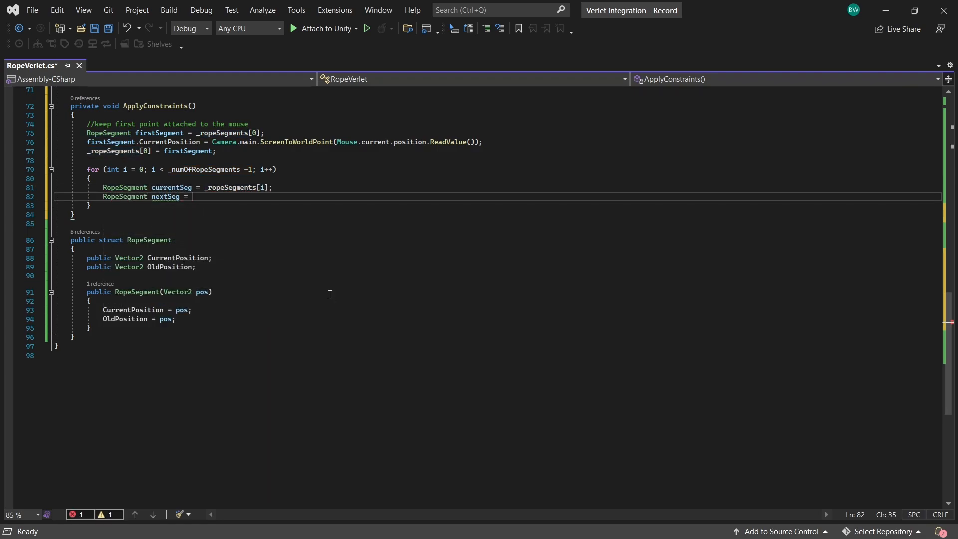
pyautogui.write('_ropeSegments[i + 1];')
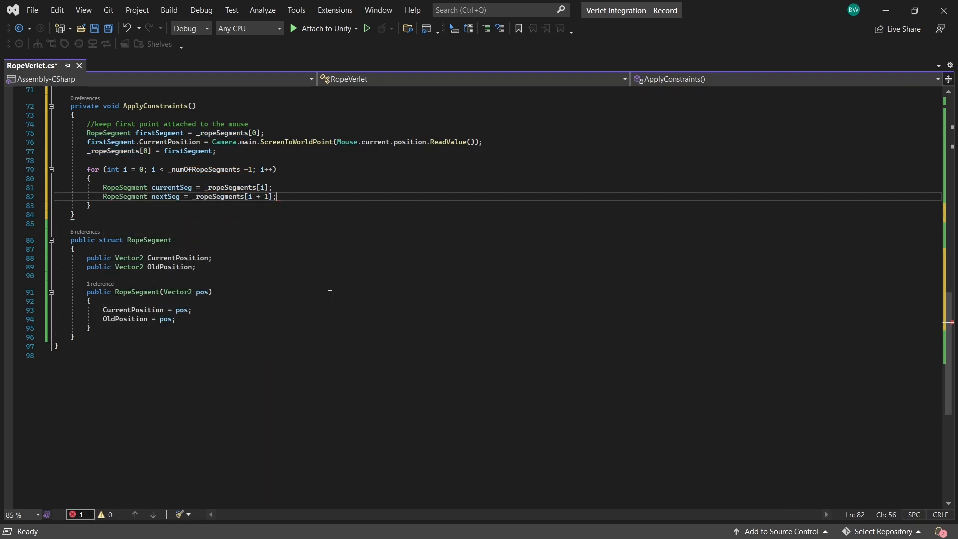
pyautogui.write('float dist = (currentSeg.CurrentPosition -)')
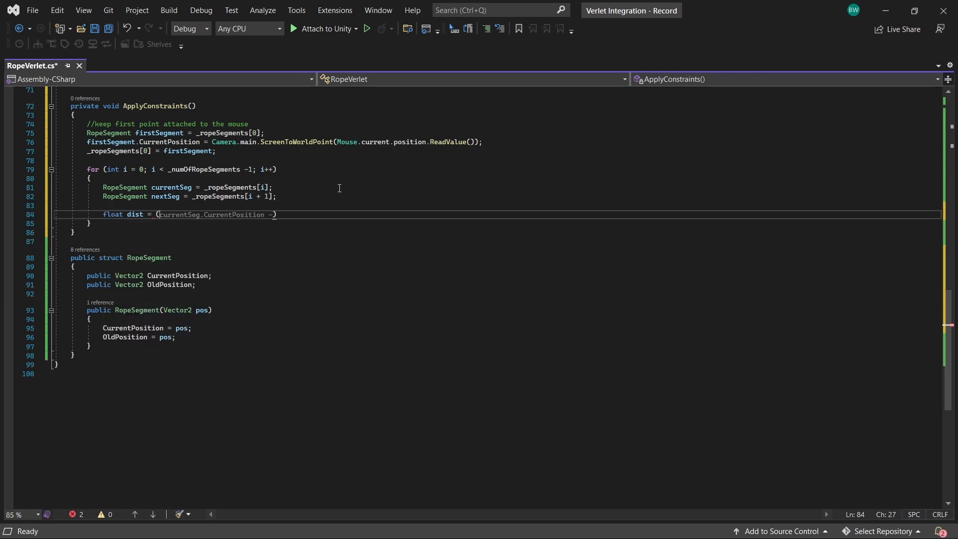
pyautogui.write('ne')
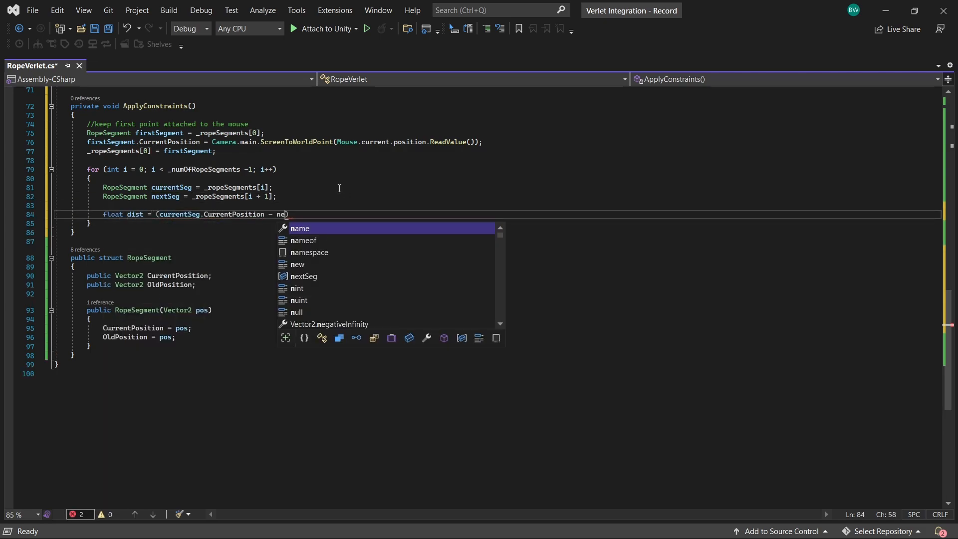
pyautogui.write('xtSeg.CurrentPosition).magnitude;')
pyautogui.write('float d')
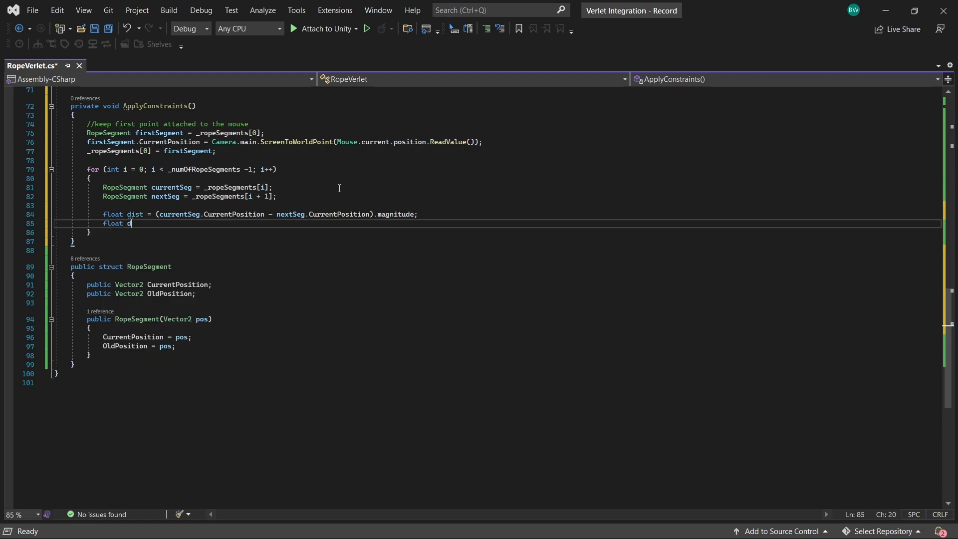
pyautogui.write('ifference =')
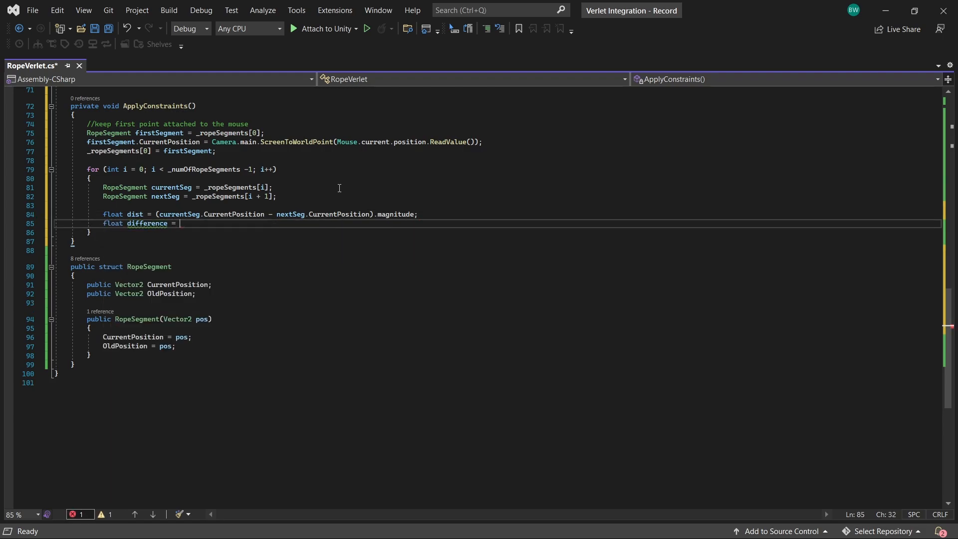
pyautogui.write('(dist - )')
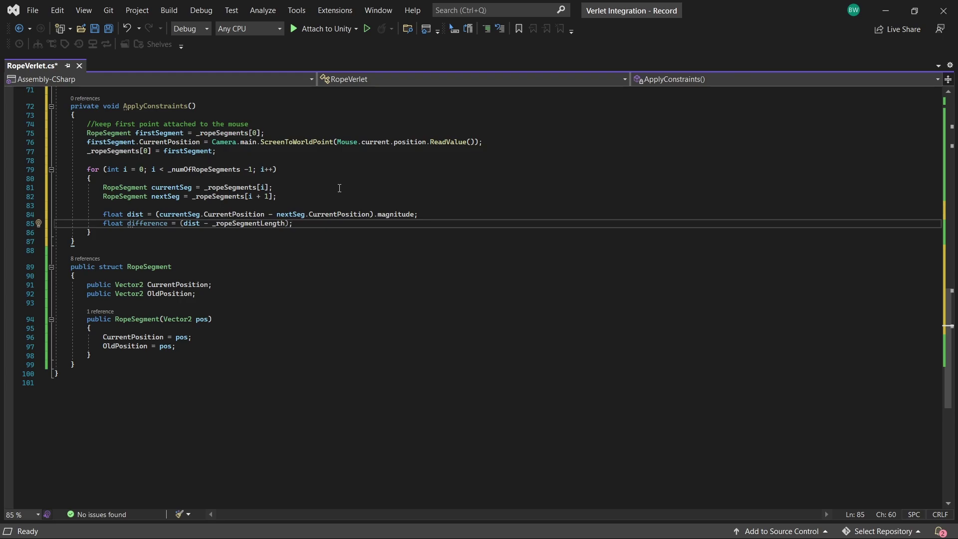
# - Compute the normalized changeDir between the segments and start the changeVector line
pyautogui.write('Vector2 c')
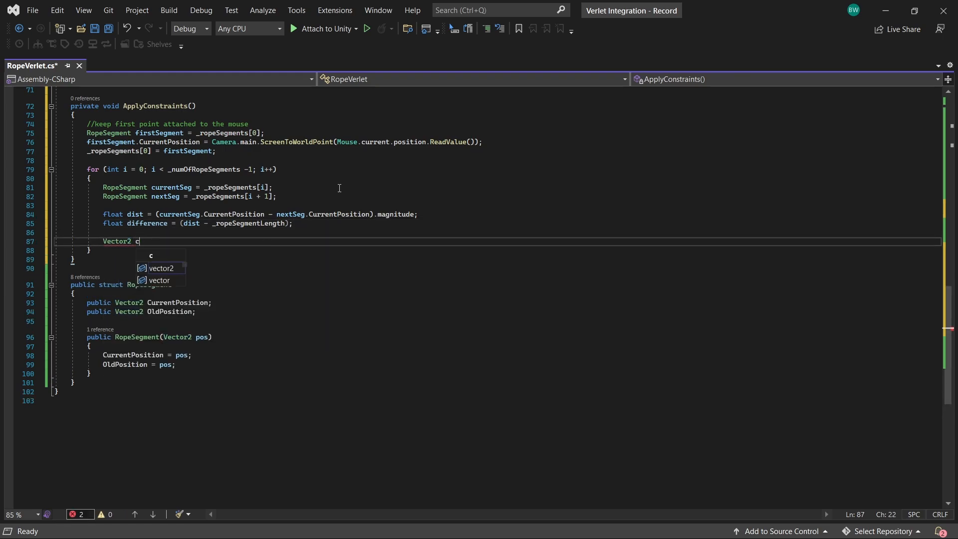
pyautogui.write('hangeDir = (currentSeg.CurrentPosition - nextSeg.CurrentPosition).normalized;')
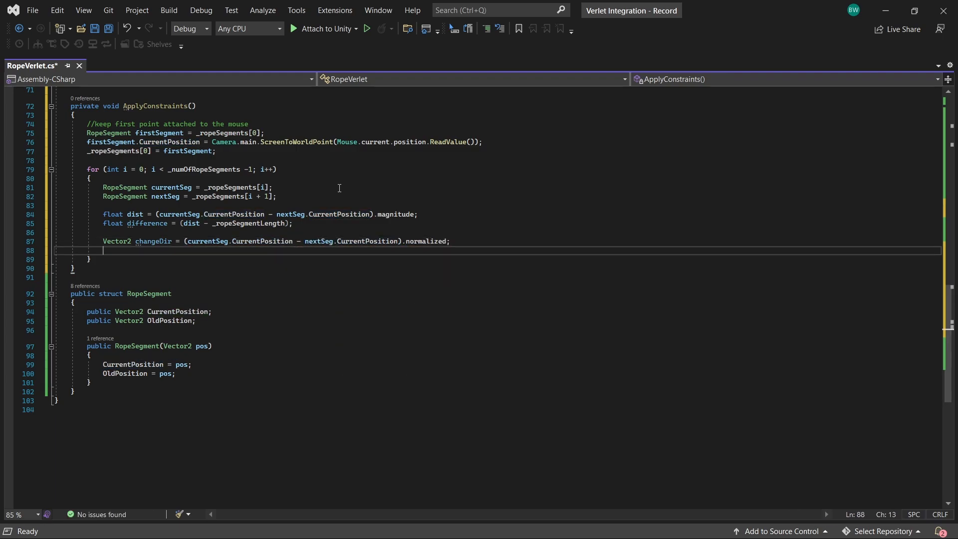
pyautogui.write('Vector2 changeVector')
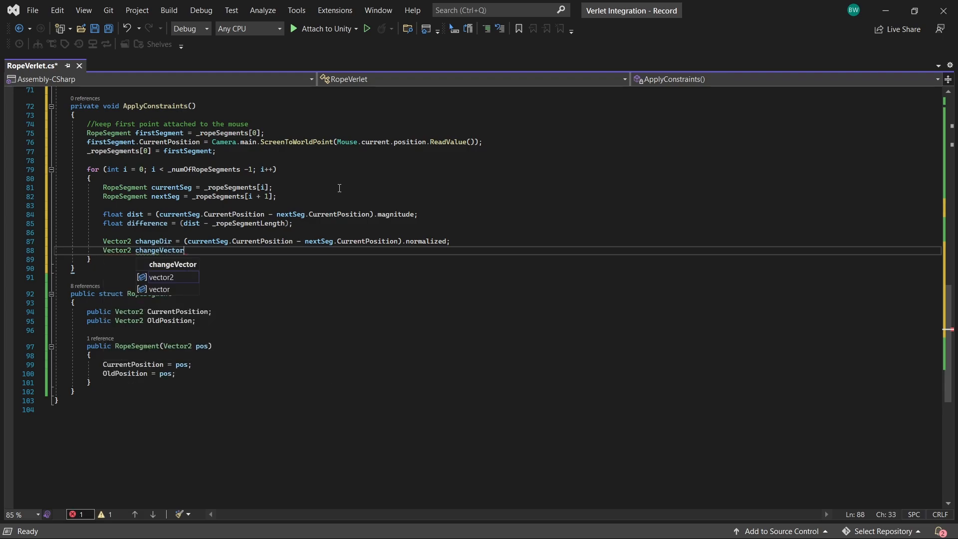
# - Set changeVector = changeDir * difference, shift current and next segments by it, and write them back
pyautogui.write('= changeDir * difference;')
pyautogui.write('currentSeg')
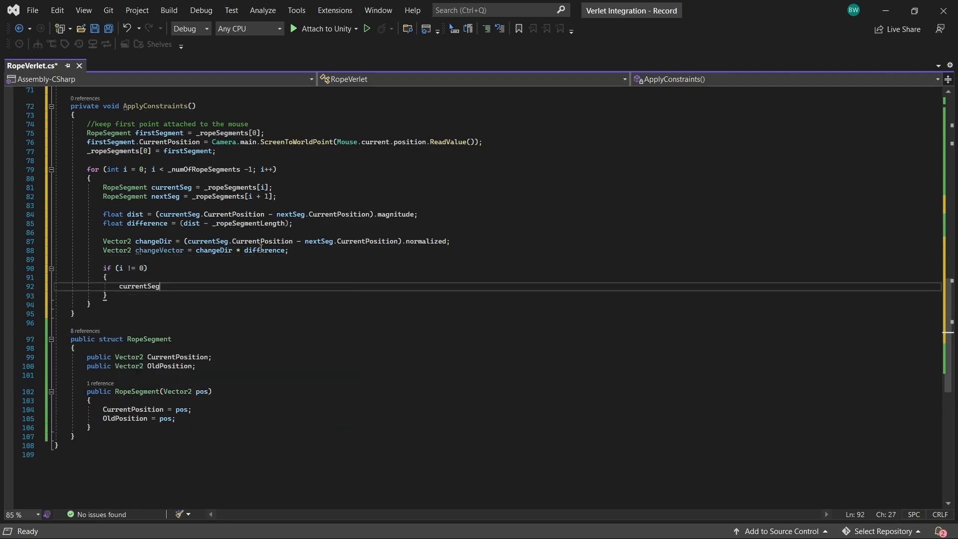
pyautogui.write('.CurrentPosition -= (changeVector * 0.5f);')
pyautogui.write('nextSeg.CurrentPosition')
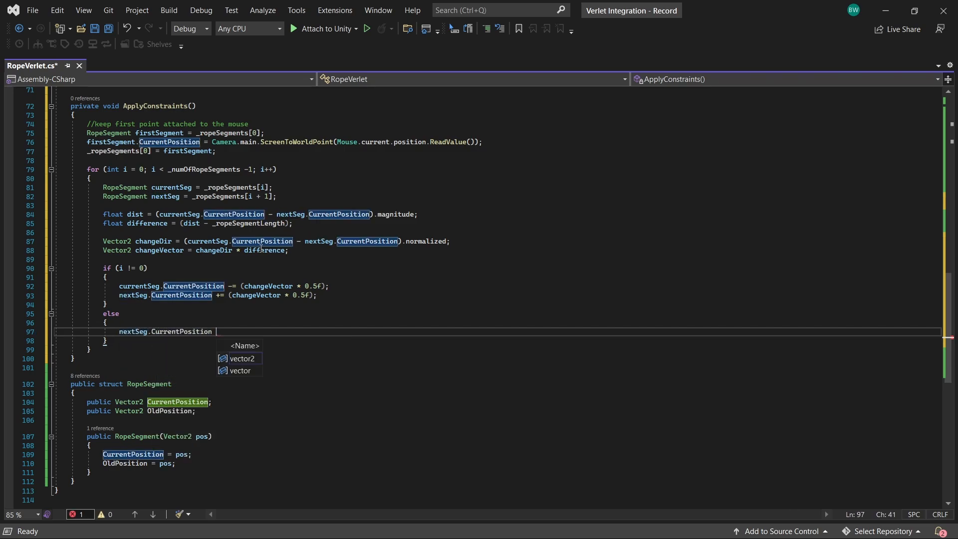
pyautogui.write('+= changeVector')
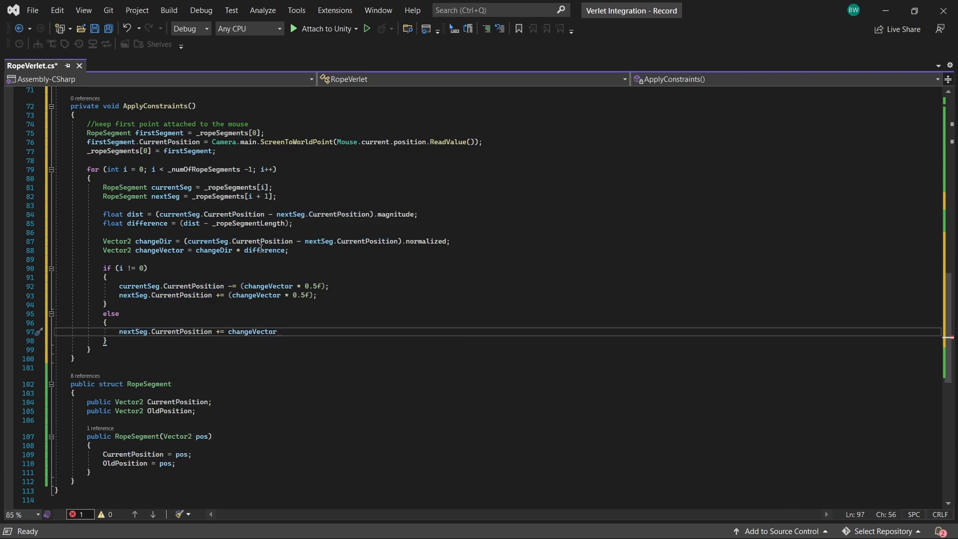
pyautogui.write(';')
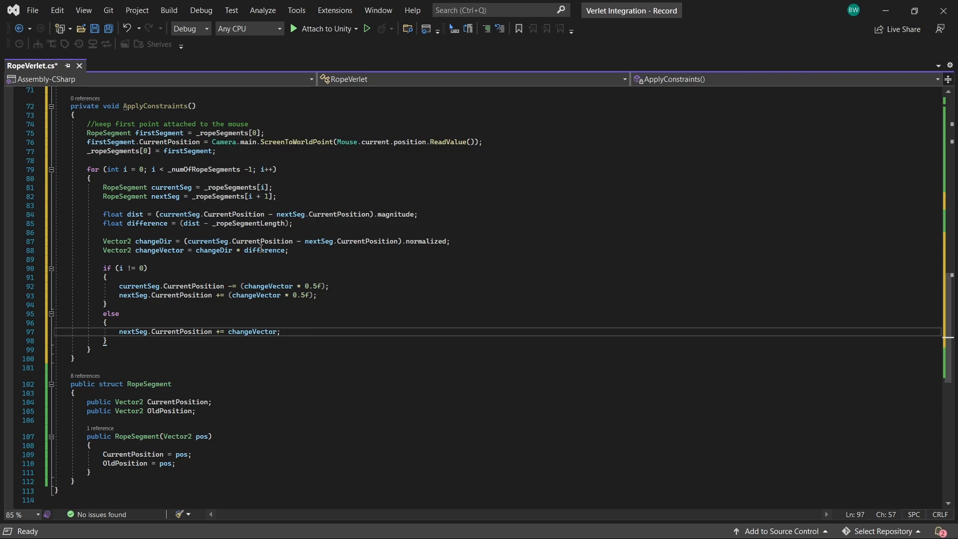
pyautogui.write('_ropeSegments.RemoveAt(i);')
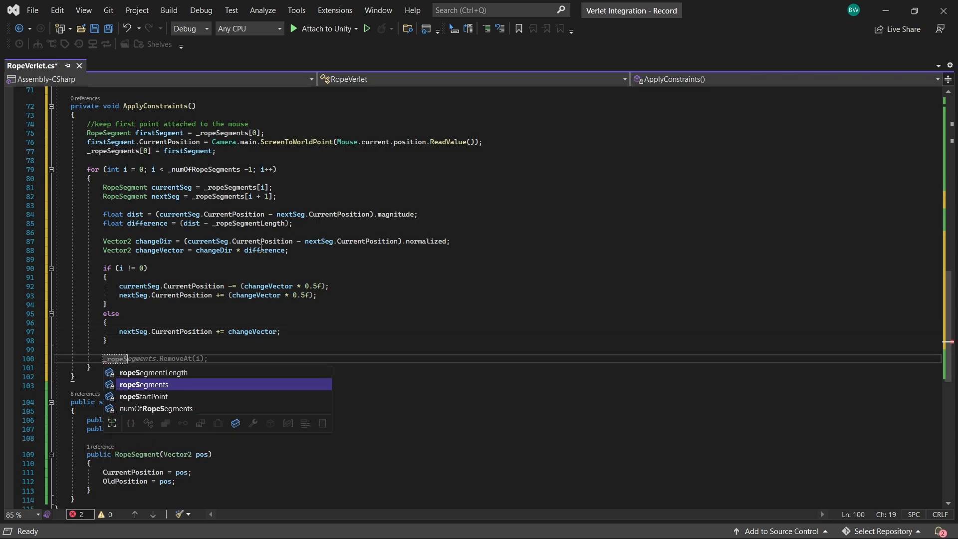
pyautogui.write('_ropeSegments[i] = currentSeg;')
pyautogui.write('_ropeSegments[i + 1] = nextSeg;')
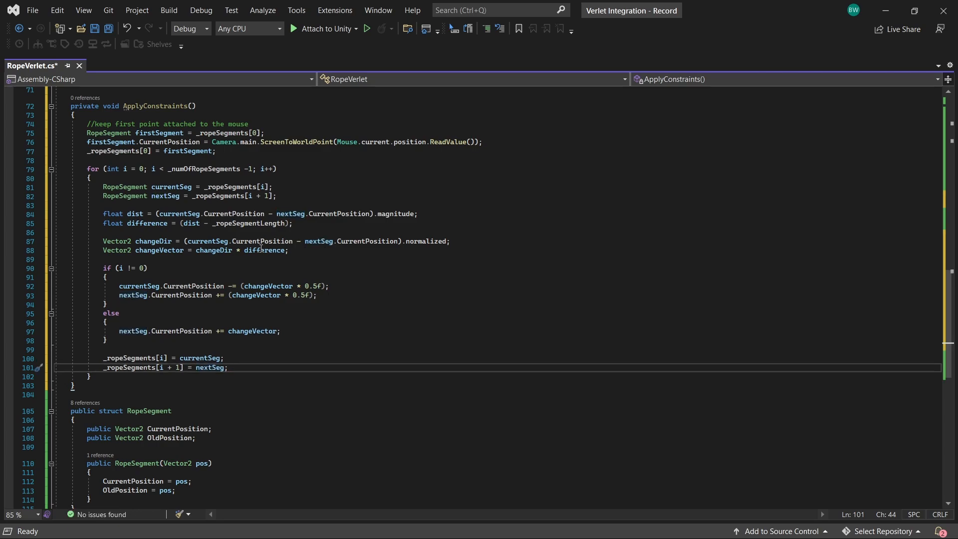
# - Save RopeVerlet.cs with the completed ApplyConstraints segment write-back loop
pyautogui.press('Ctrl+S')
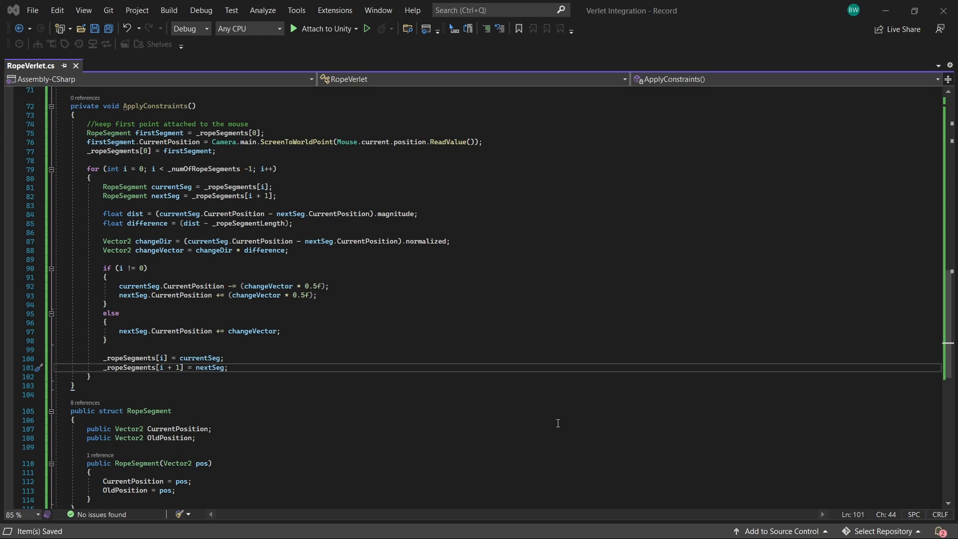
pyautogui.moveTo(210, 367)
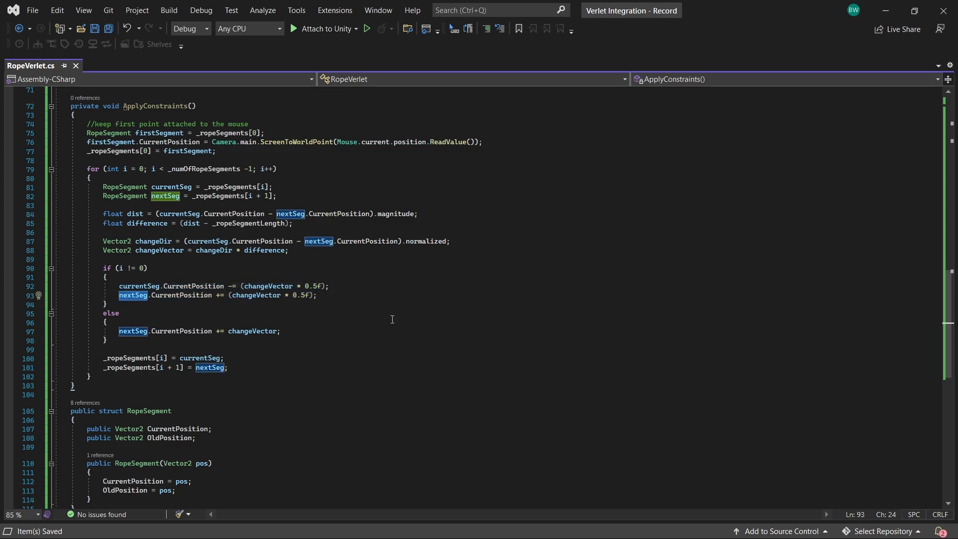
pyautogui.moveTo(503, 351)
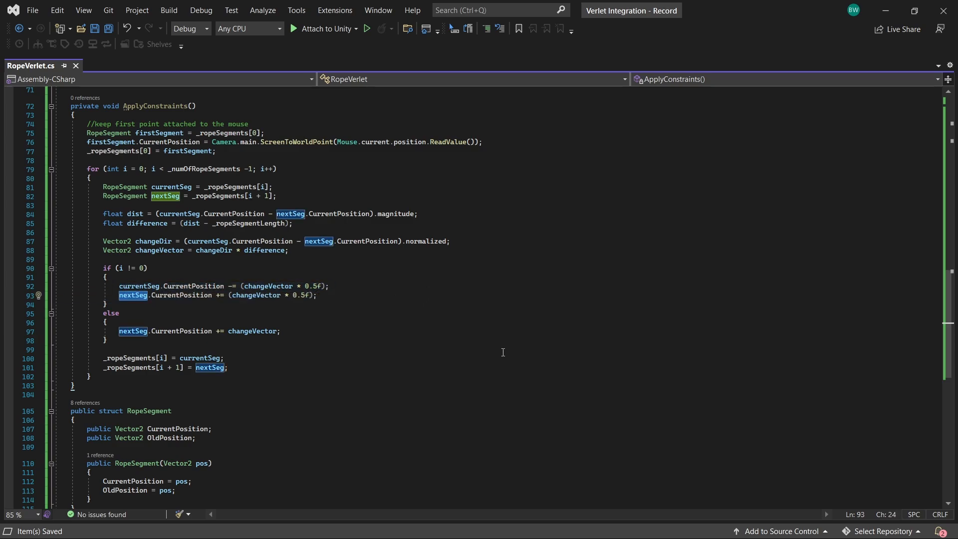
pyautogui.moveTo(565, 357)
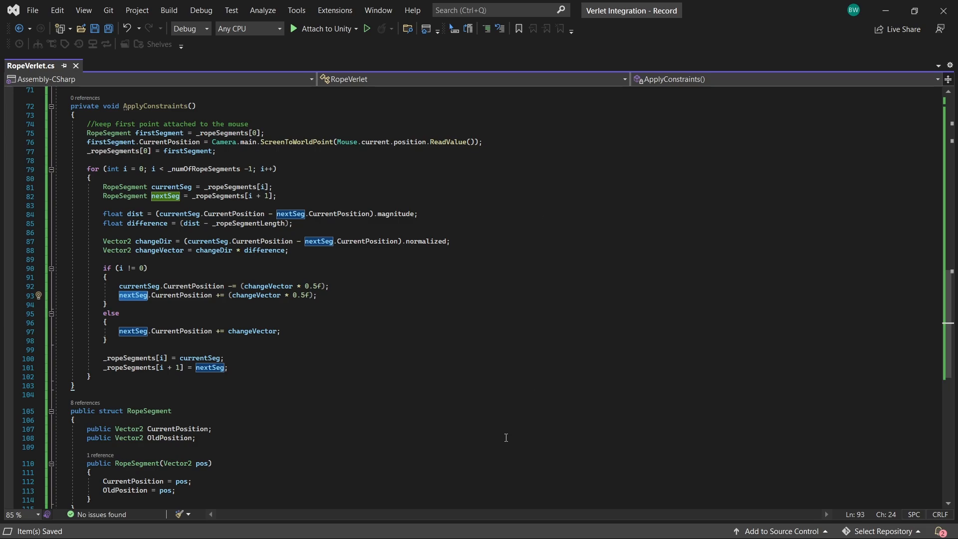
pyautogui.moveTo(499, 437)
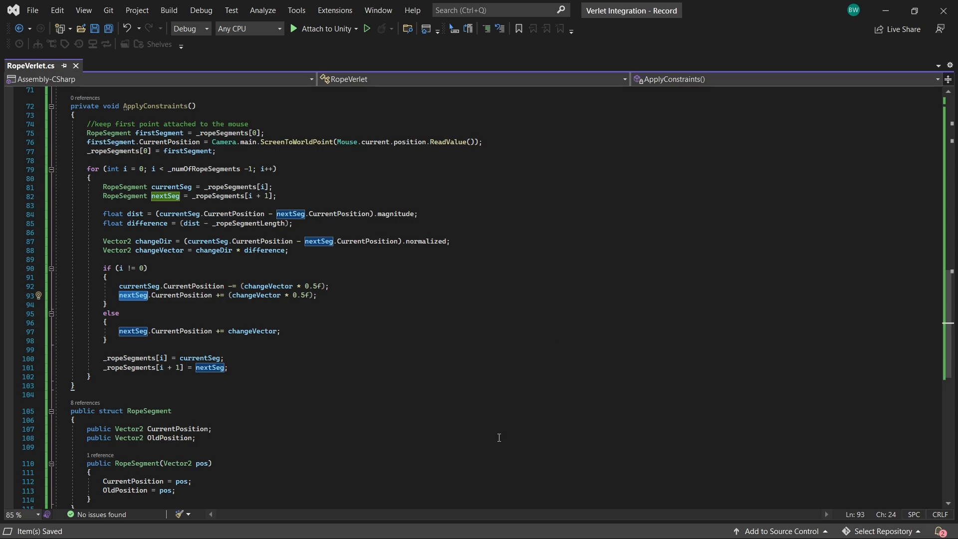
pyautogui.moveTo(952, 465)
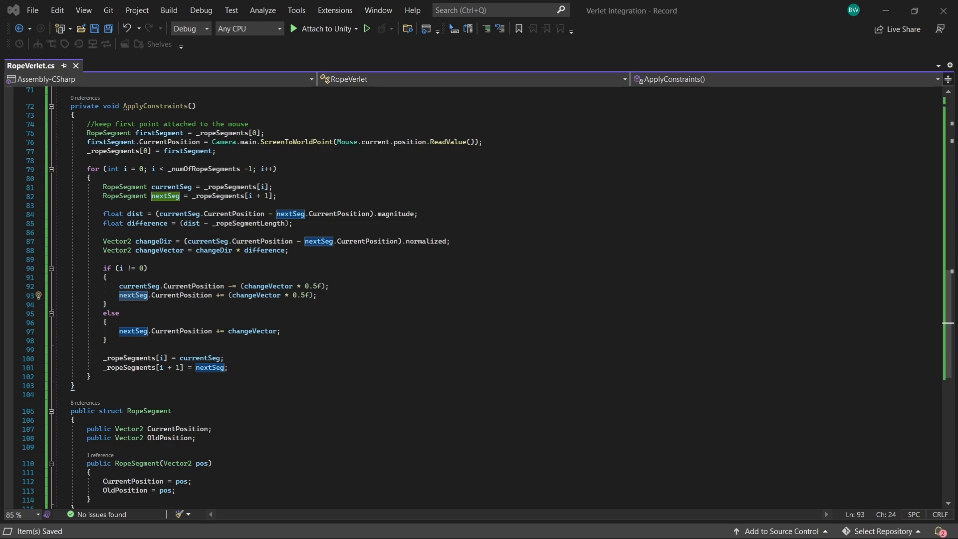
pyautogui.moveTo(411, 341)
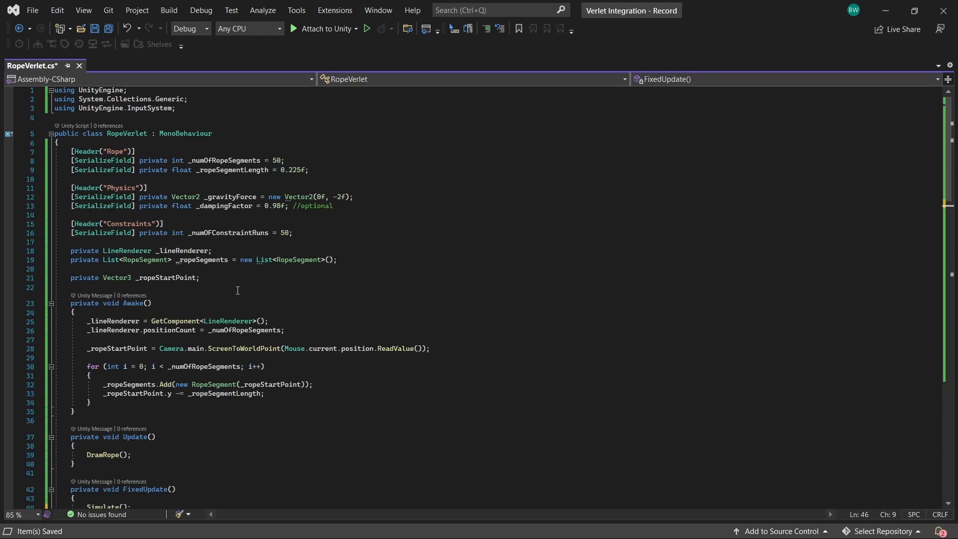
# - Wrap ApplyConstraints in a for loop over _numOFConstraintRuns inside FixedUpdate after Simulate
pyautogui.doubleClick(229, 232)
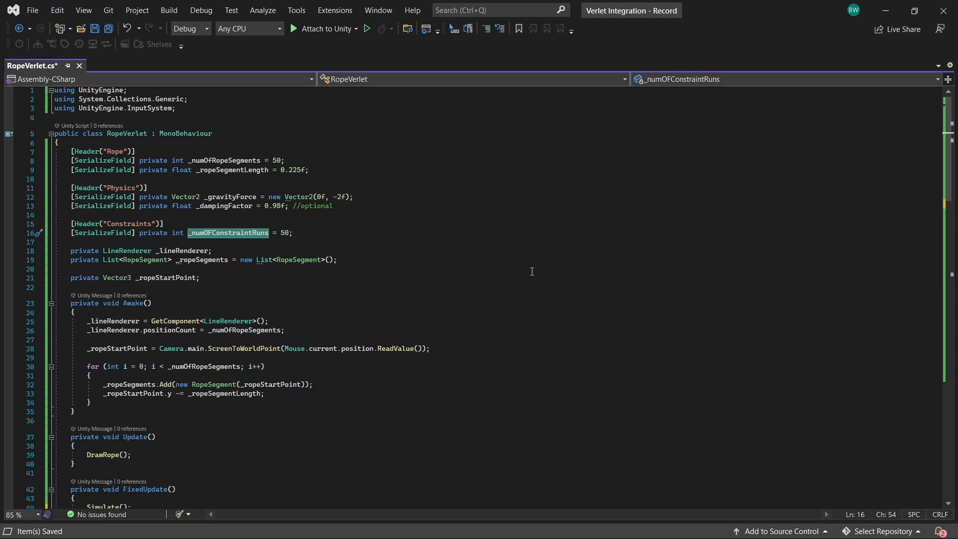
pyautogui.scroll(-3)
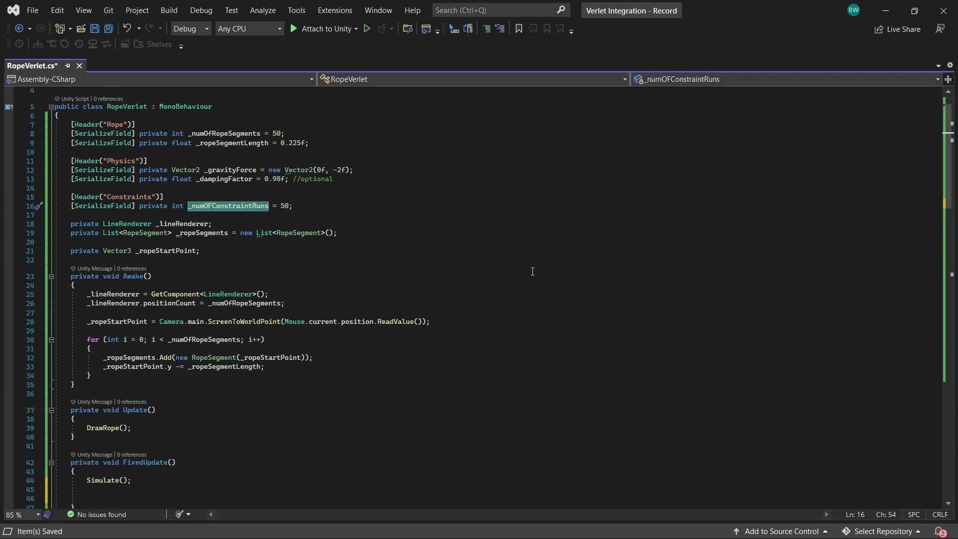
pyautogui.write('for')
pyautogui.write('ApplyConstraints();')
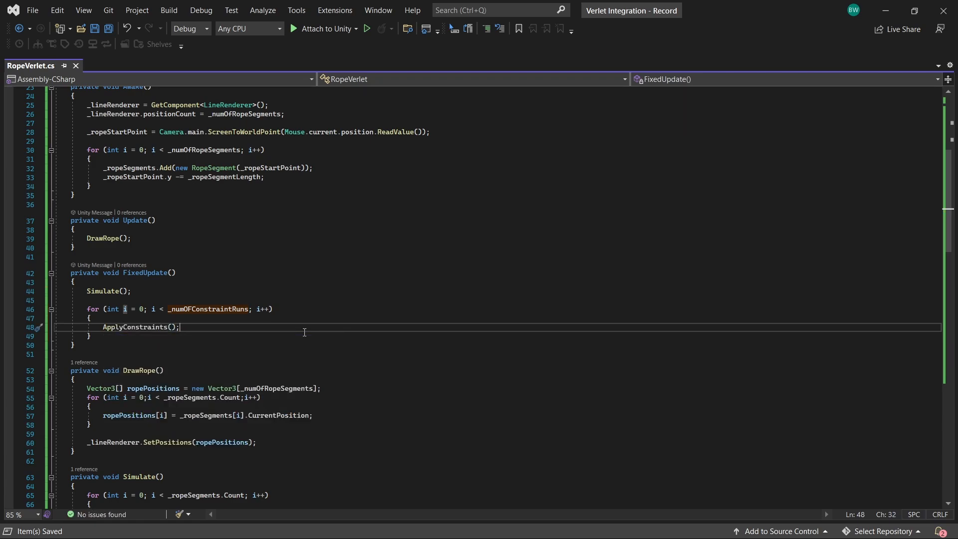
pyautogui.doubleClick(134, 326)
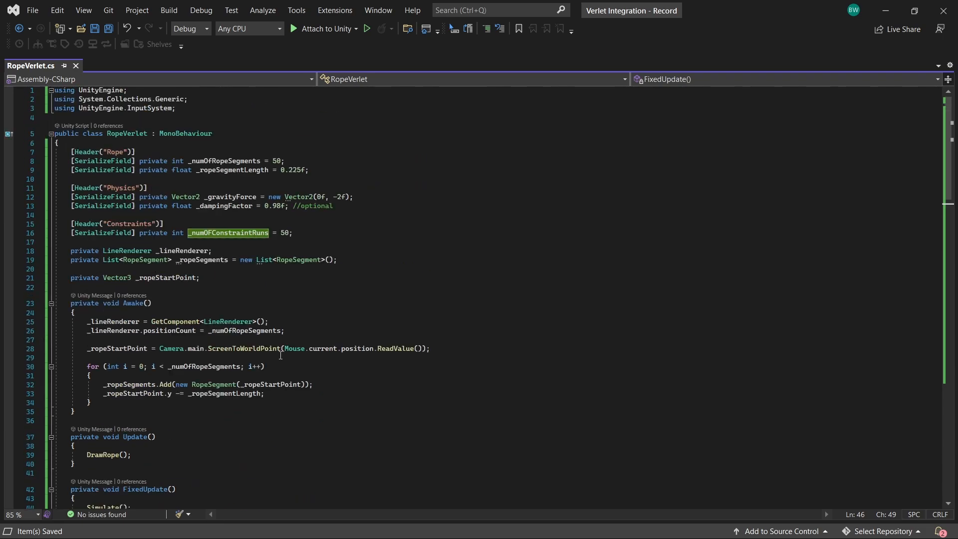
pyautogui.moveTo(188, 251)
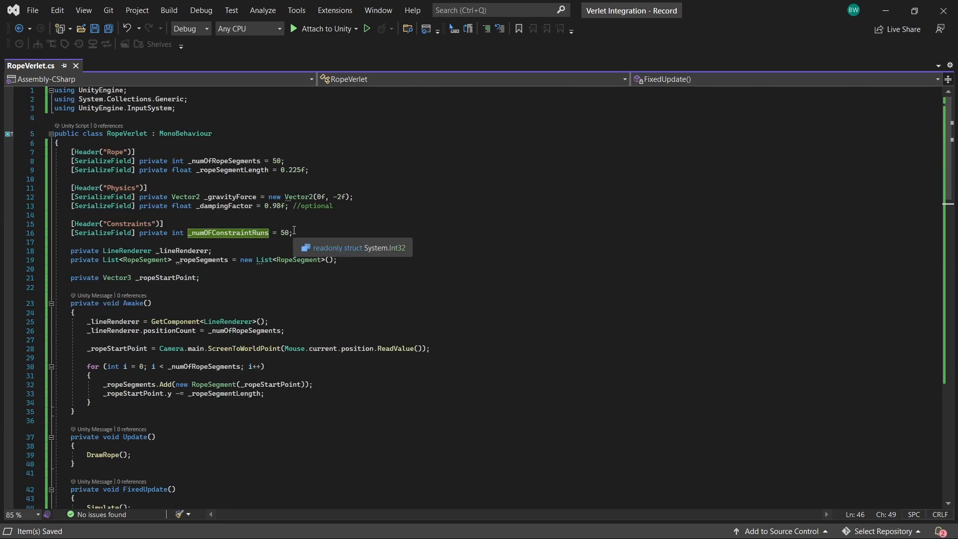
pyautogui.moveTo(405, 247)
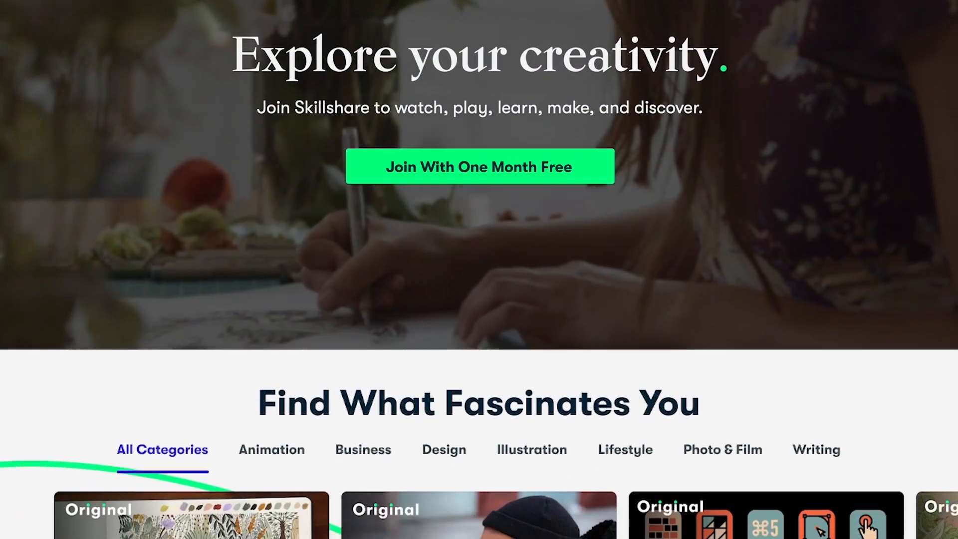
# - Scroll through the Skillshare game development class grid
pyautogui.scroll(-3)
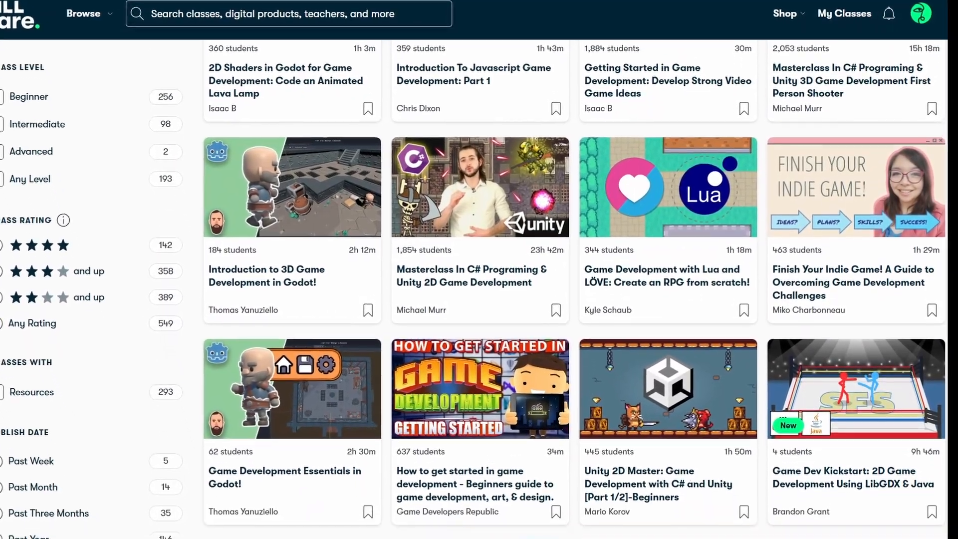
pyautogui.scroll(-3)
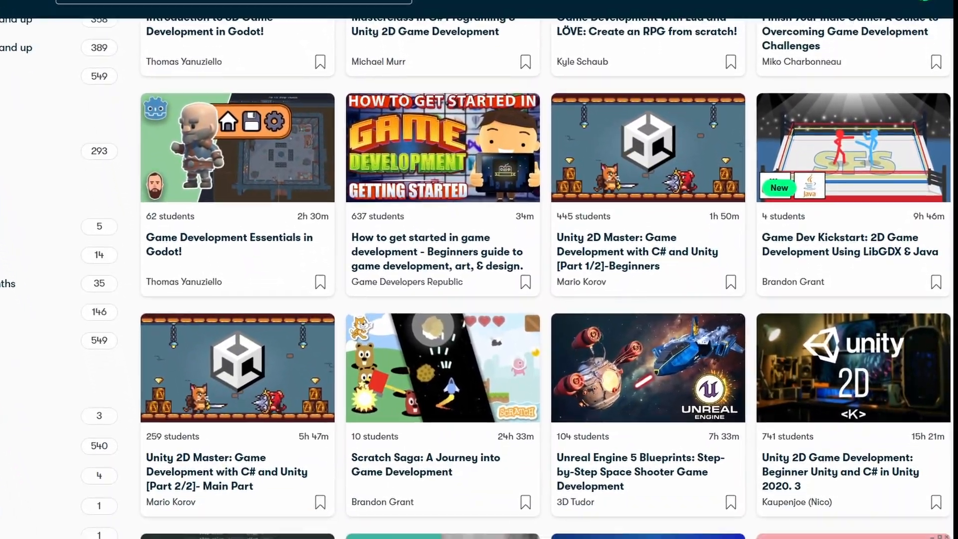
pyautogui.scroll(-3)
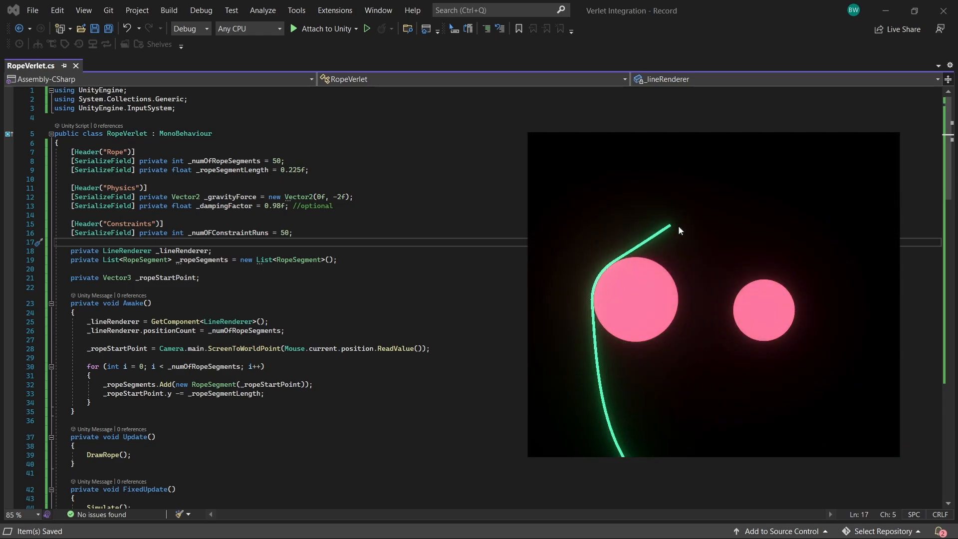
# - Add serialized _collisionMask, _collisionRadius, _bounceFactor and _correctionClampAmount = 0.1f fields under Physics
pyautogui.write('[SerializeField]')
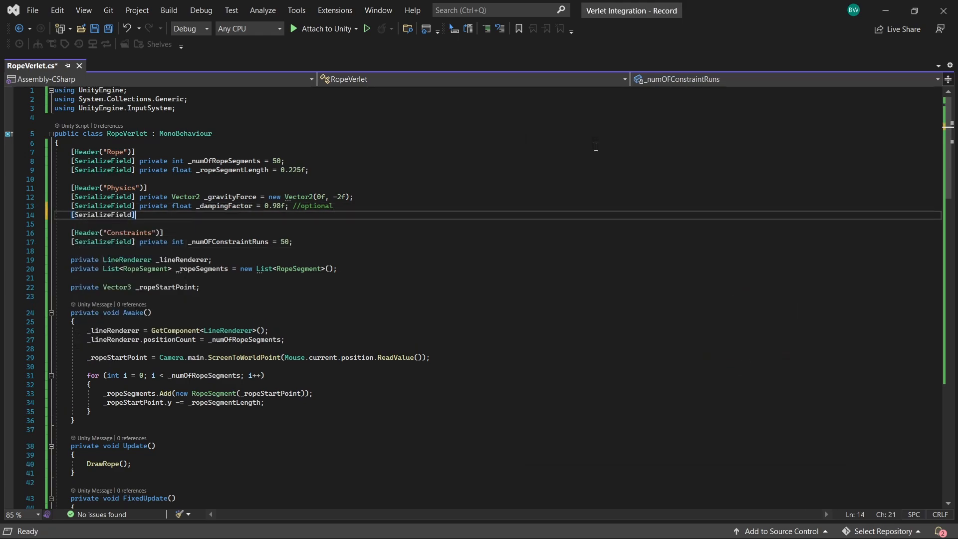
pyautogui.write('private LayerMask _collisionMask;')
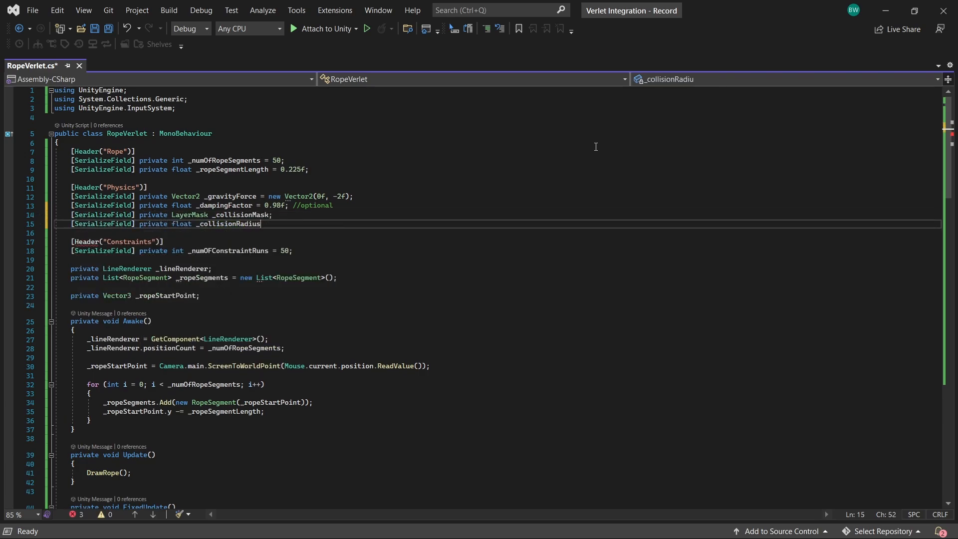
pyautogui.write('= 0.1f;')
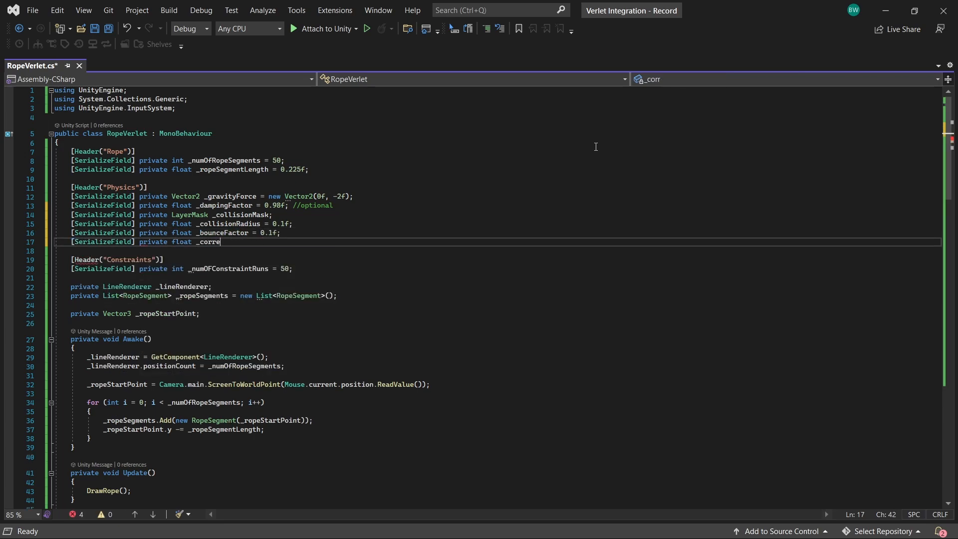
pyautogui.write('ctionClampAmount = 0.1f;')
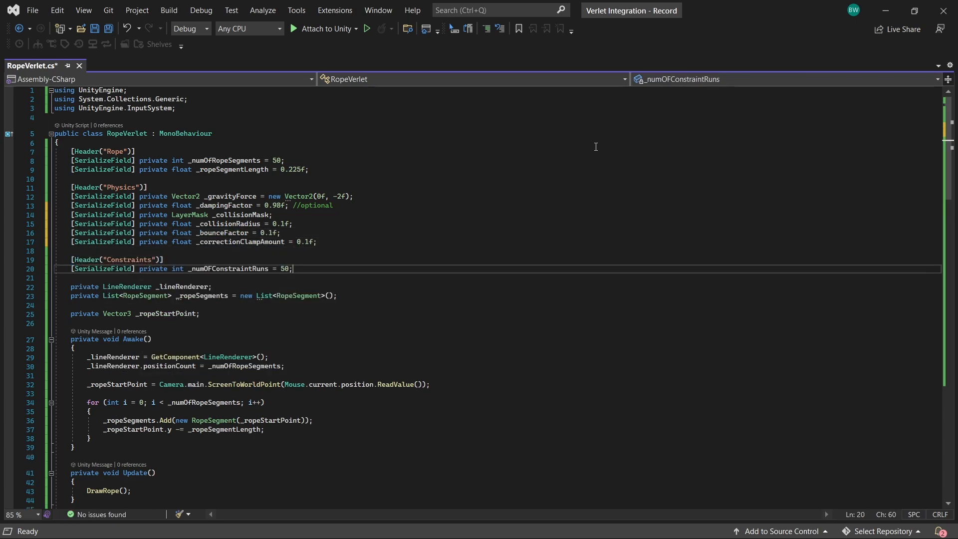
# - Add an Optimizations header with serialized int _collisionSegmentInterval = 2
pyautogui.write('[Header("Optimizations")]')
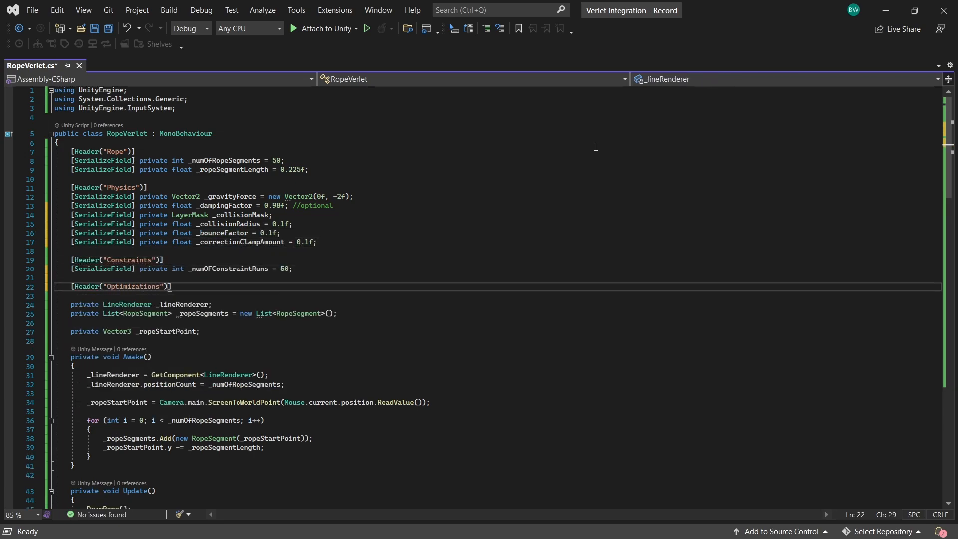
pyautogui.write('[SerializeField] private int _collisionSegmentI')
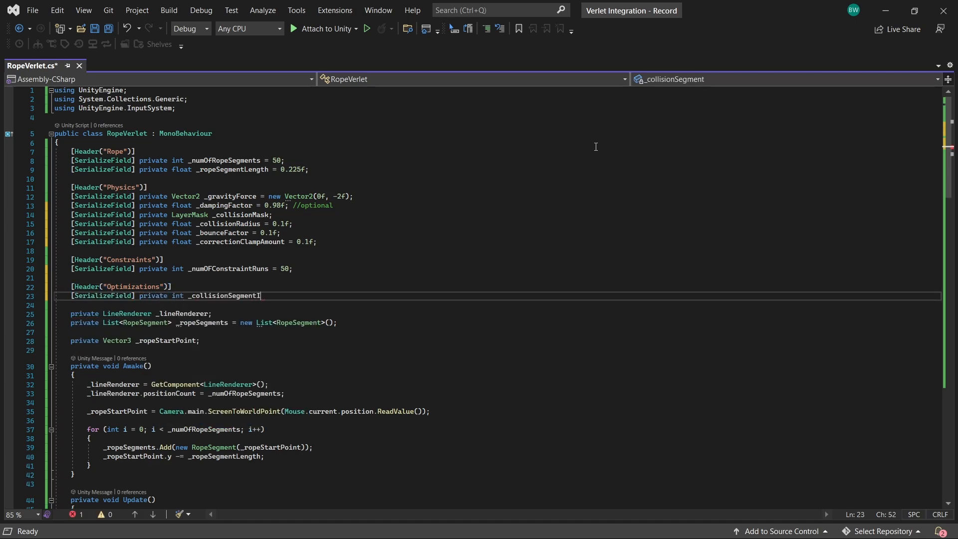
pyautogui.write('nterval = 2;')
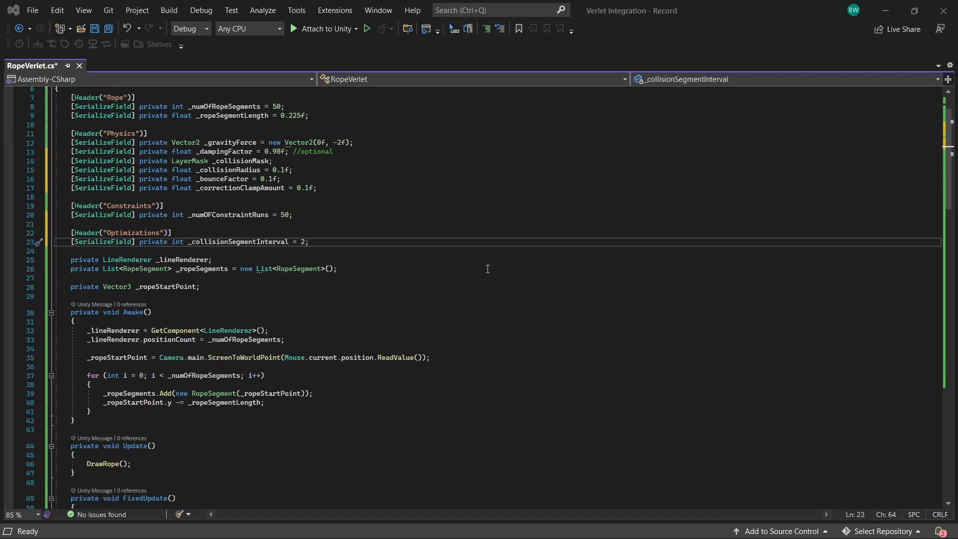
pyautogui.scroll(-3)
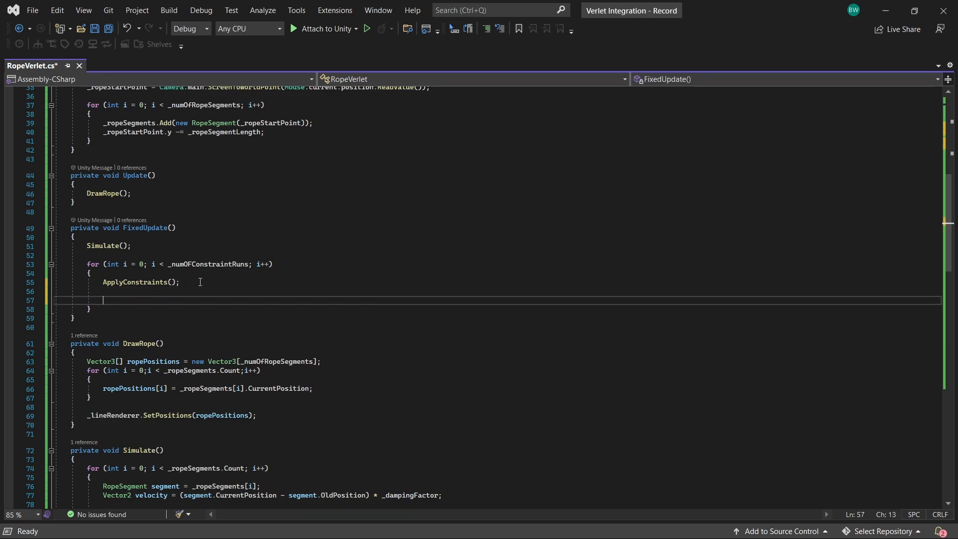
# - Call HandleCollisions() in the constraint loop when i % _collisionSegmentInterval == 0
pyautogui.write('if (i% )')
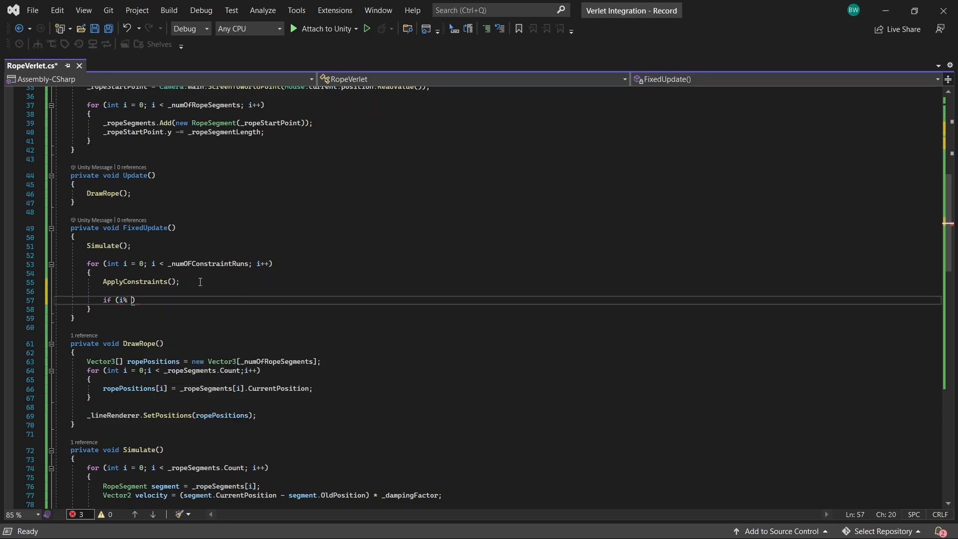
pyautogui.write('_collisionSegmentInterval == 0')
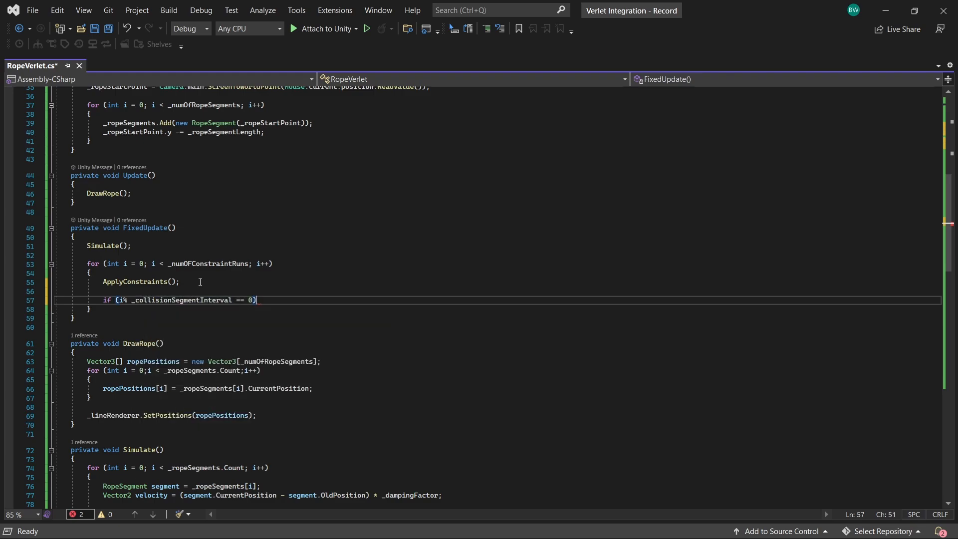
pyautogui.write('HandleCollisions')
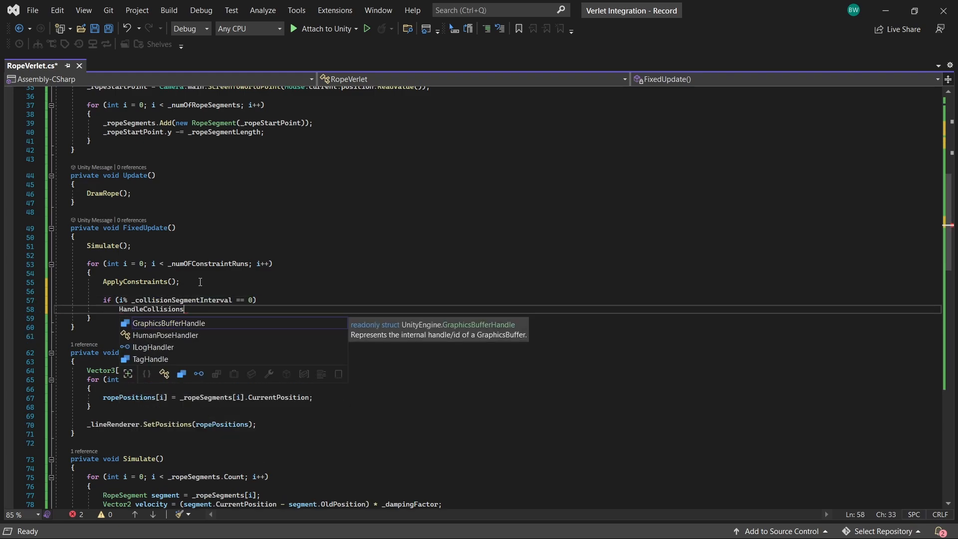
pyautogui.write('();')
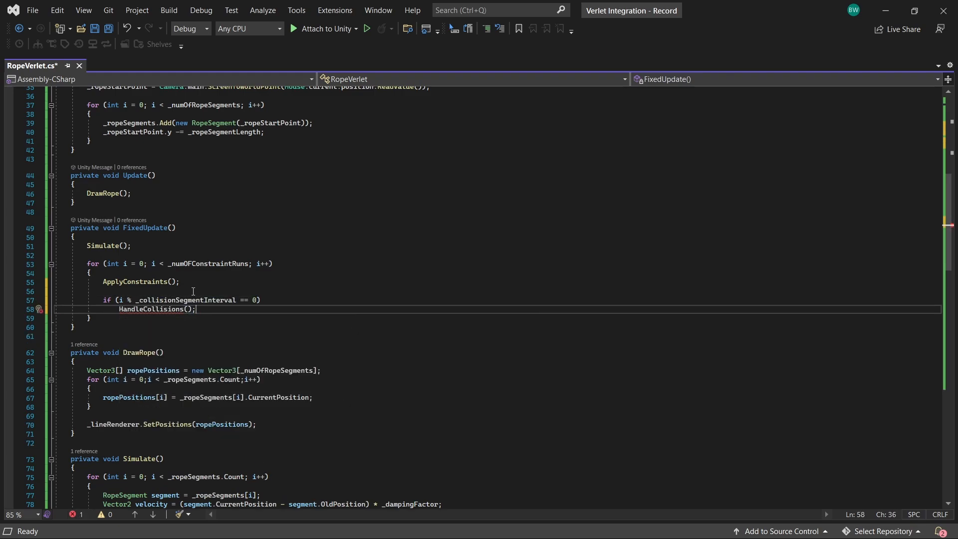
pyautogui.doubleClick(183, 300)
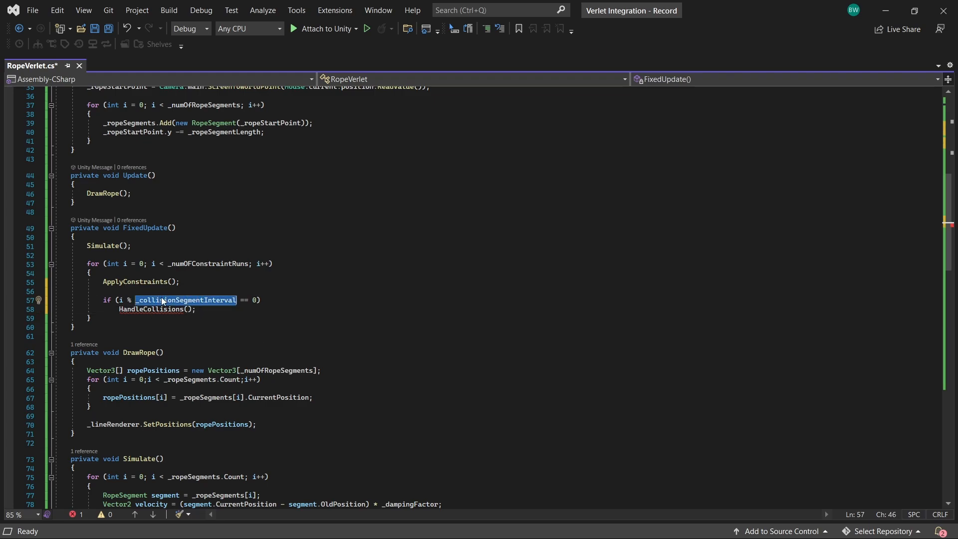
pyautogui.scroll(-3)
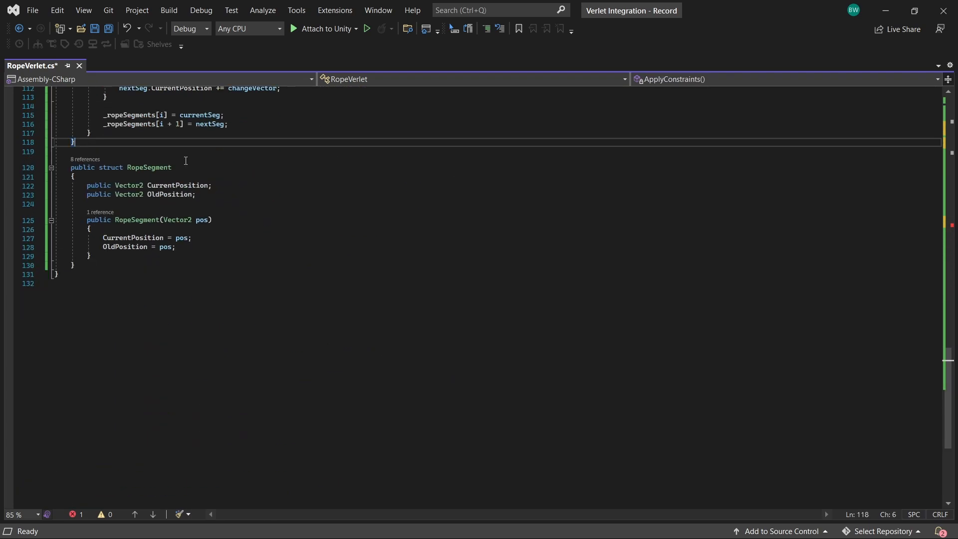
# - Write HandleCollisions looping over _ropeSegments, taking each RopeSegment and its velocity from current minus old position
pyautogui.write('private void HandleCollisions()')
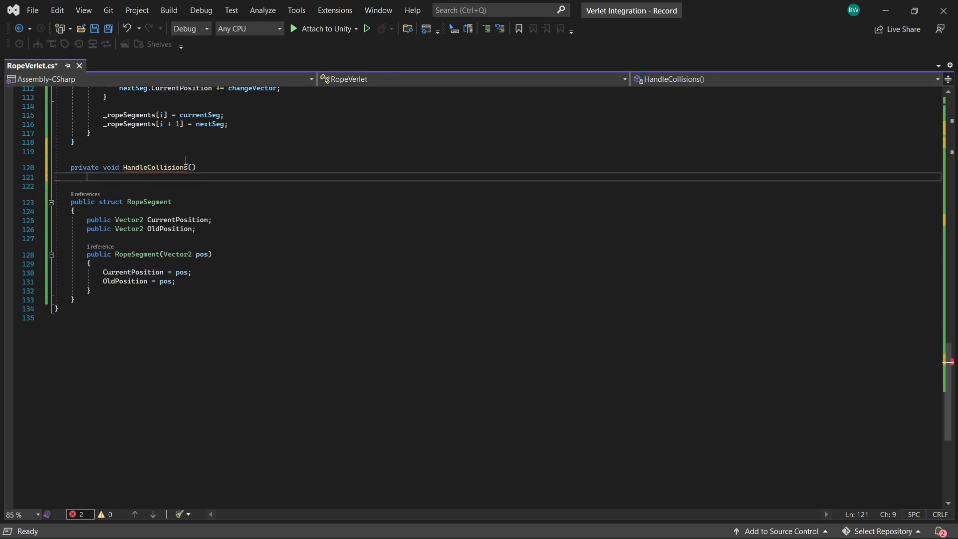
pyautogui.write('for (int i = 0; i < length; i++)\\n{\\n\\n}')
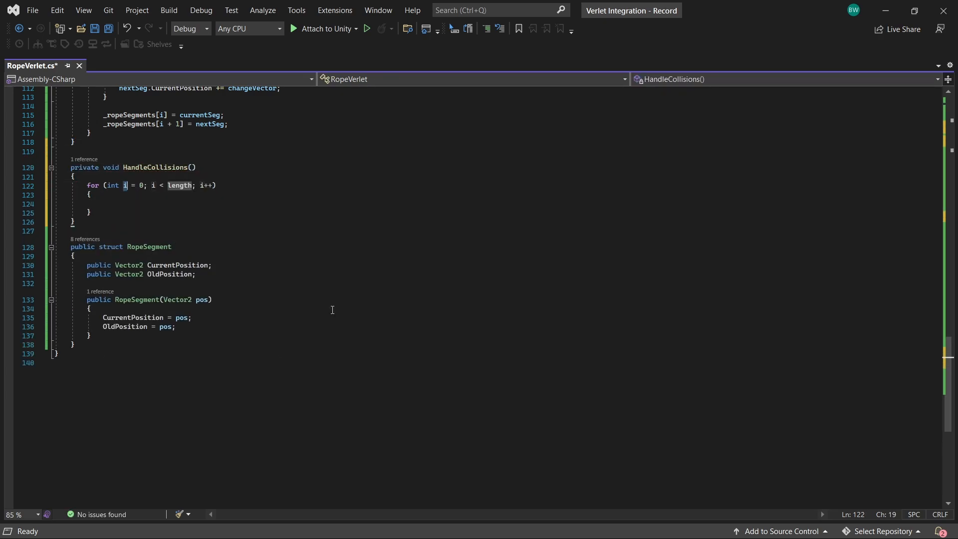
pyautogui.write('_ropeSegments.Count')
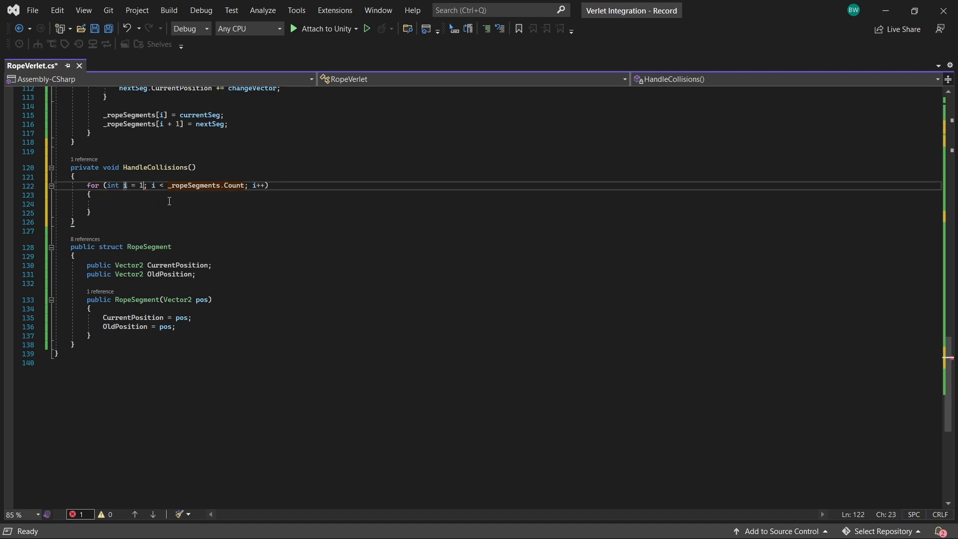
pyautogui.write('RopeSegment segment = _ropeSegments[i];')
pyautogui.write('Vector2')
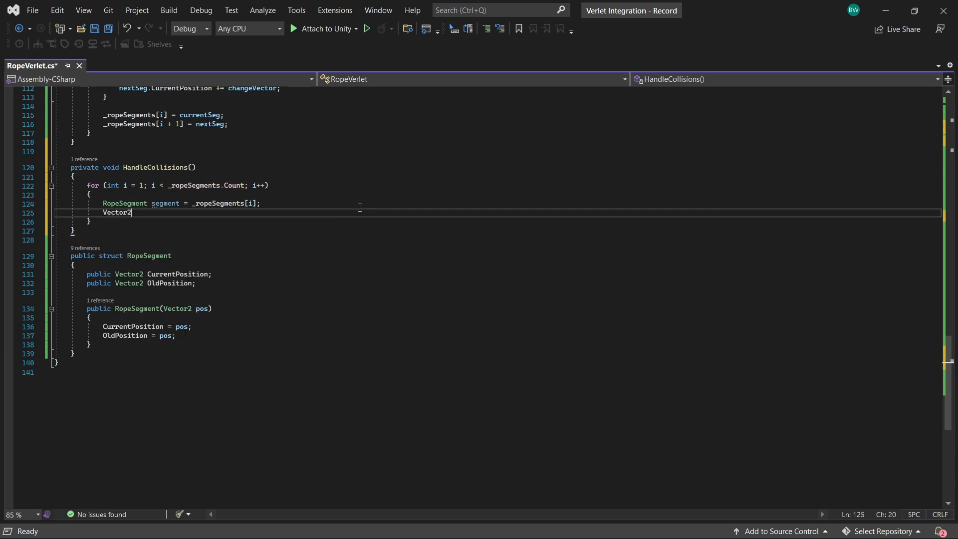
pyautogui.write('velocity = segment.cu')
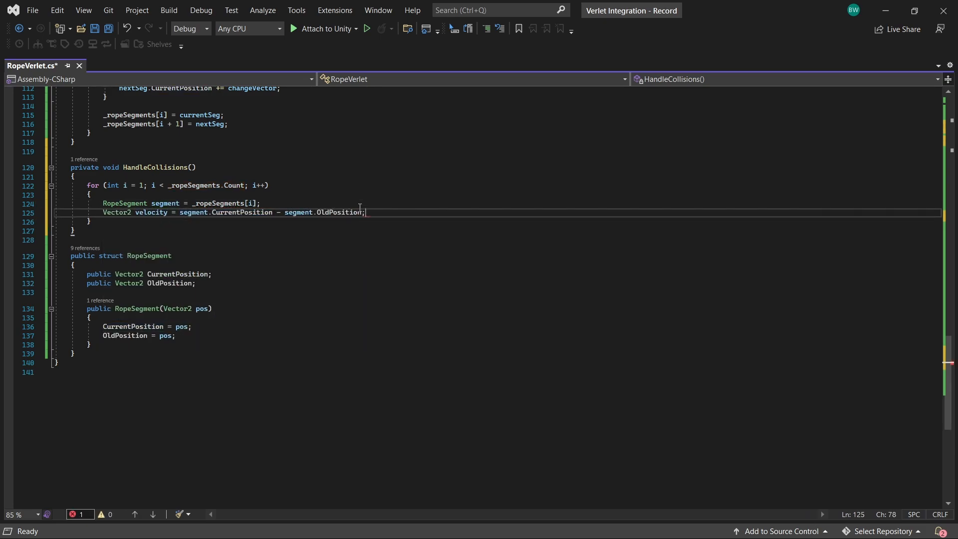
# - Gather Collider2D[] colliders via Physics2D.OverlapCircleAll at the segment position
pyautogui.write('Collider2D[] colliders =')
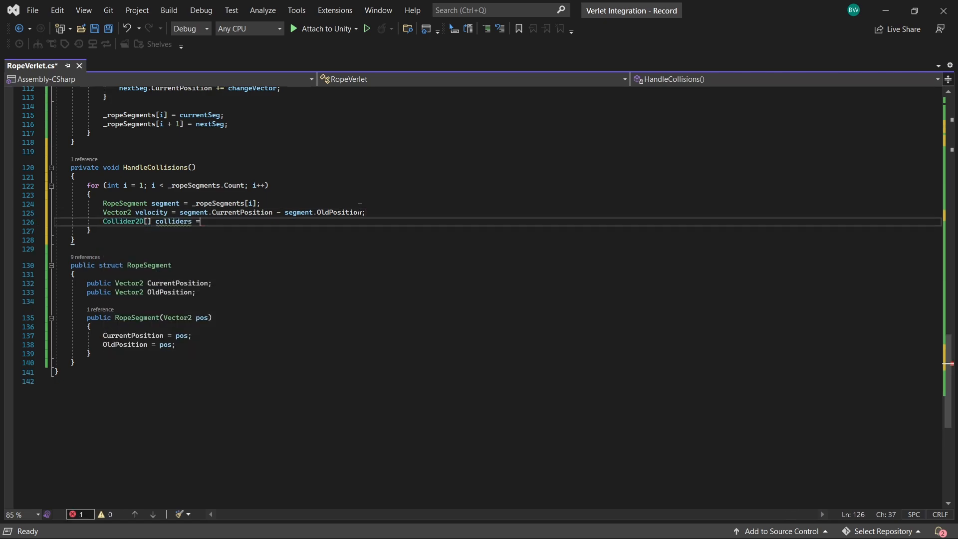
pyautogui.write('Physics2D.OverlapCircleAll(segment.CurrentPosition, _collisionRadius, _collisionMask);')
pyautogui.write('foreach (Collider2D collider in colliders')
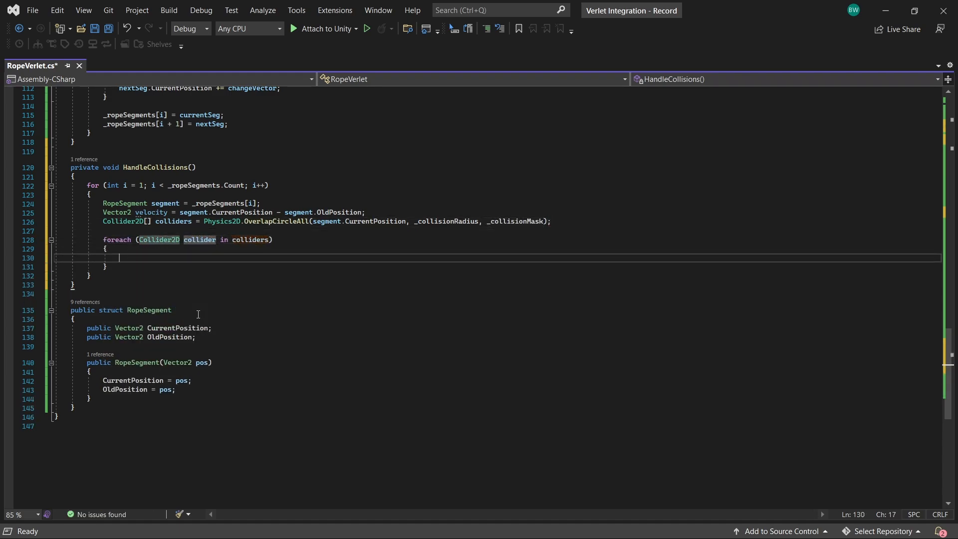
# - Compute closestPoint via collider.ClosestPoint and its distance from segment.CurrentPosition
pyautogui.write('Vector2 closest')
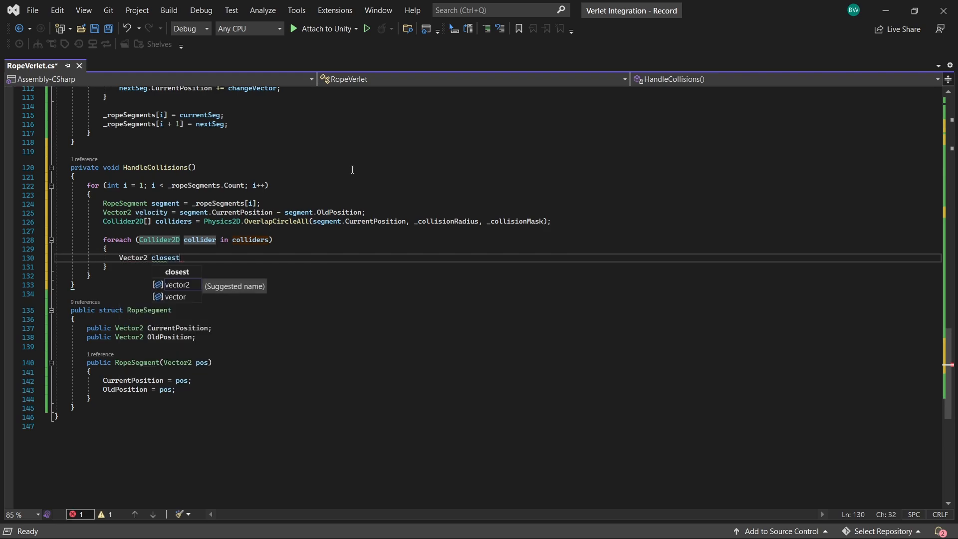
pyautogui.write('Point = collider.ClosestPoint(segment.CurrentPosition);')
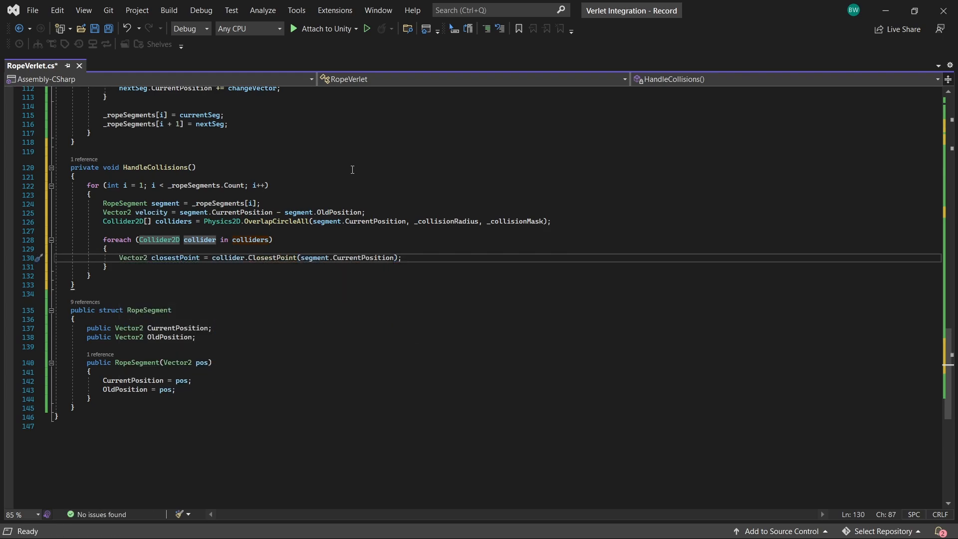
pyautogui.write('float distance = Vector2.Distance(closestPoint,')
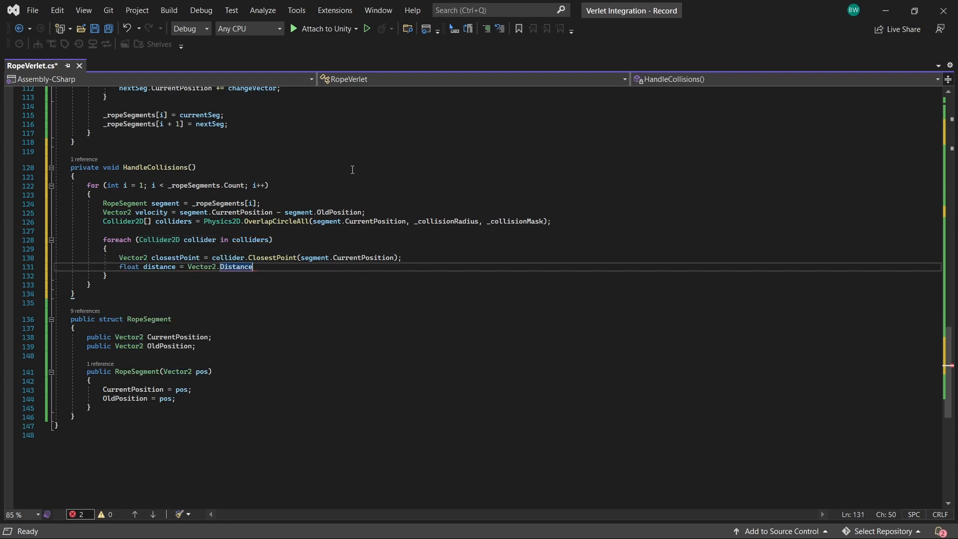
pyautogui.write('(segment.CurrentPosition, closestPoint);')
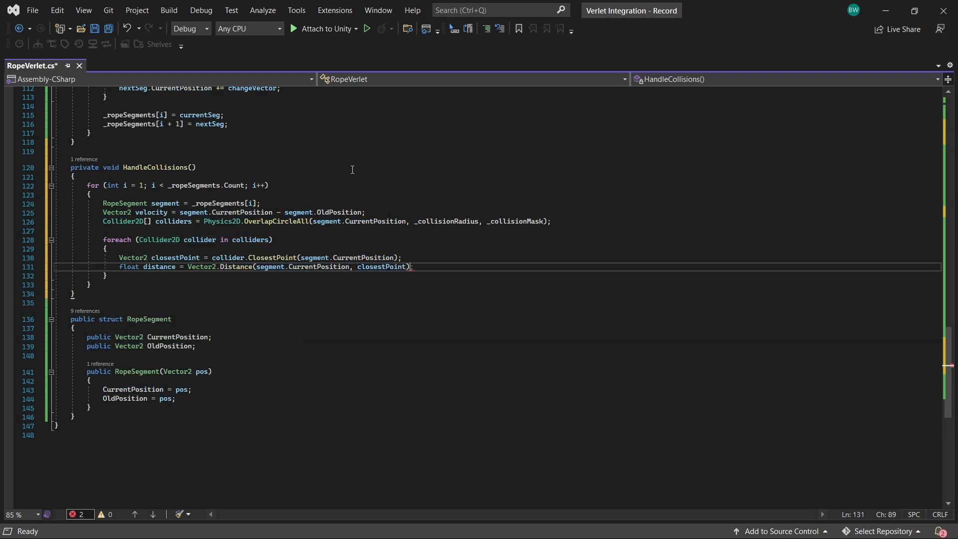
# - Within the collision radius compute the normal, falling back to segment minus collider.transform.position normalized when zero
pyautogui.write('//if')
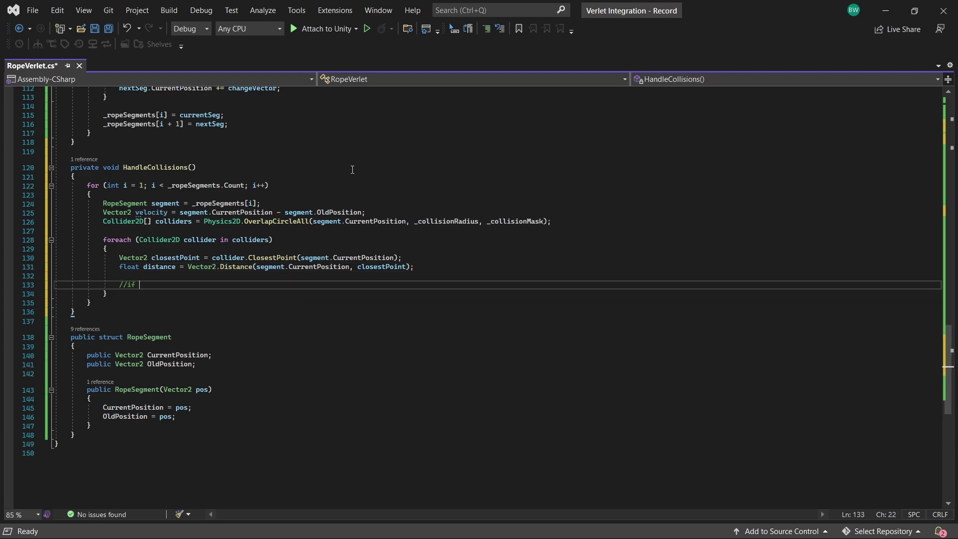
pyautogui.write('within the collision radius, resolve')
pyautogui.write('if (distance <')
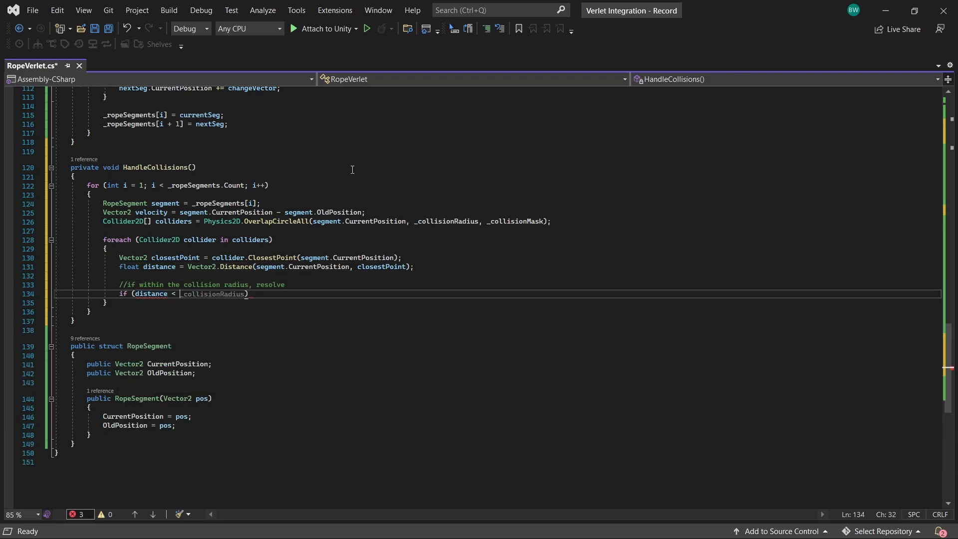
pyautogui.write('Vector2 normal =')
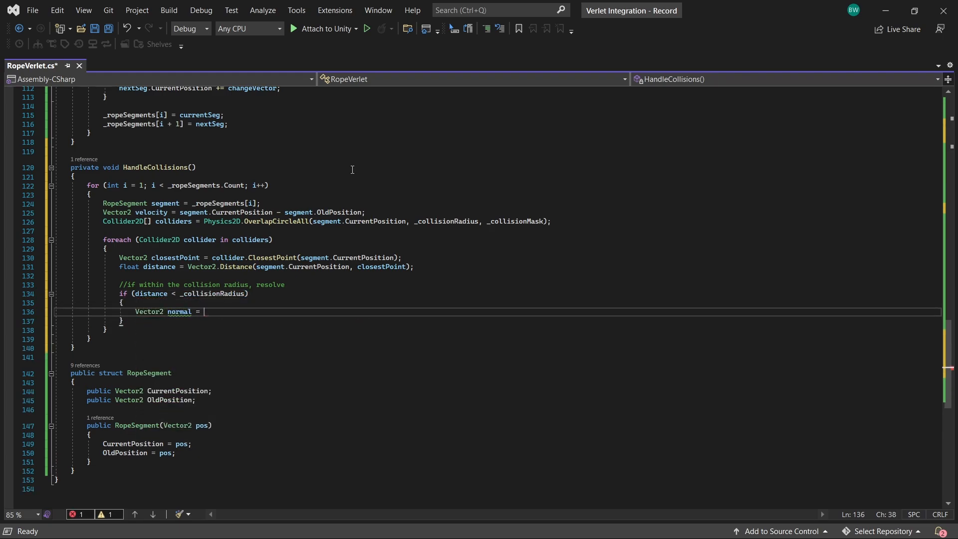
pyautogui.write('(segment)')
pyautogui.write('if')
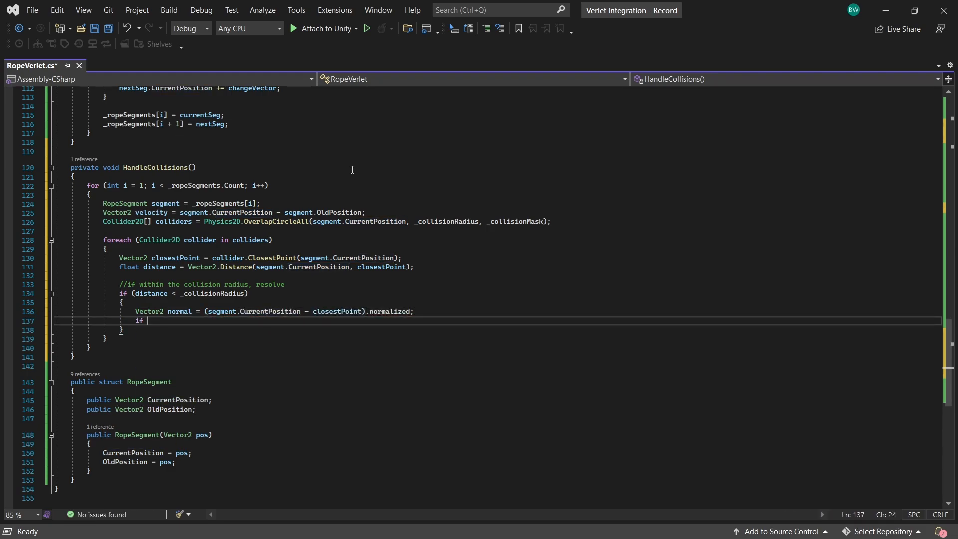
pyautogui.write('(normal == Vector2.zero')
pyautogui.write('//fallback method')
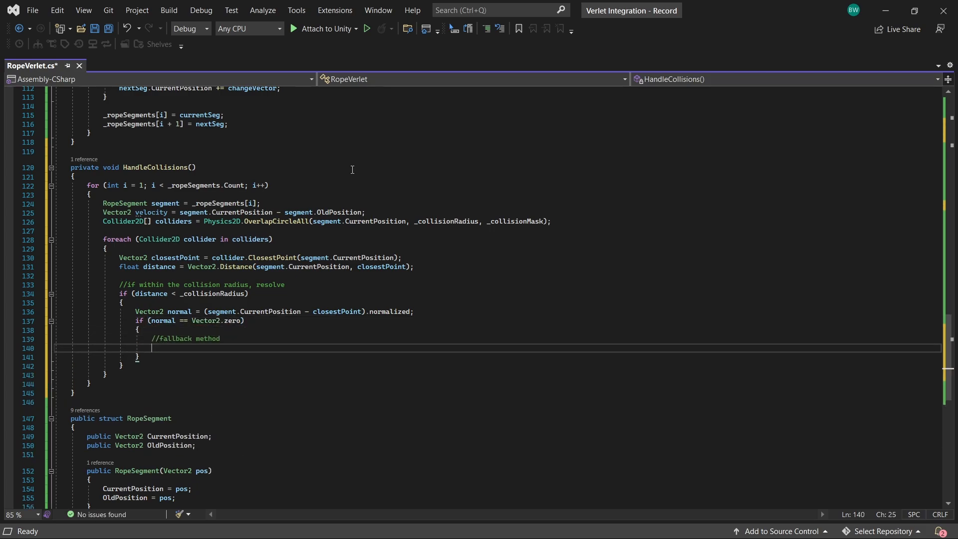
pyautogui.write('normal = (segment.c')
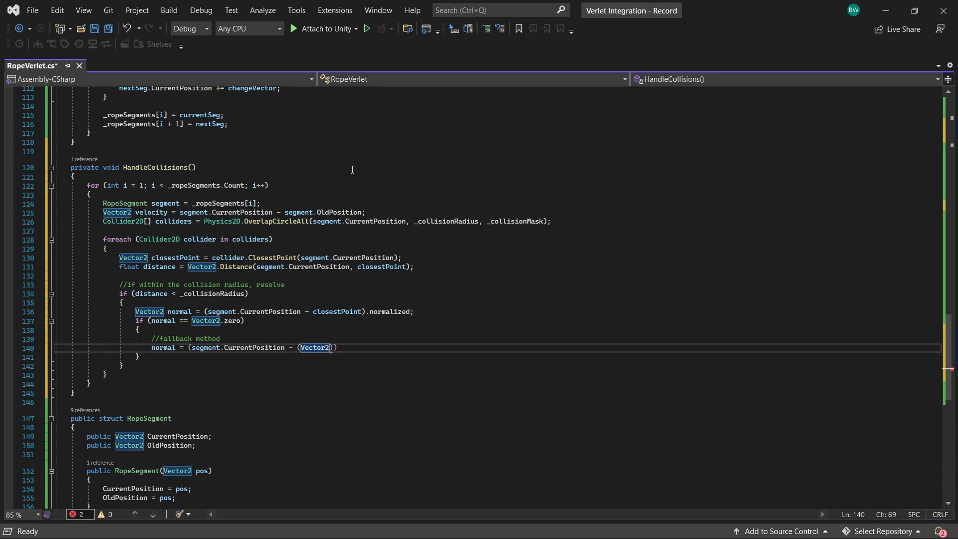
pyautogui.write('collider.transform.position)')
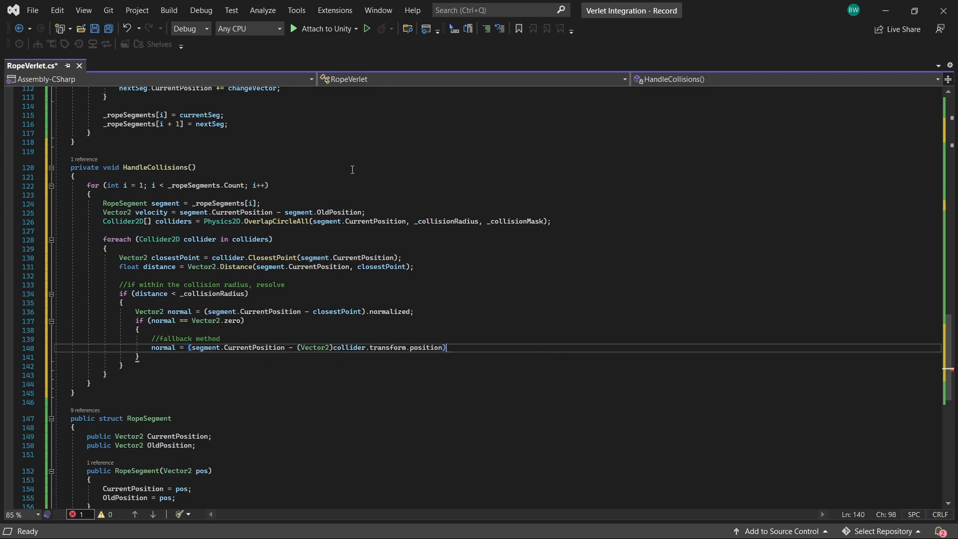
pyautogui.write('.normalized;')
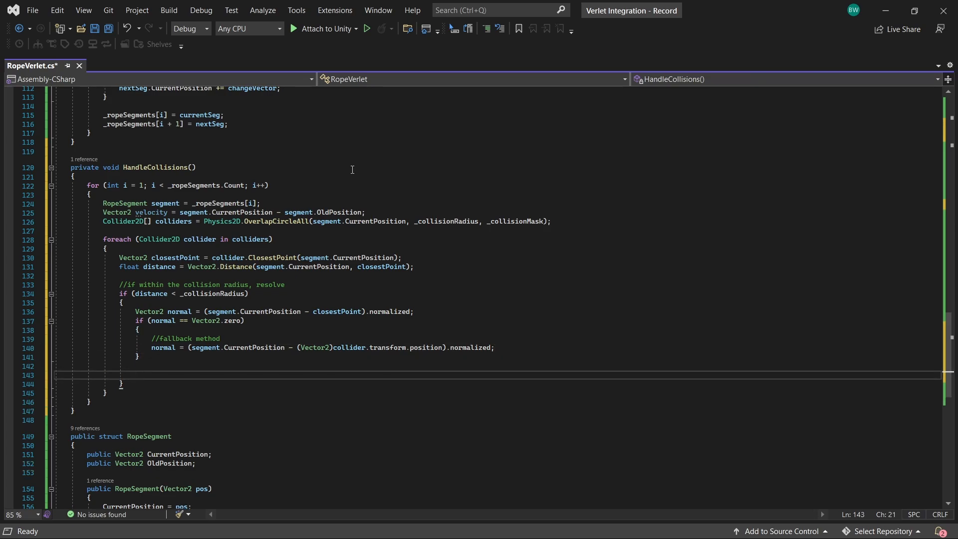
pyautogui.moveTo(379, 257)
pyautogui.write('float depth = _collisionRadius - distance;')
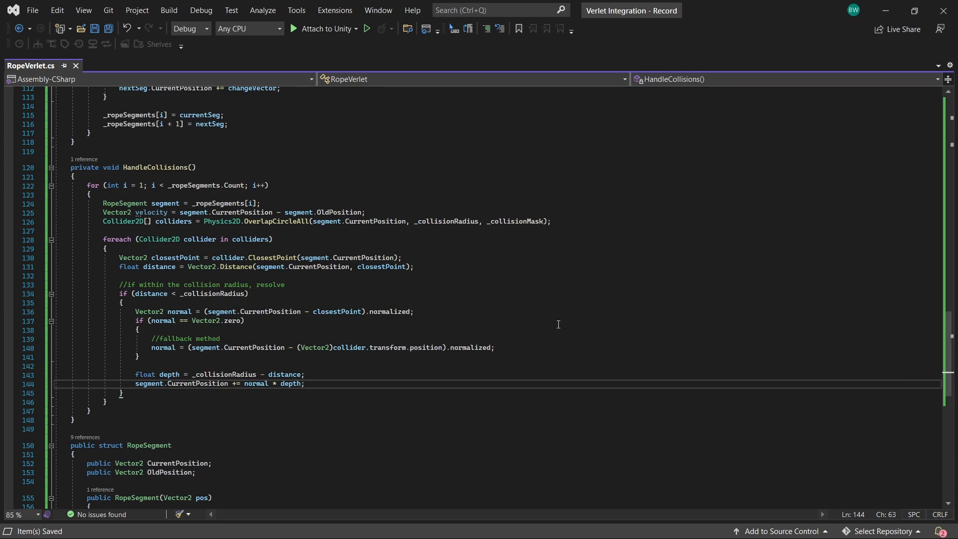
# - Reflect velocity off the normal scaled by _bounceFactor and set OldPosition = CurrentPosition - velocity
pyautogui.write('velocity = Vector2.Reflect(vecl')
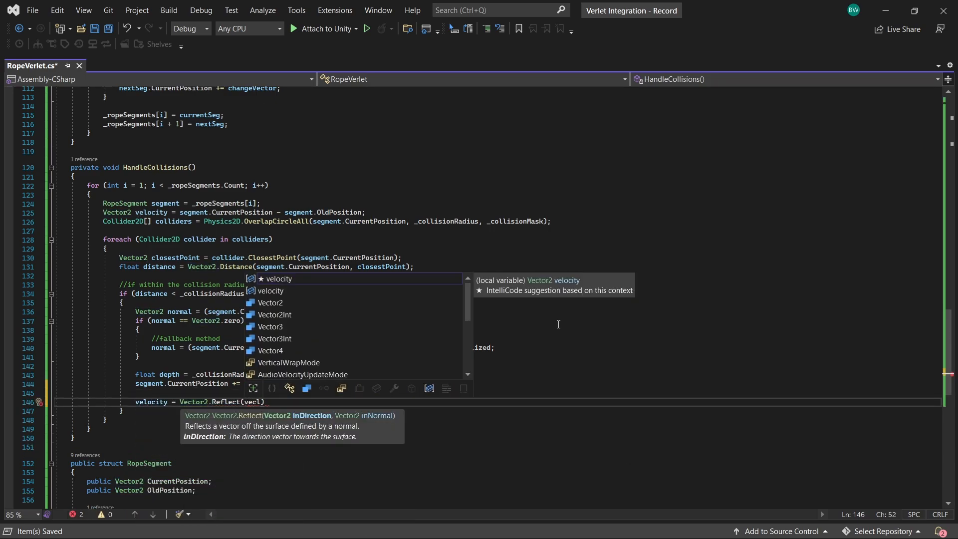
pyautogui.write('velocity, normal) * _bounceFactor;')
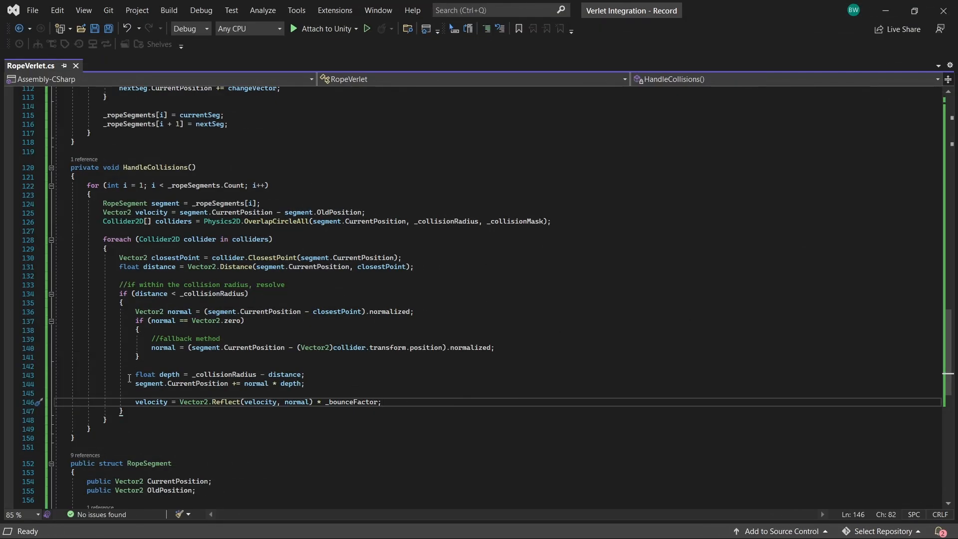
pyautogui.write('segment.')
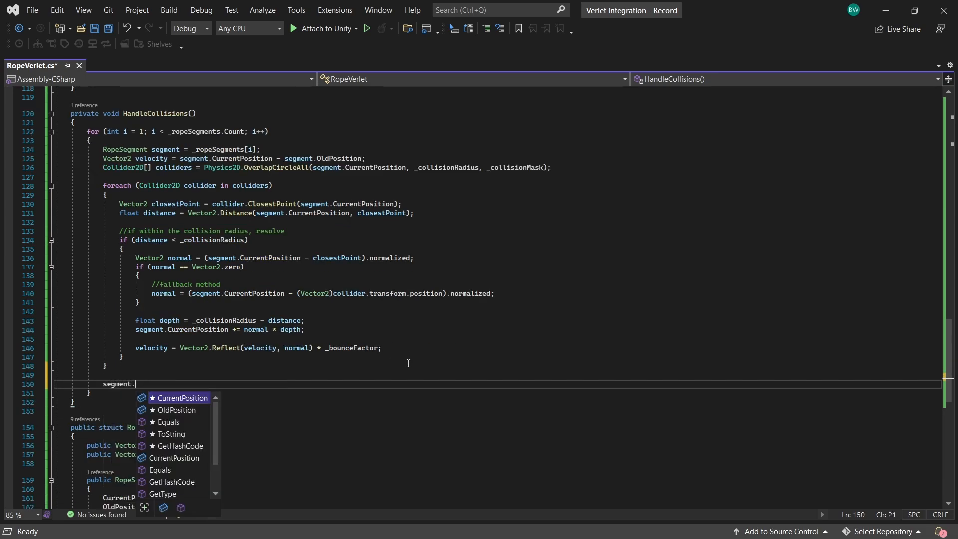
pyautogui.write('OldPosition = segment.')
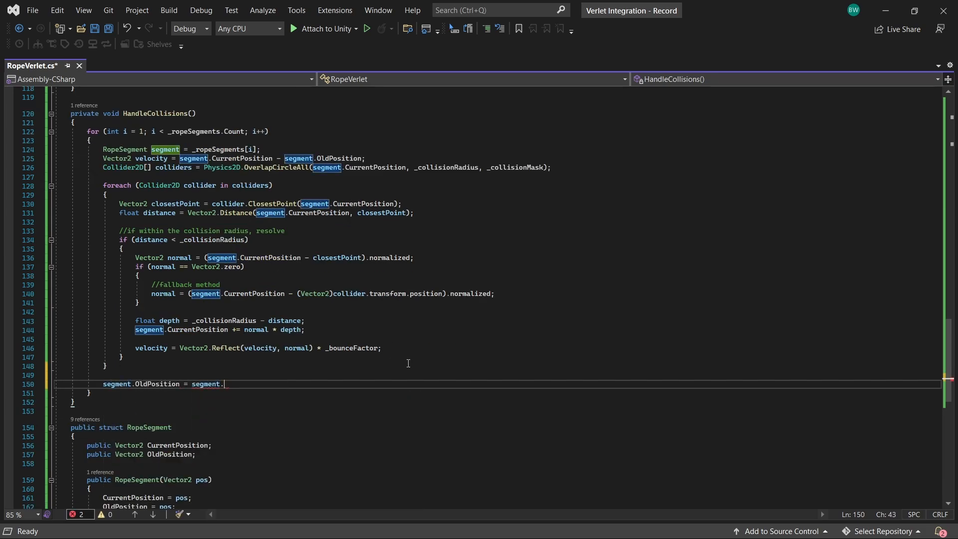
pyautogui.write('CurrentPosition - velocity')
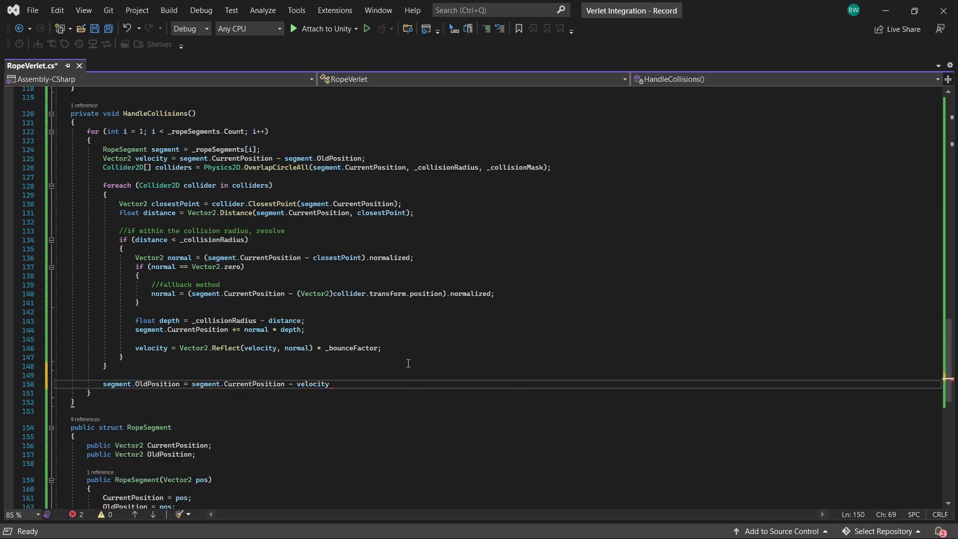